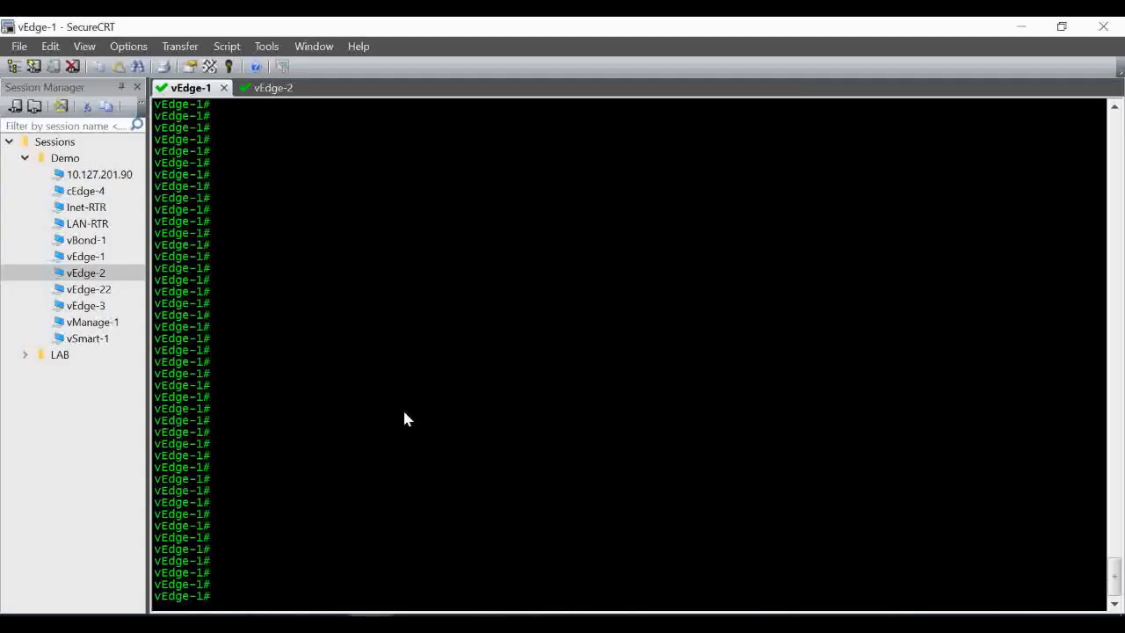
Step: Run 'show ip route vpn 10' on vEdge-1 and review the OMP-learned 172.168.10.0/24 route
type("show ip route")
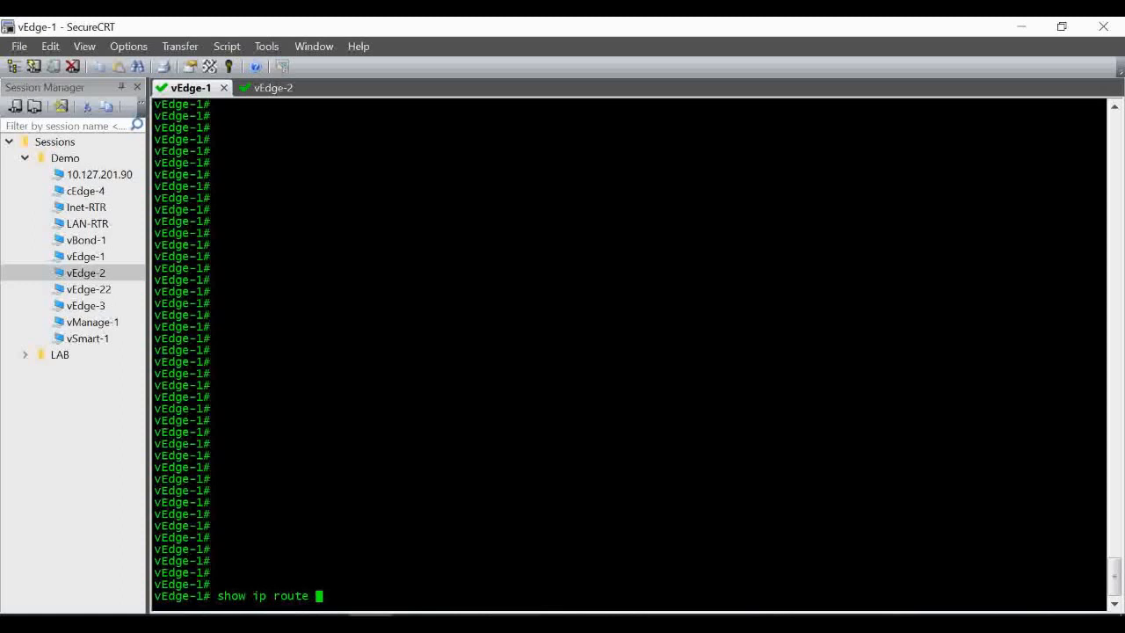
type("vpn 10")
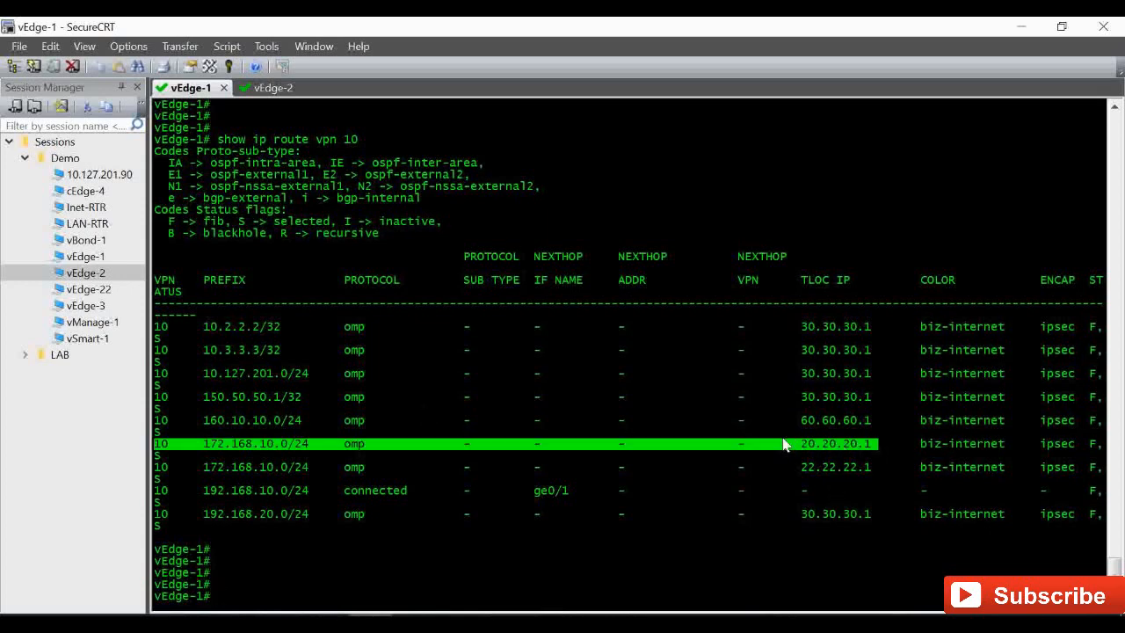
mouse_move(184, 439)
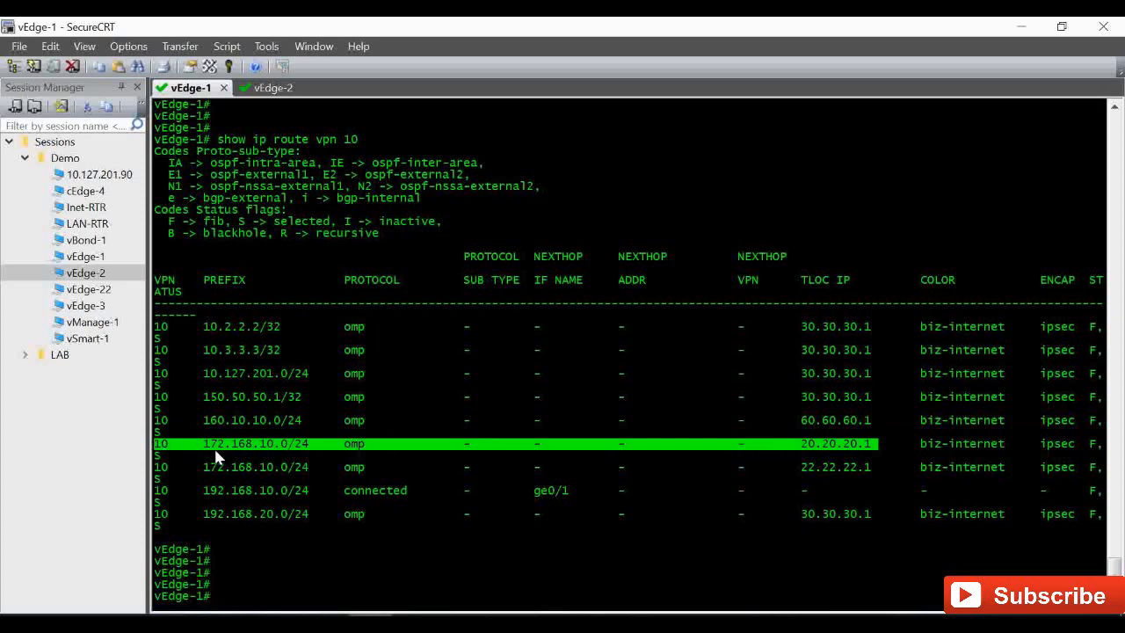
mouse_move(292, 458)
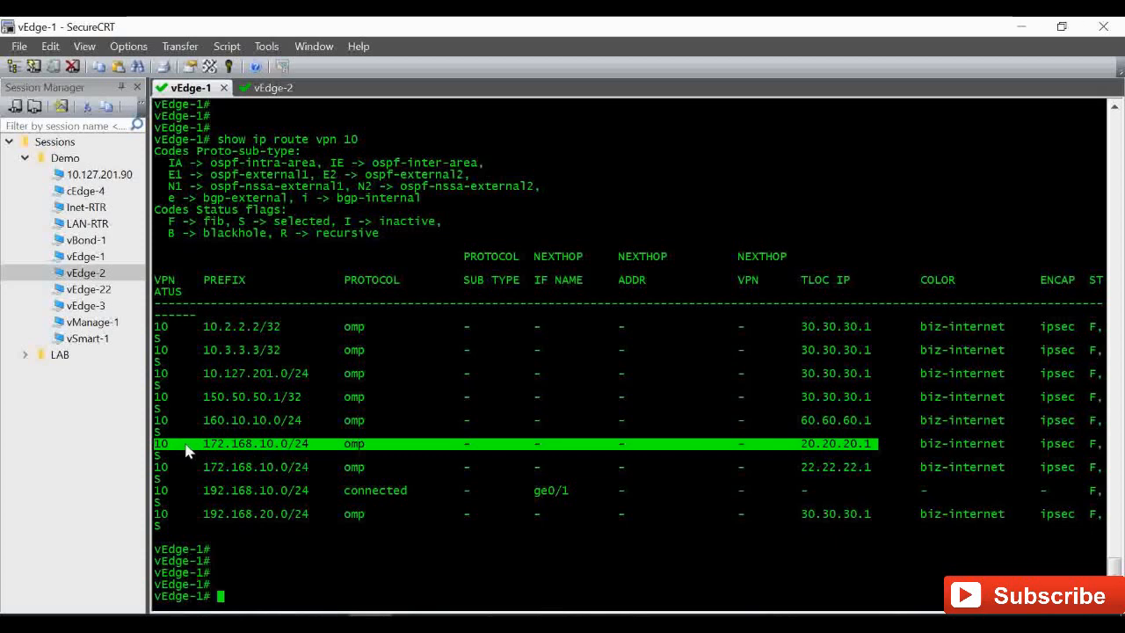
mouse_move(842, 460)
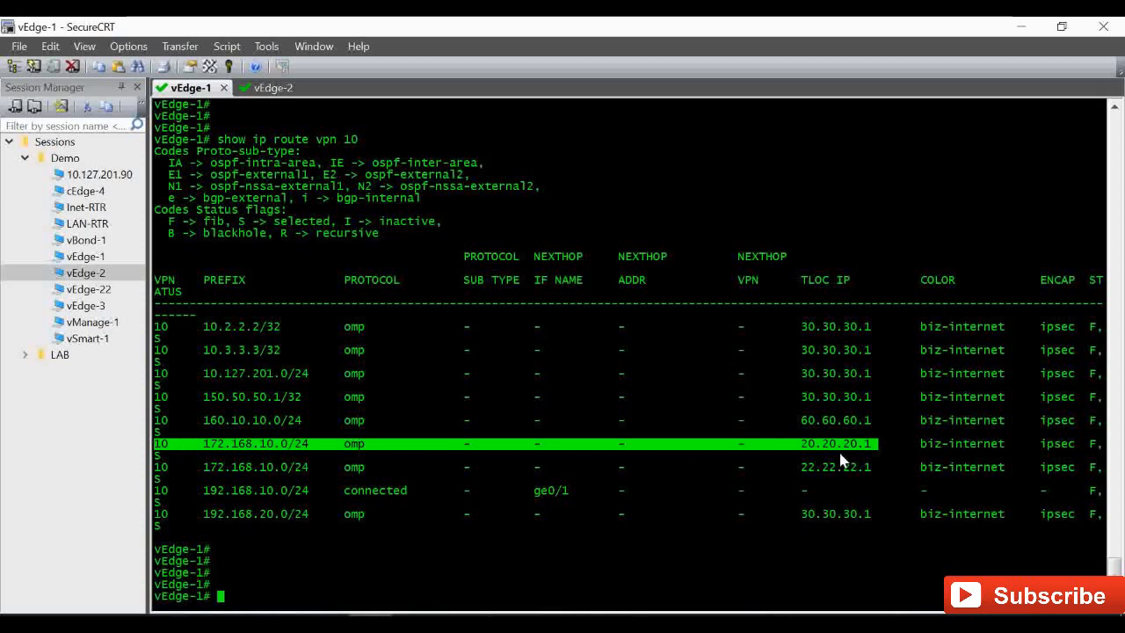
mouse_move(737, 419)
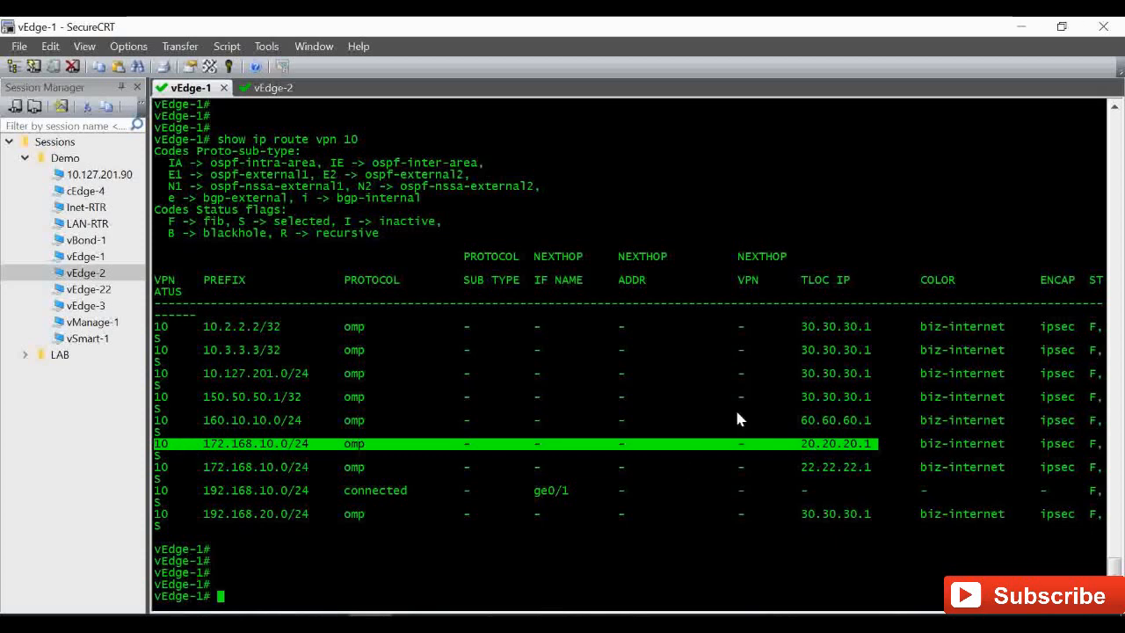
left_click(254, 87)
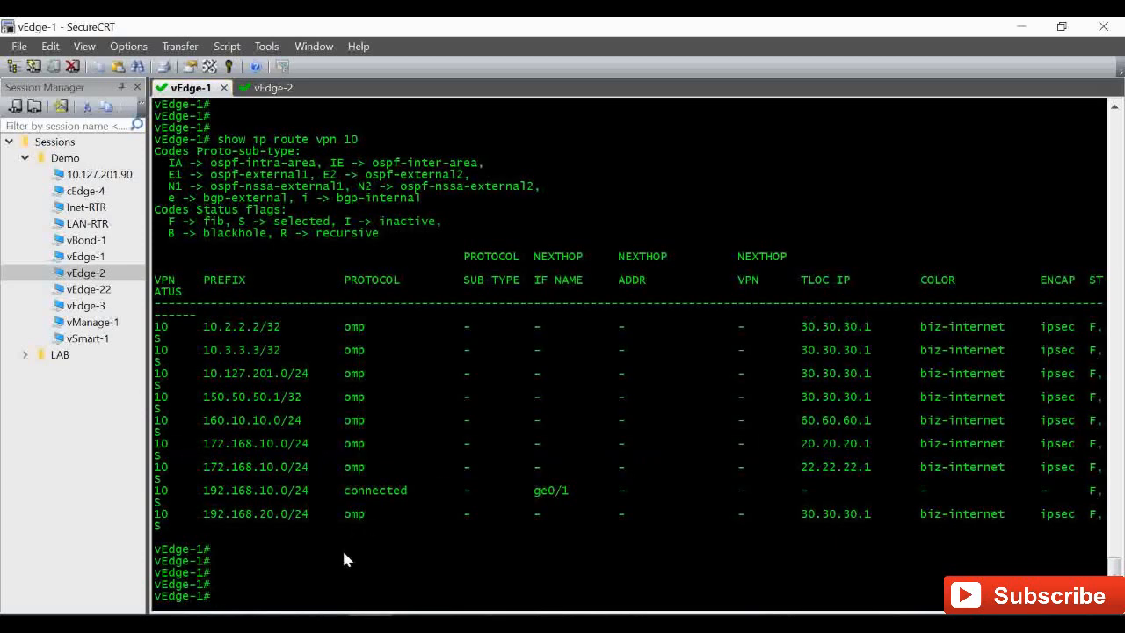
Step: Ping 172.168.10.1 in VPN 10 from vEdge-1 and confirm 0% loss
type("ping")
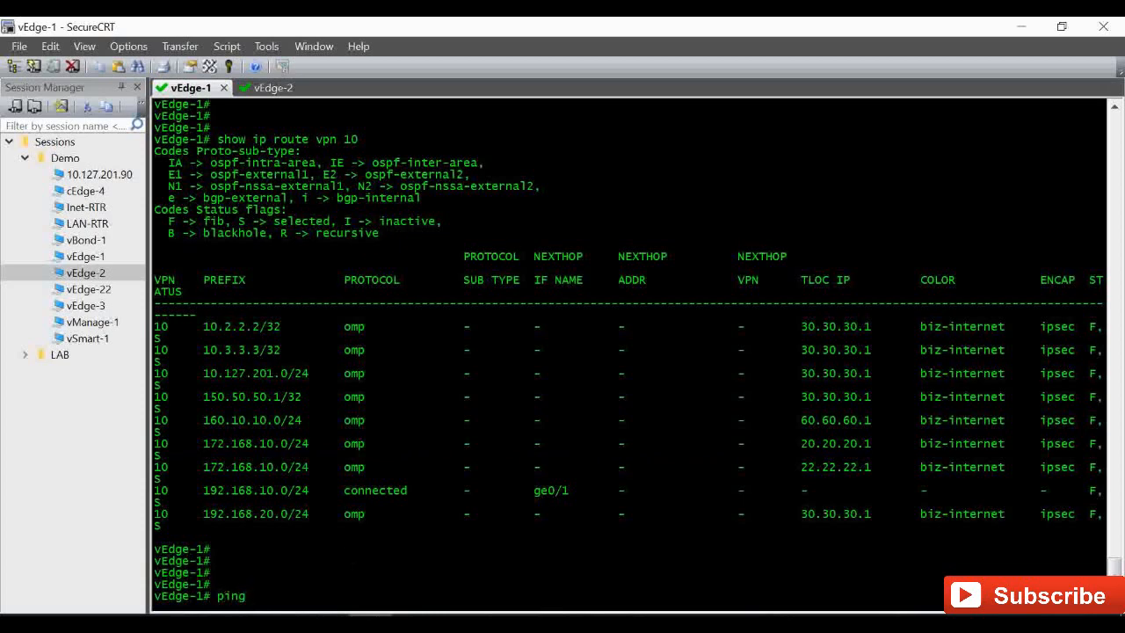
type("show ip route vpn 1")
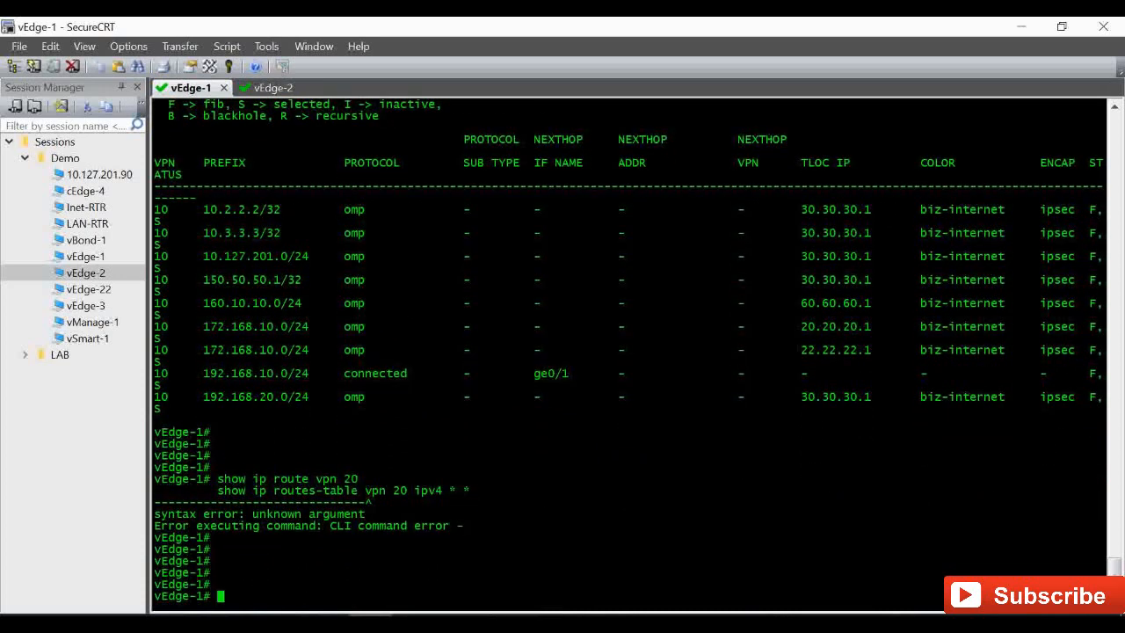
type("ping 1")
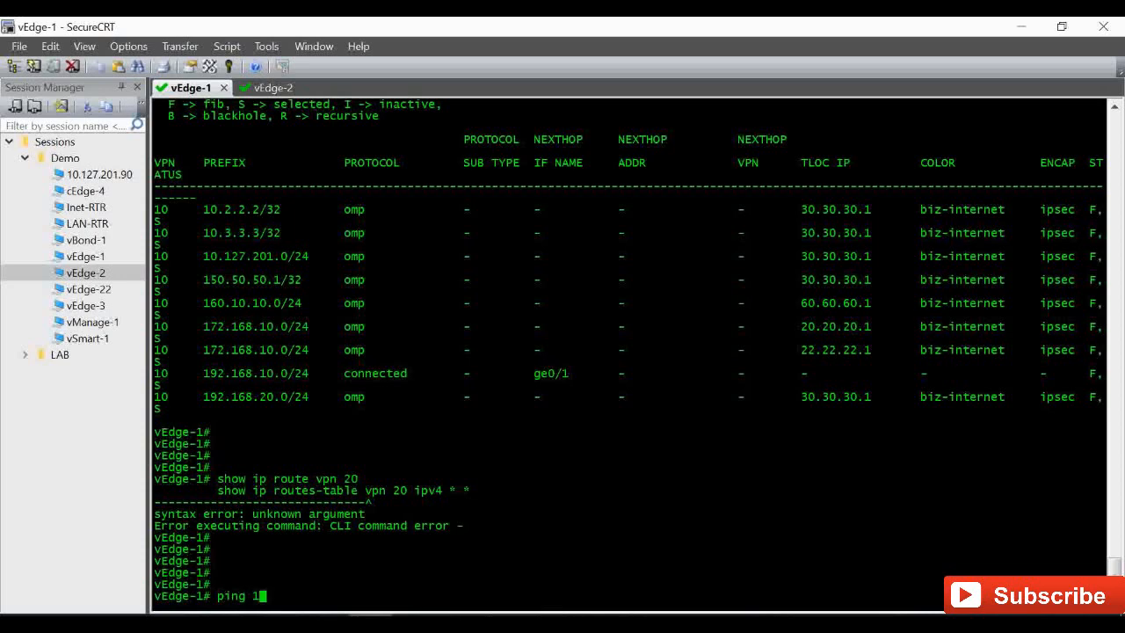
type("72.16")
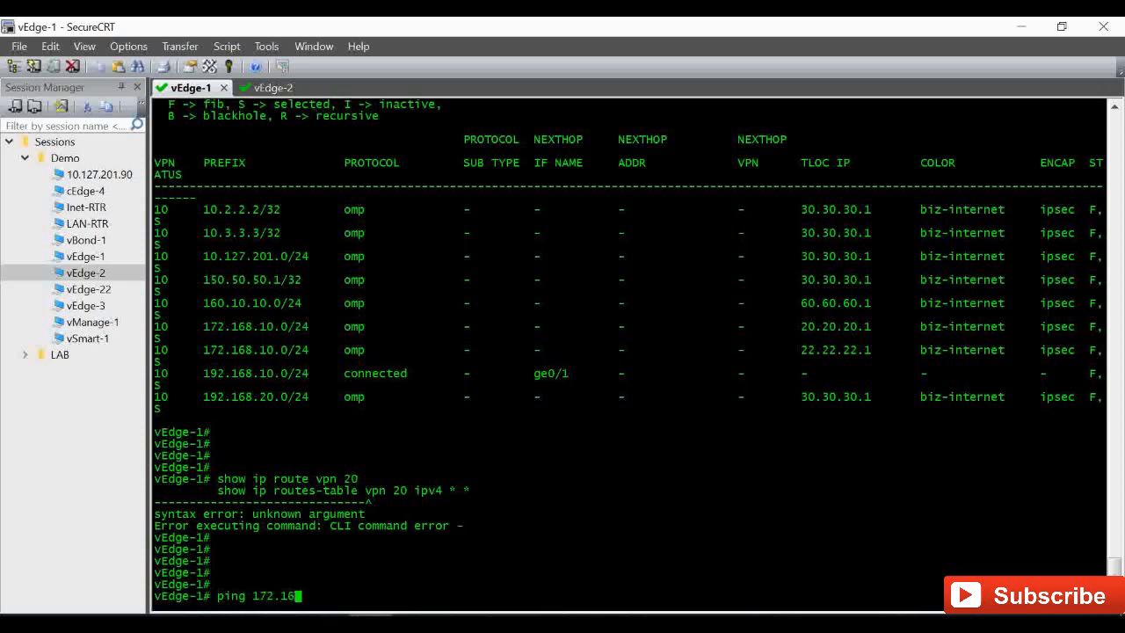
type("8.10.")
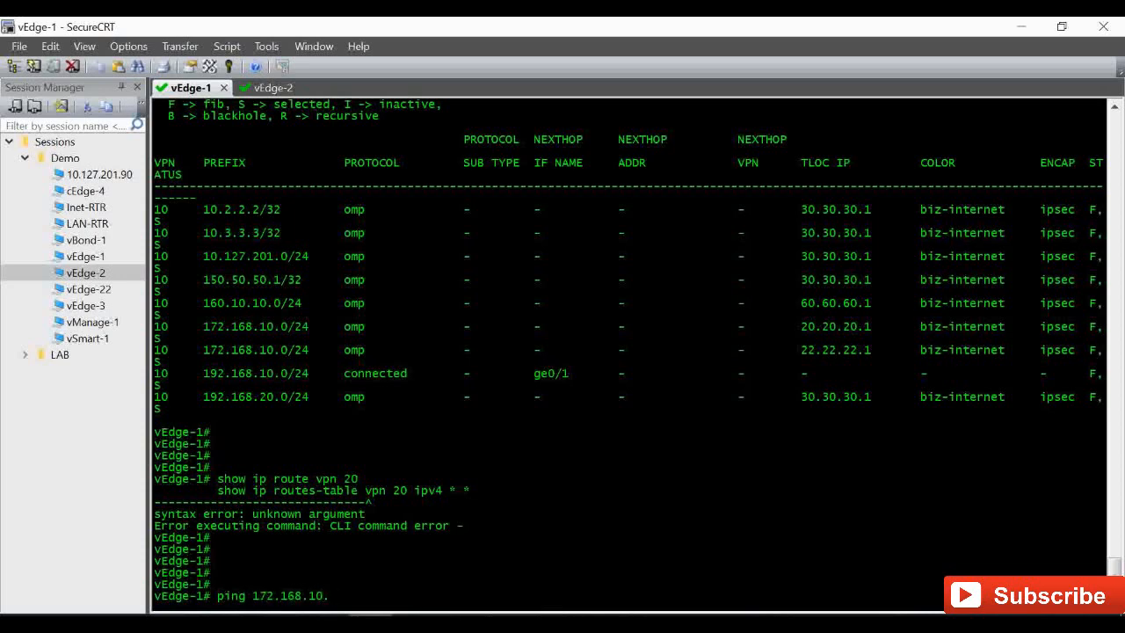
type("1 vpn 10")
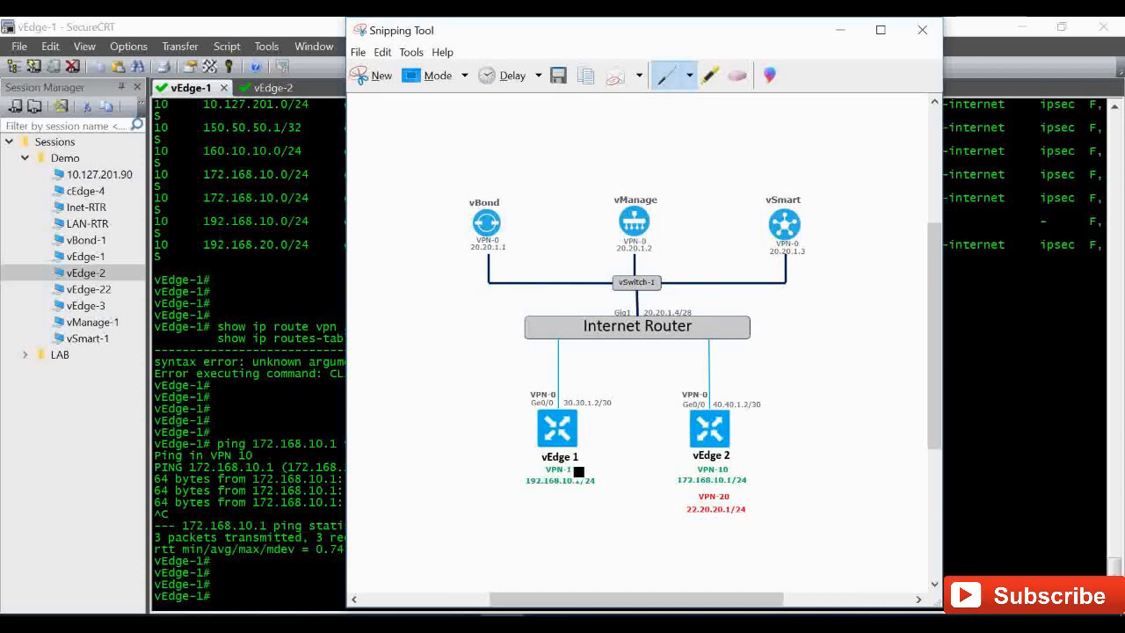
Step: Ping 22.20.20.1 in VPN 10 from vEdge-1 and see Destination Net Unreachable
left_click(921, 29)
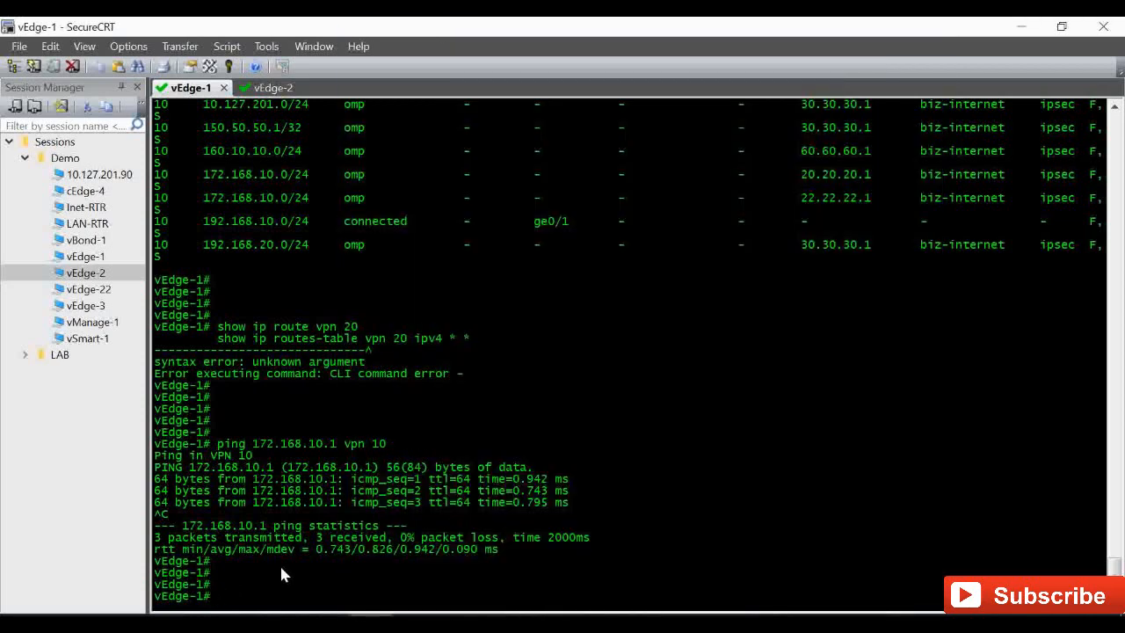
type("ping 22.20.20.1 vpn 10")
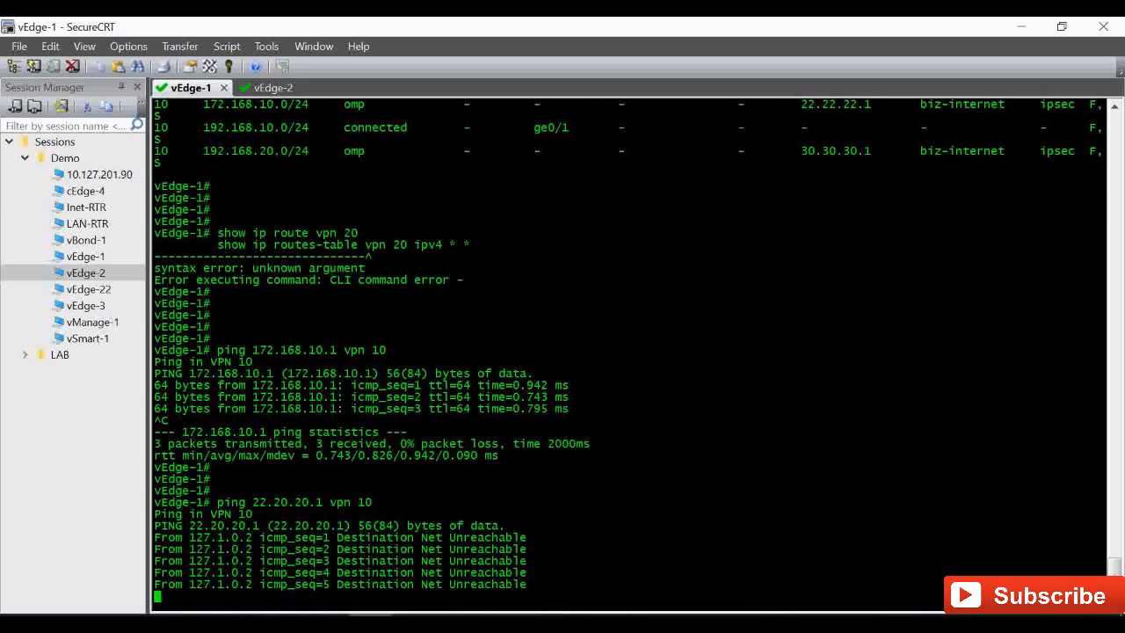
Step: Show the VPN 10 routing table on vEdge-2
left_click(254, 87)
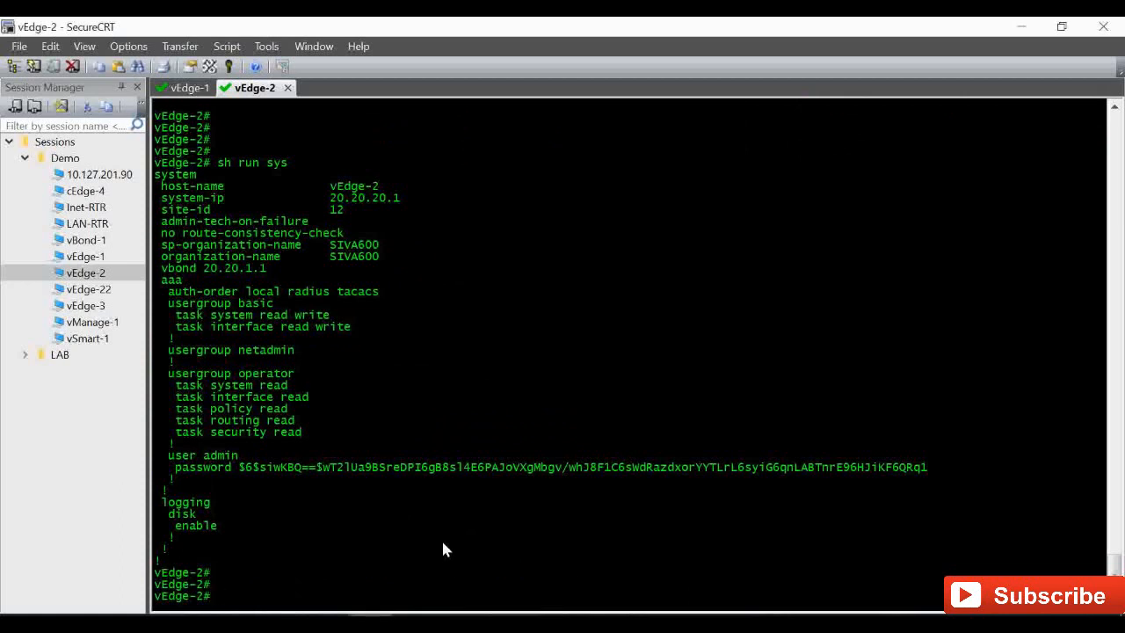
type("show ip r")
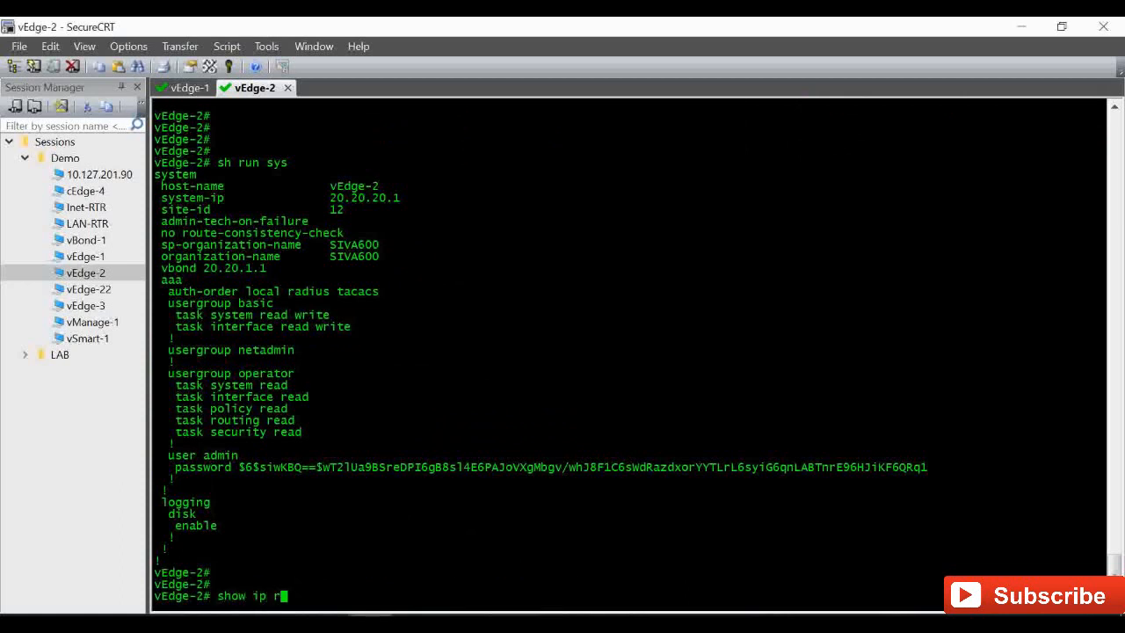
type("oute vpn 10")
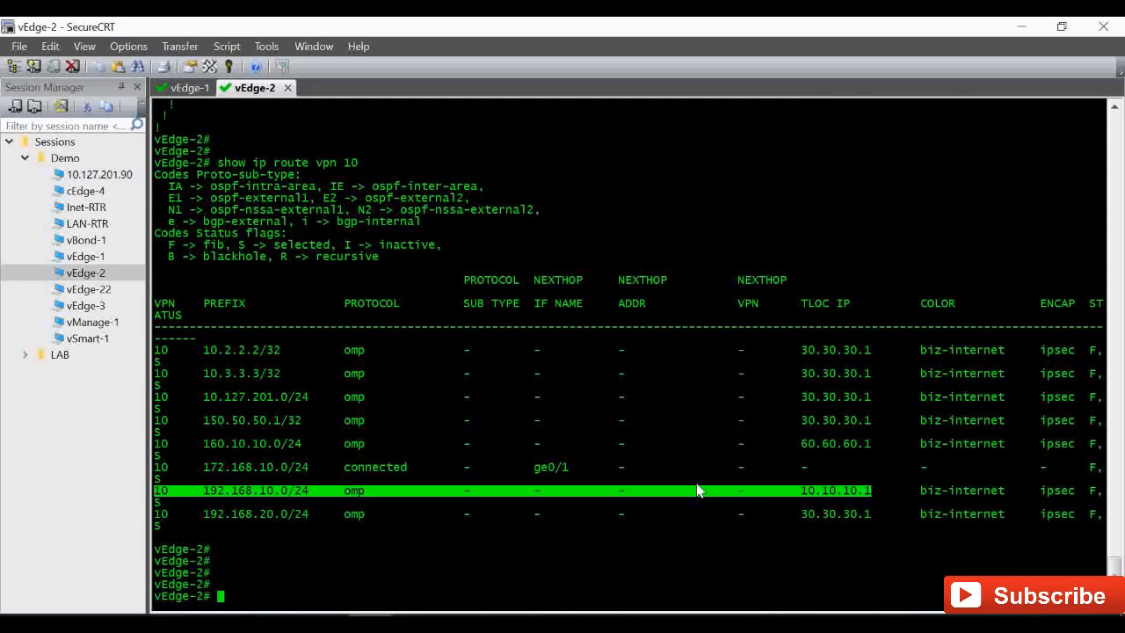
mouse_move(204, 499)
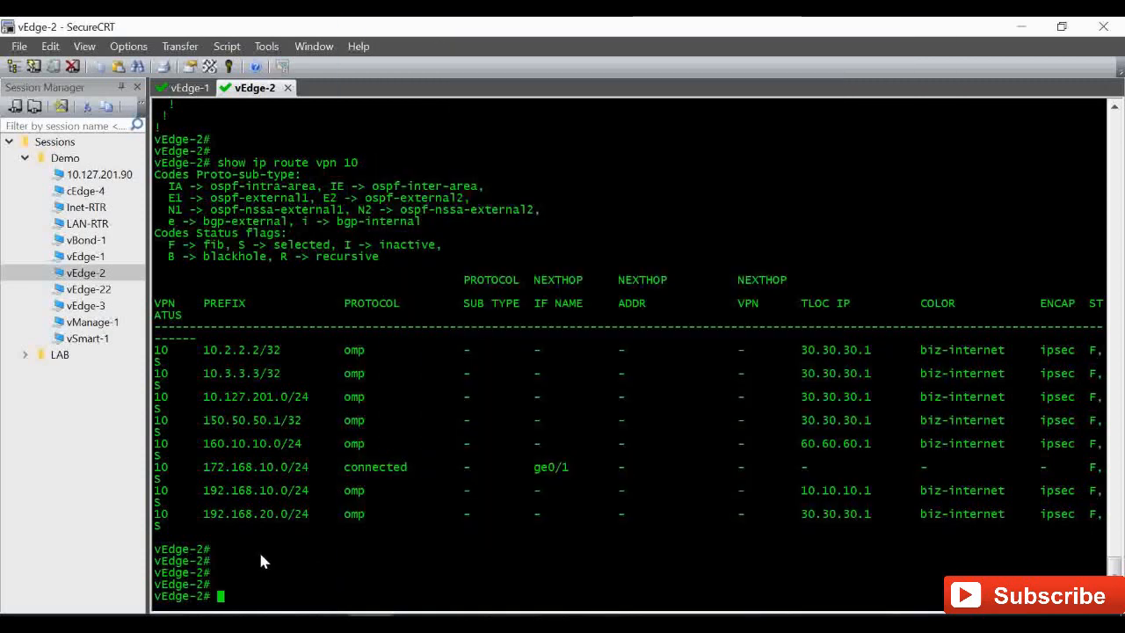
Step: Ping 192.168.10.1 from vEdge-2: replies in VPN 10, unreachable in VPN 20
type("ping")
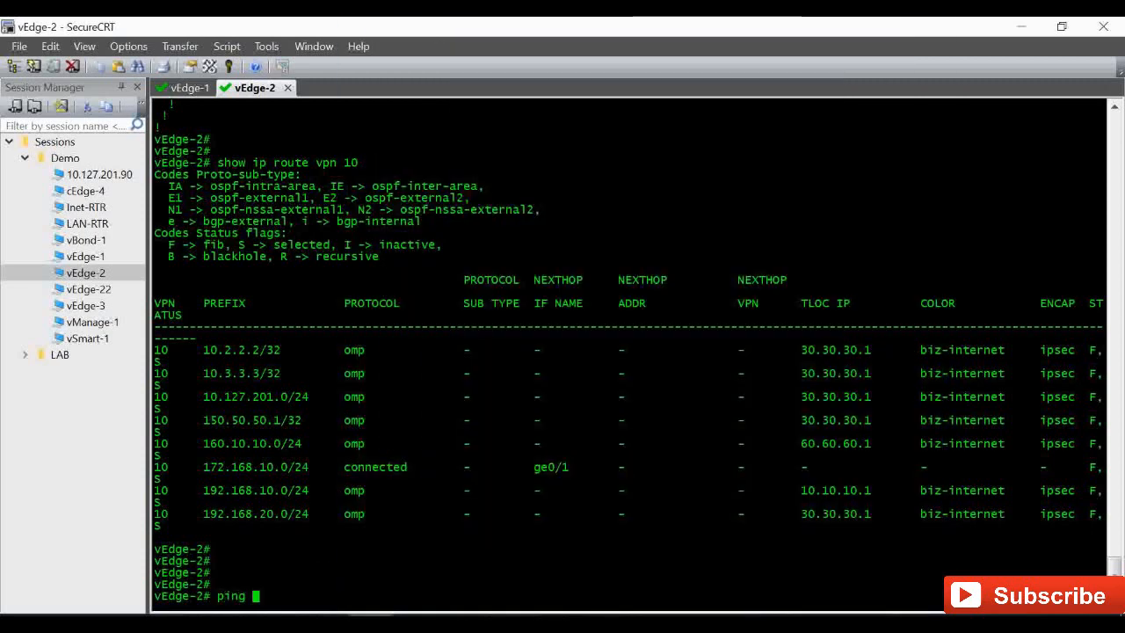
type("192.168.10.1 vpn 10")
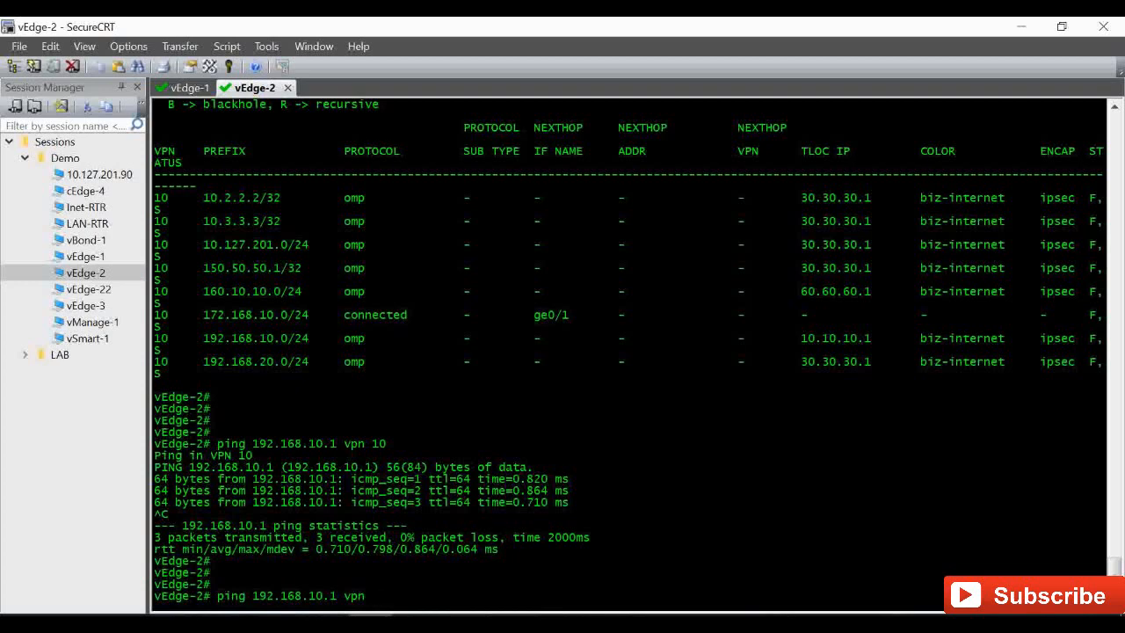
type("20")
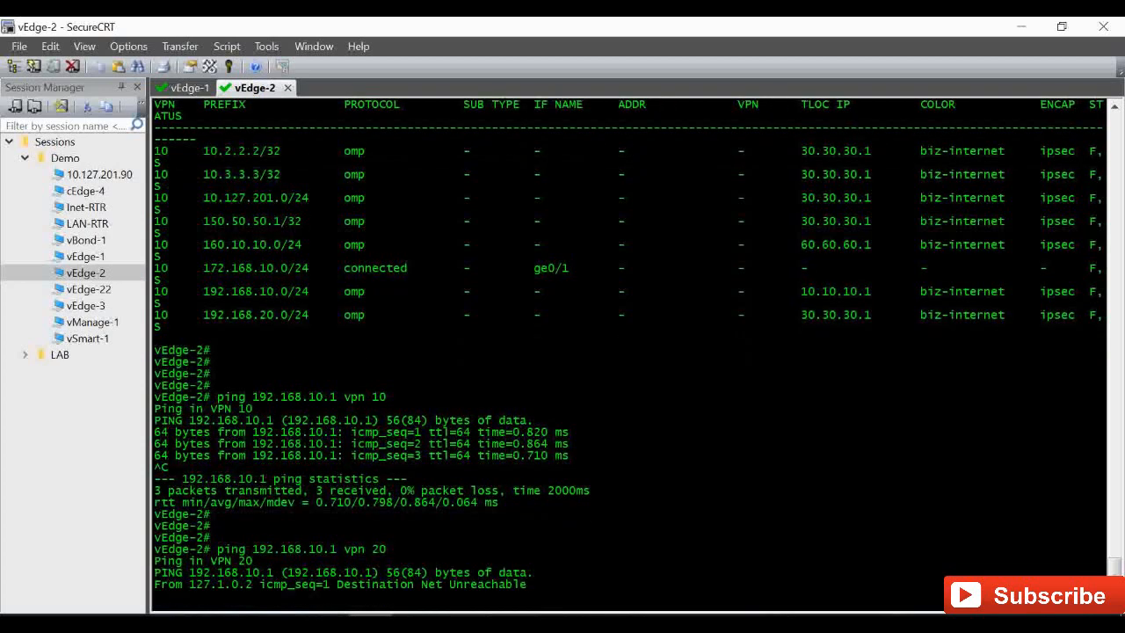
scroll("down", 3)
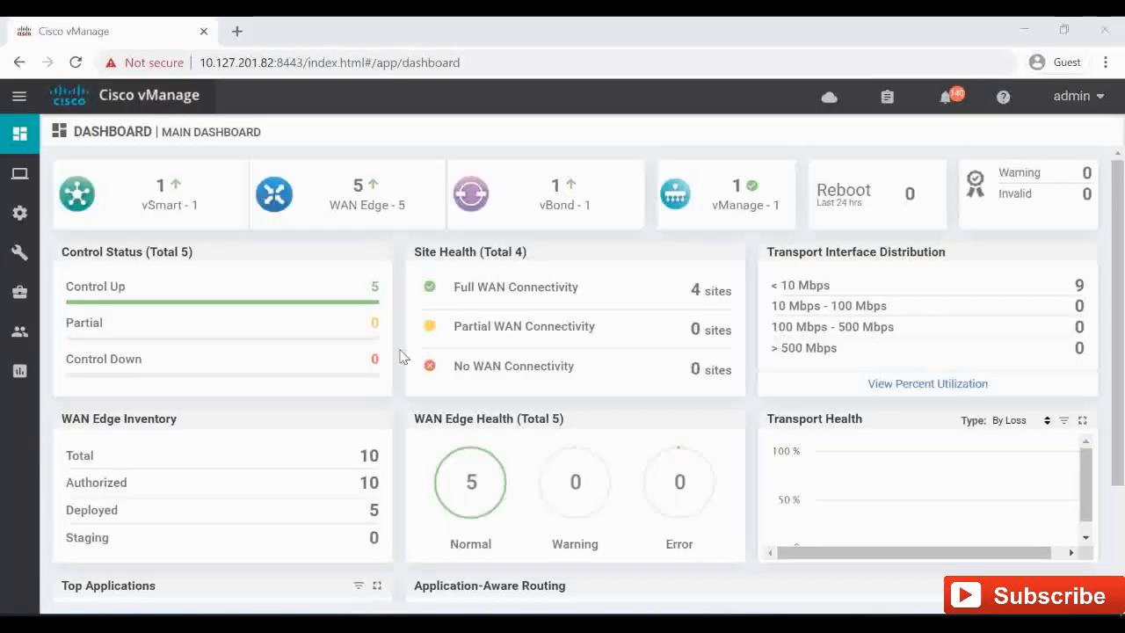
mouse_move(268, 343)
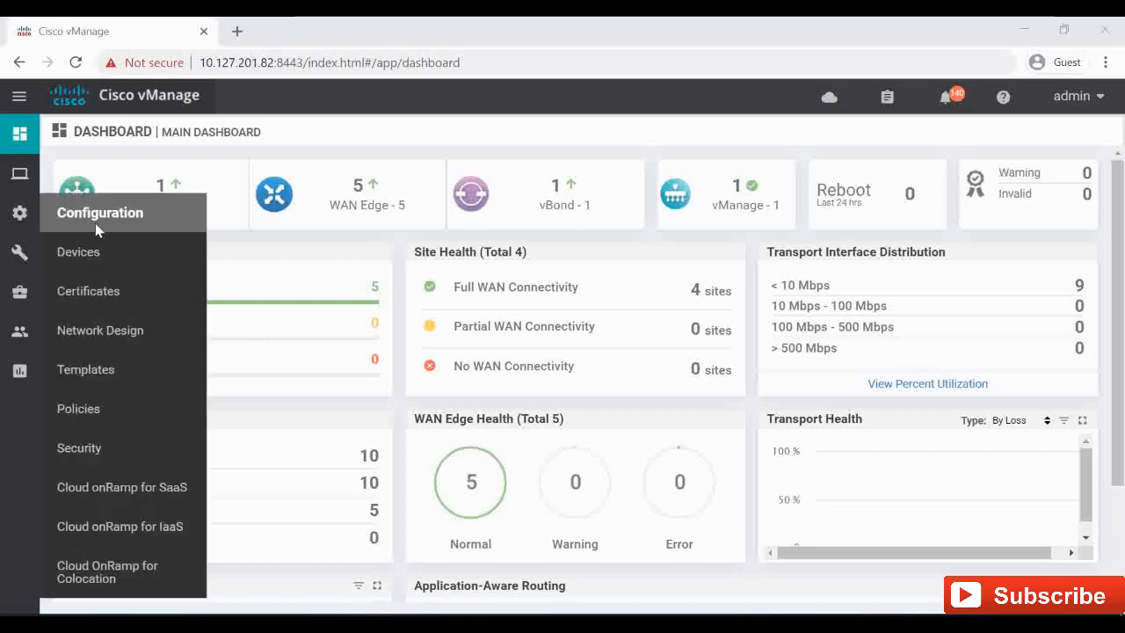
Step: Start a new centralized policy in vManage and begin a new VPN list
left_click(77, 408)
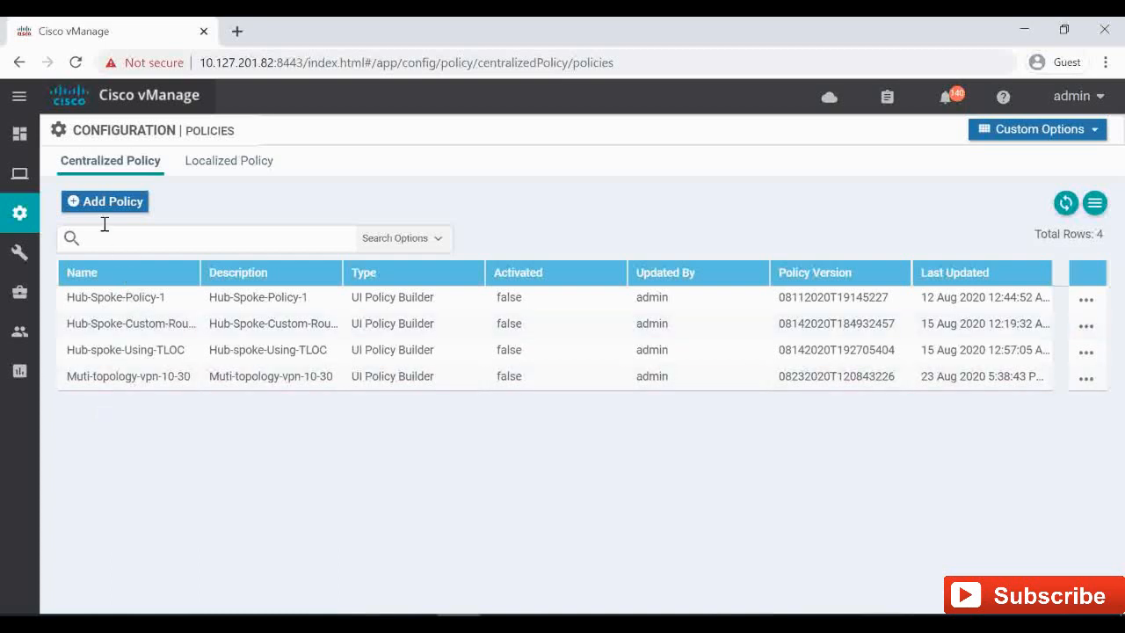
left_click(104, 201)
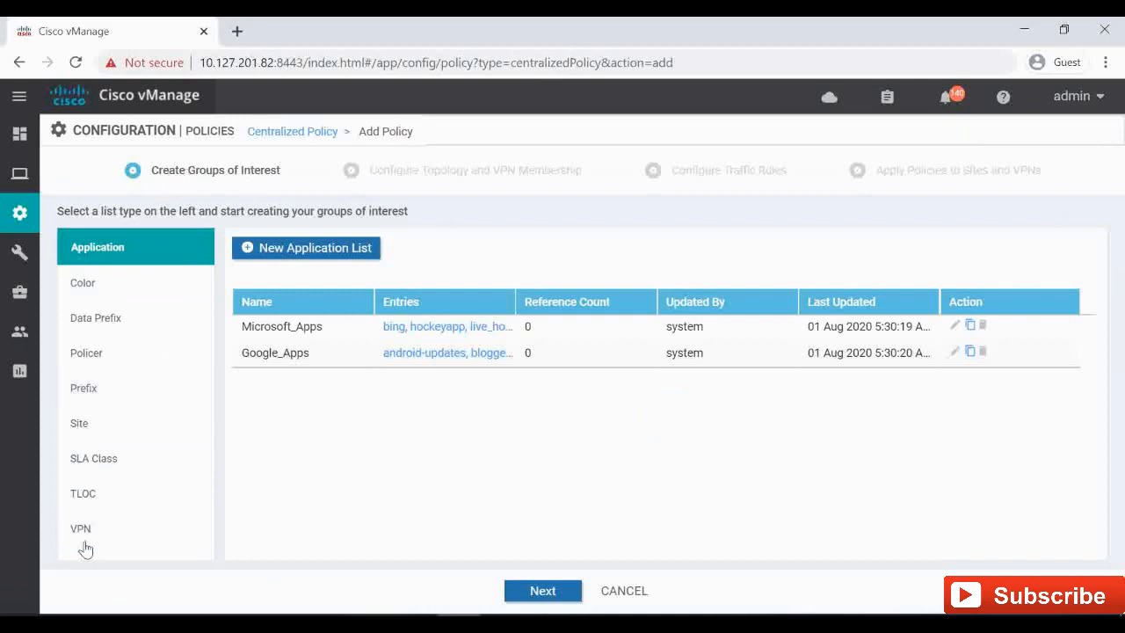
left_click(80, 528)
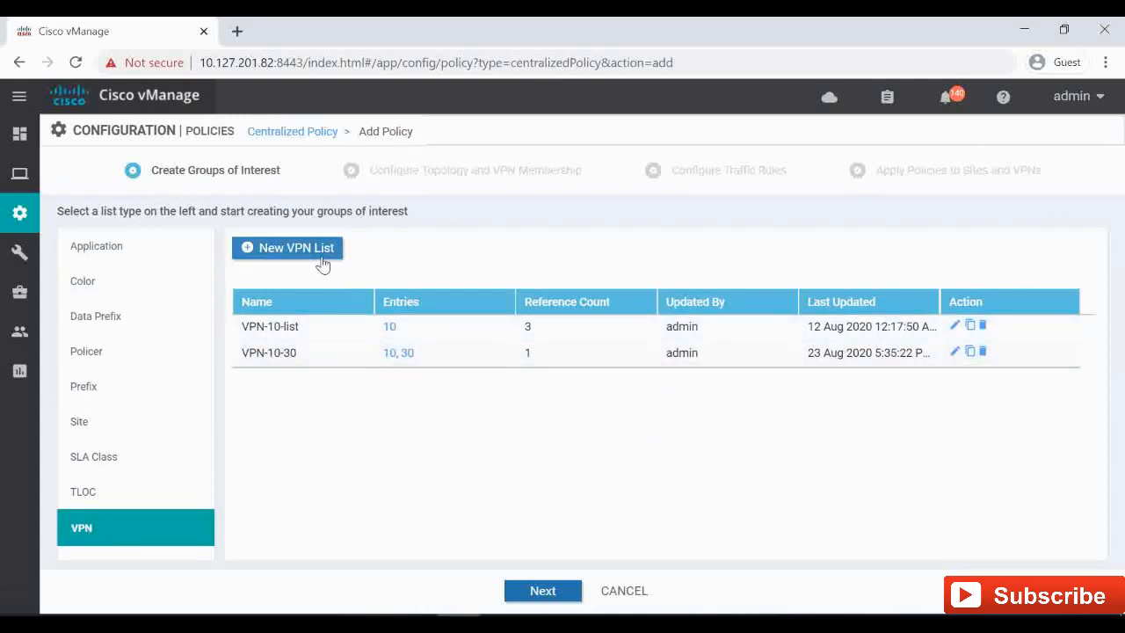
left_click(287, 247)
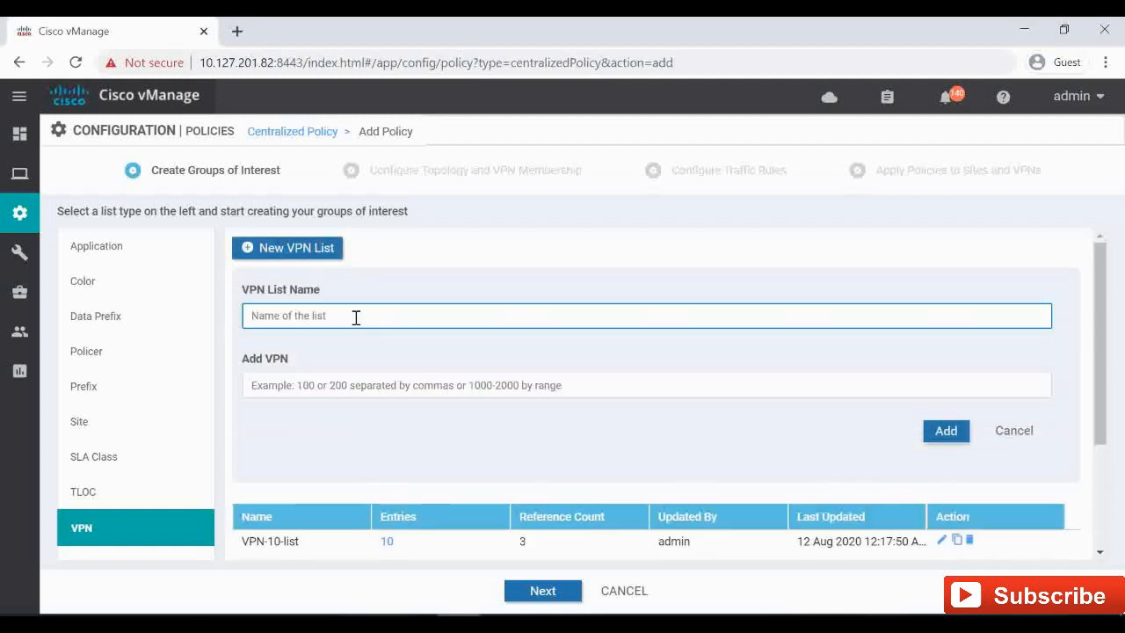
Step: Save VPN list VPN-20-list containing VPN 20 and continue to topology setup
type("VPN-20")
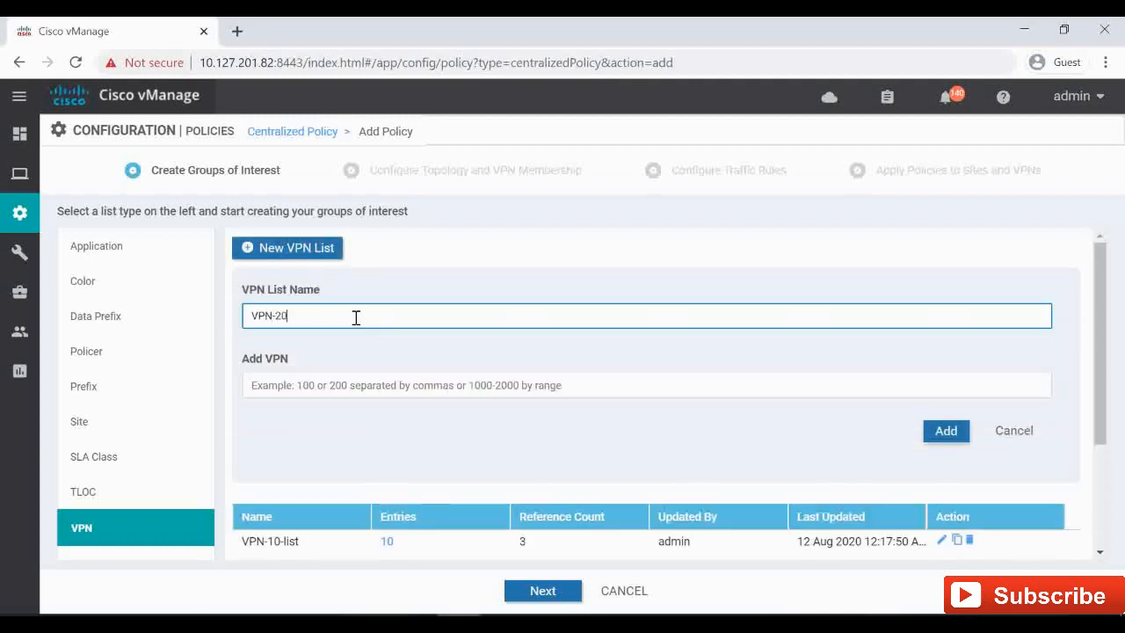
type("-list")
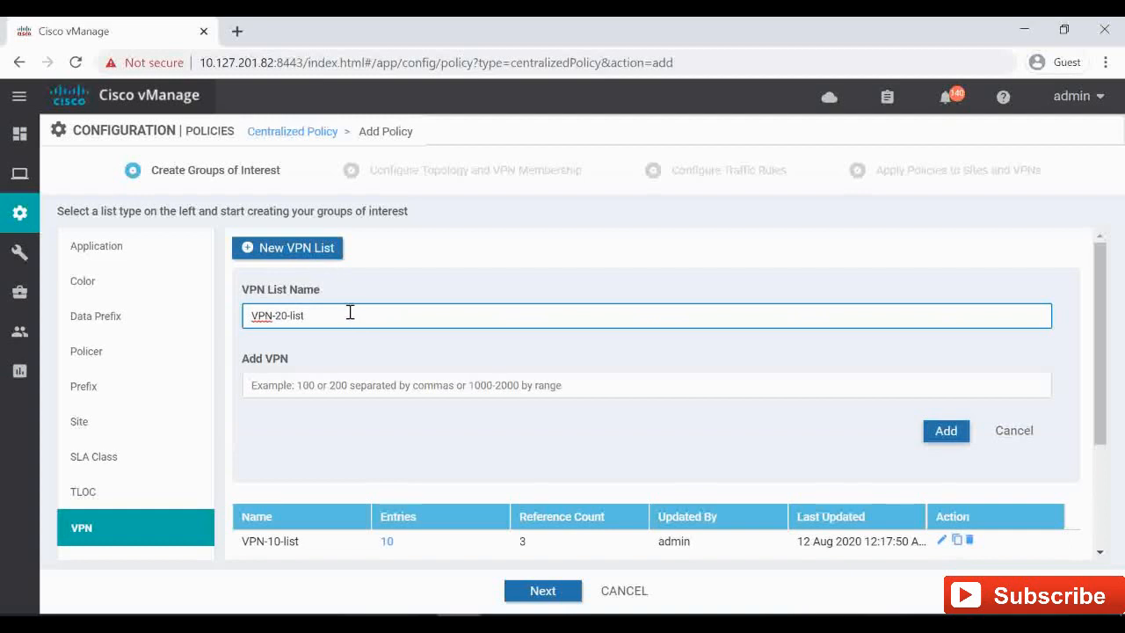
type("20")
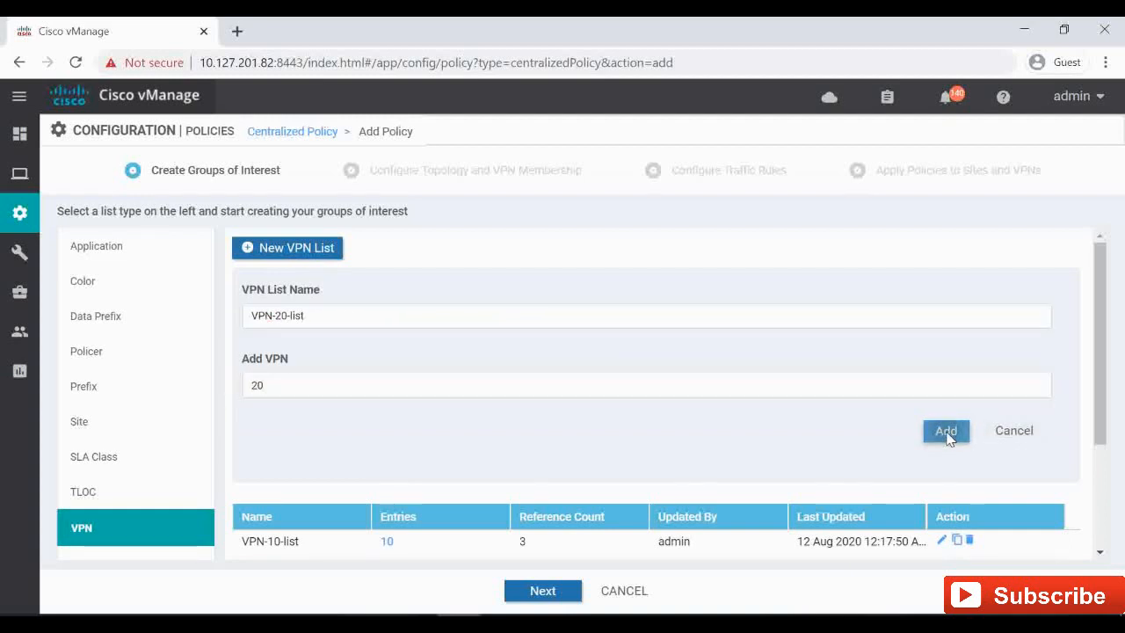
left_click(80, 421)
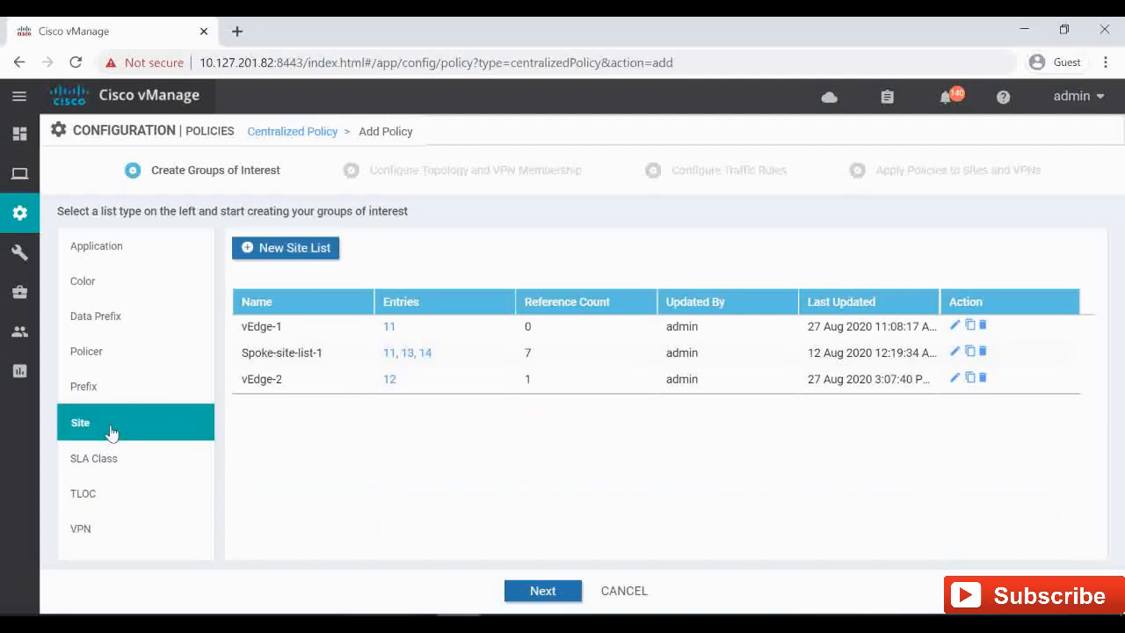
mouse_move(248, 337)
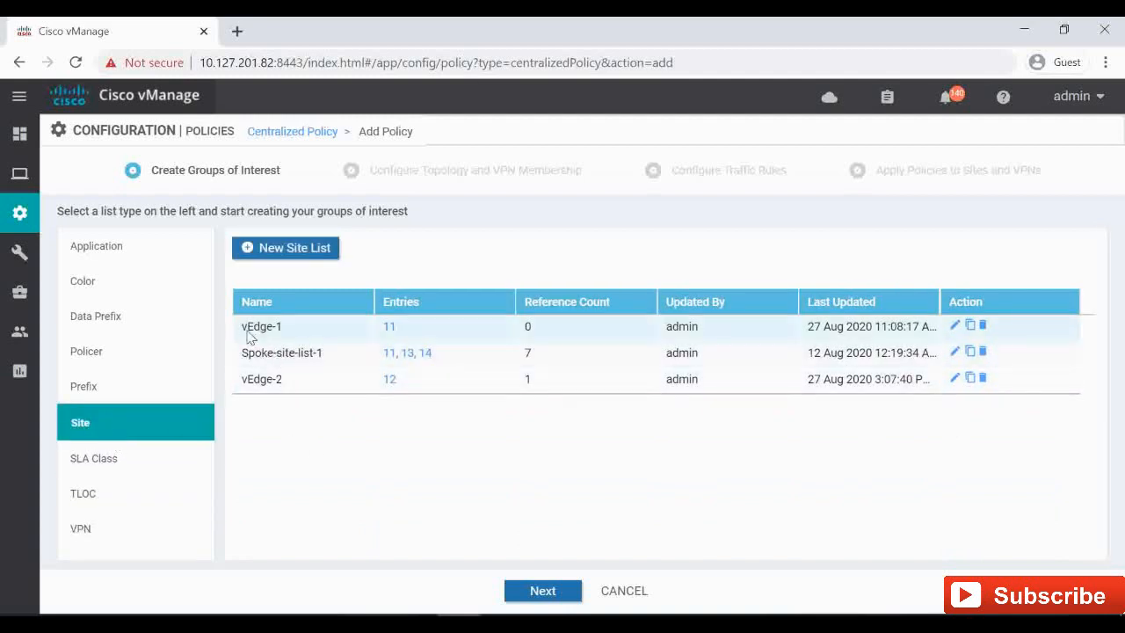
mouse_move(398, 336)
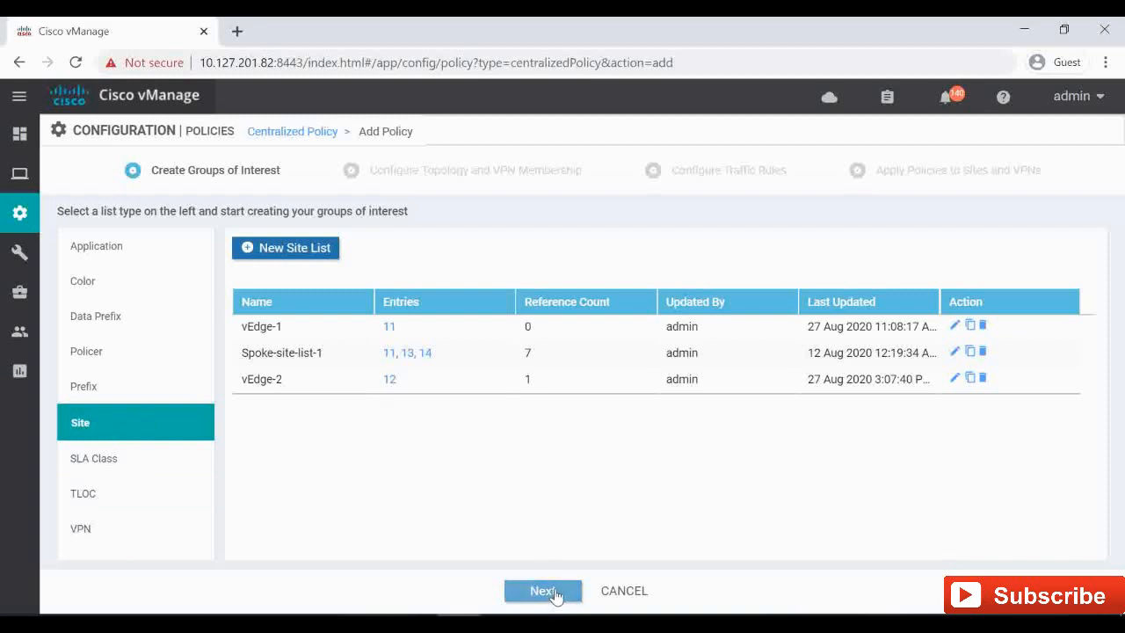
left_click(543, 590)
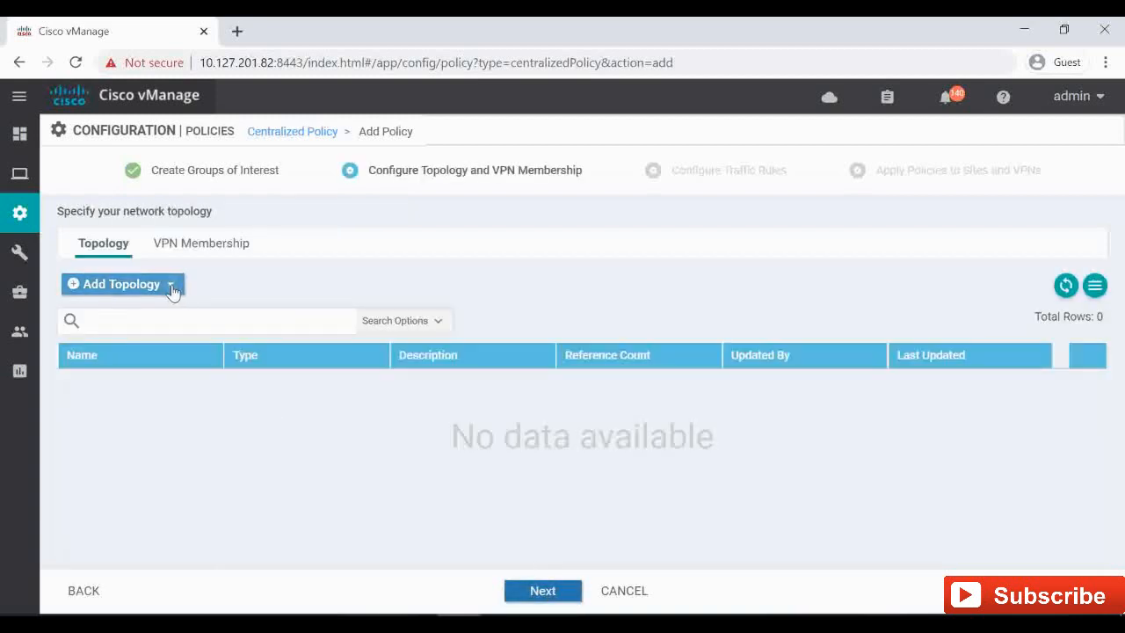
Step: Add a Custom Control (Route & TLOC) topology named Route-leak-1 with a Route sequence
left_click(118, 284)
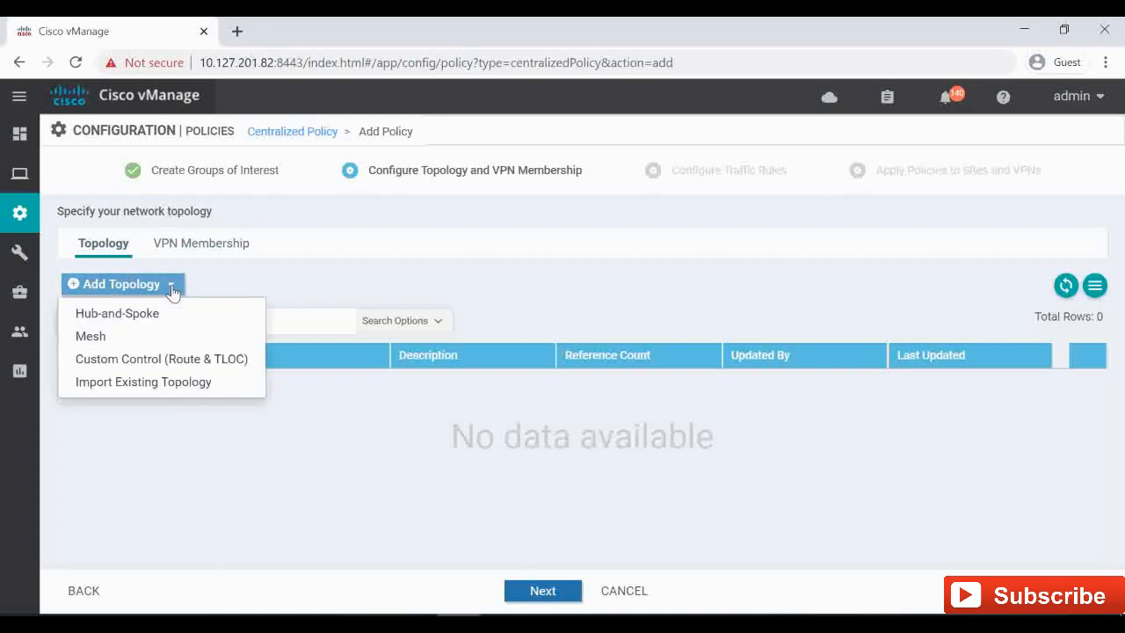
left_click(161, 359)
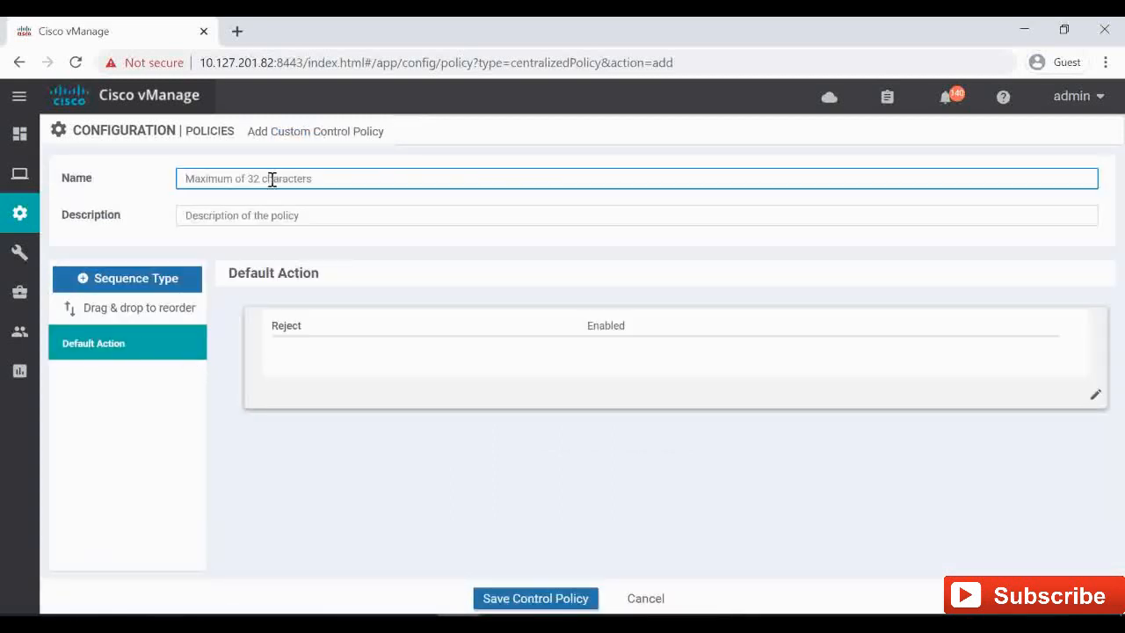
type("Route-leak")
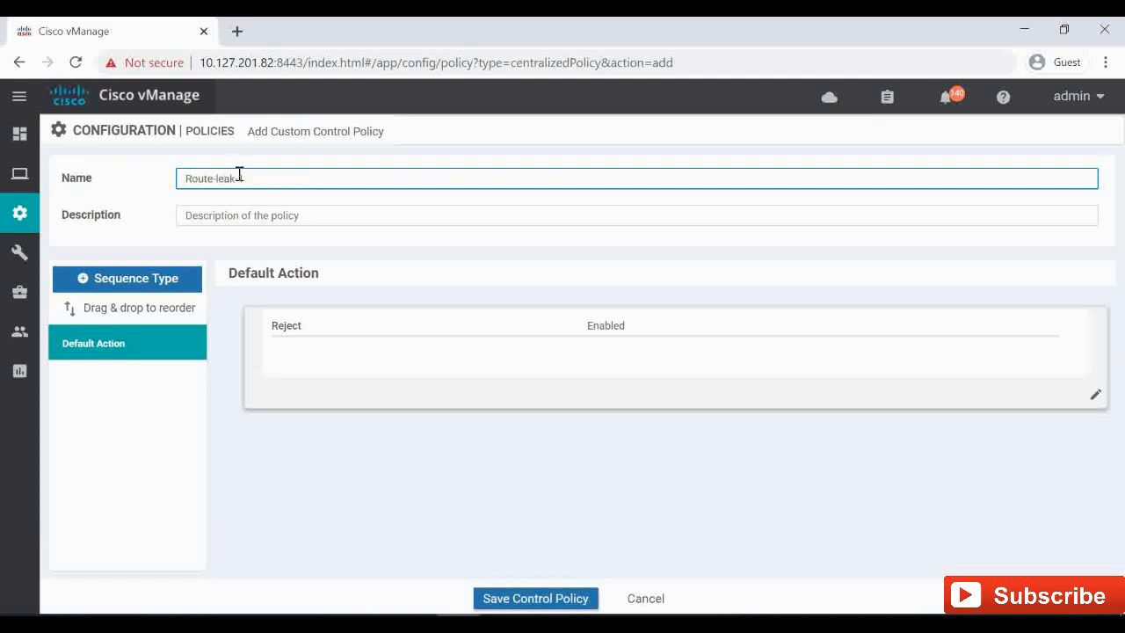
type("Route-leak-1")
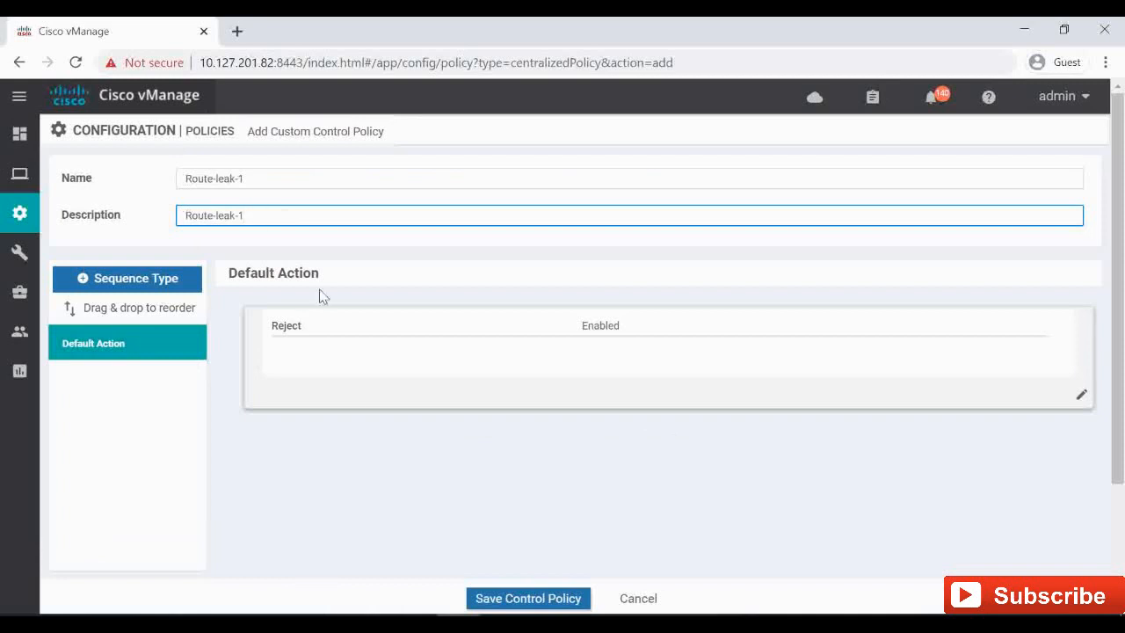
left_click(126, 278)
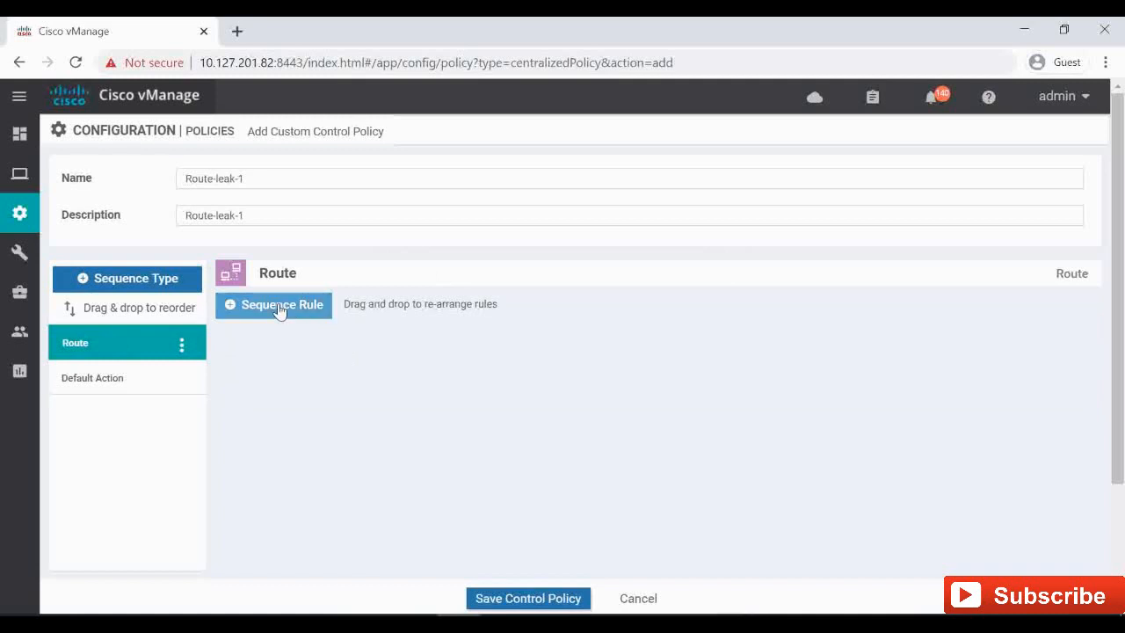
Step: Add rule 1 matching routes in VPN-10-list
left_click(273, 304)
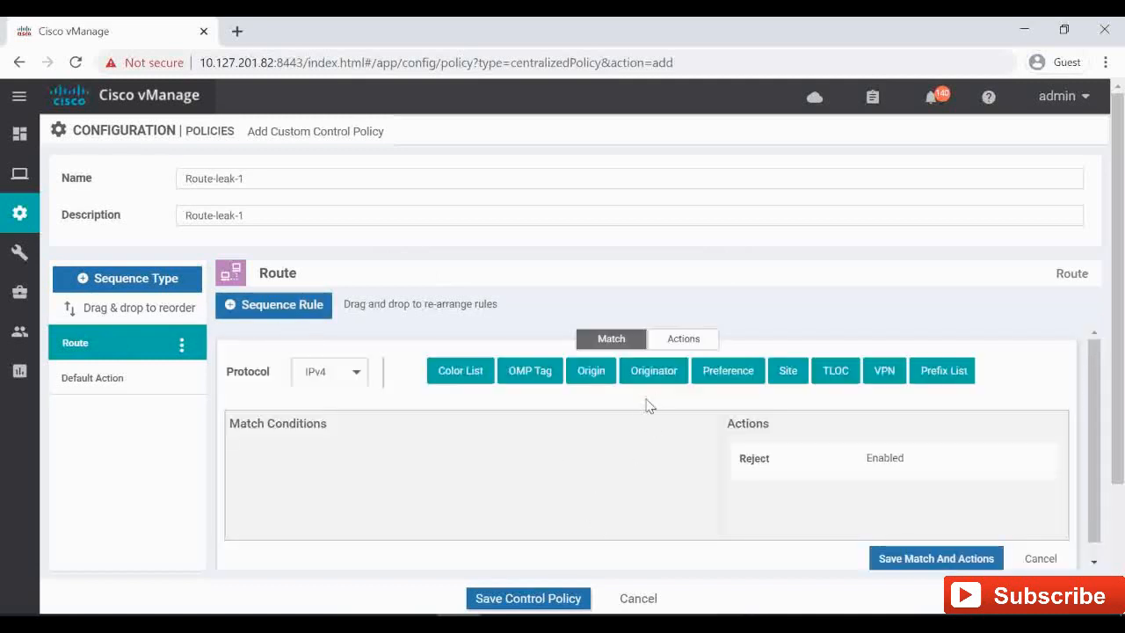
mouse_move(884, 370)
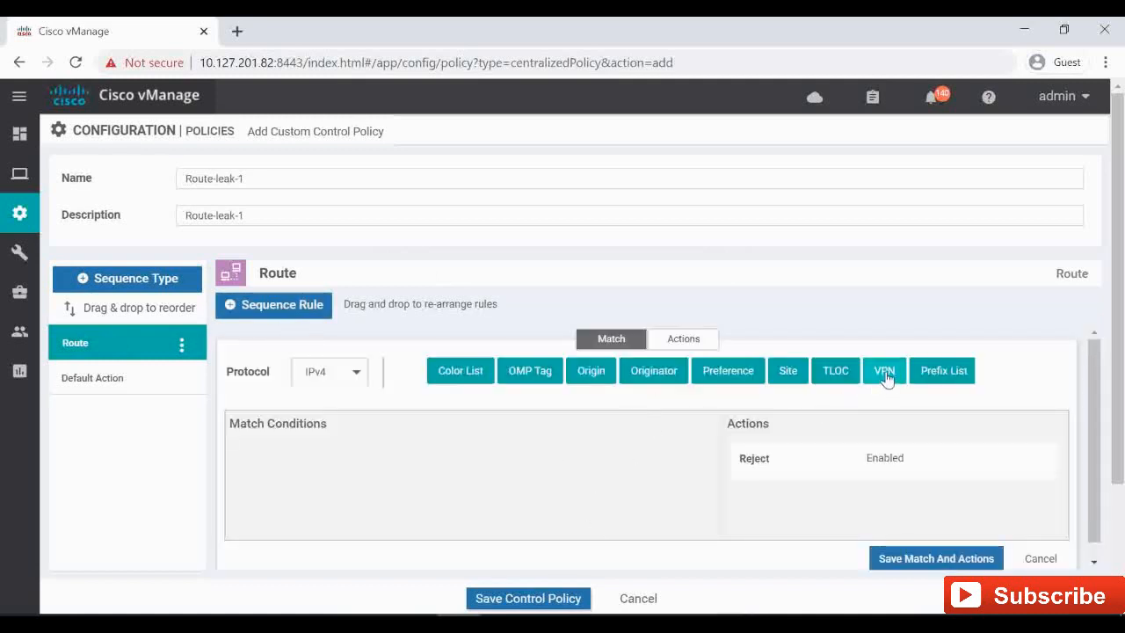
left_click(884, 370)
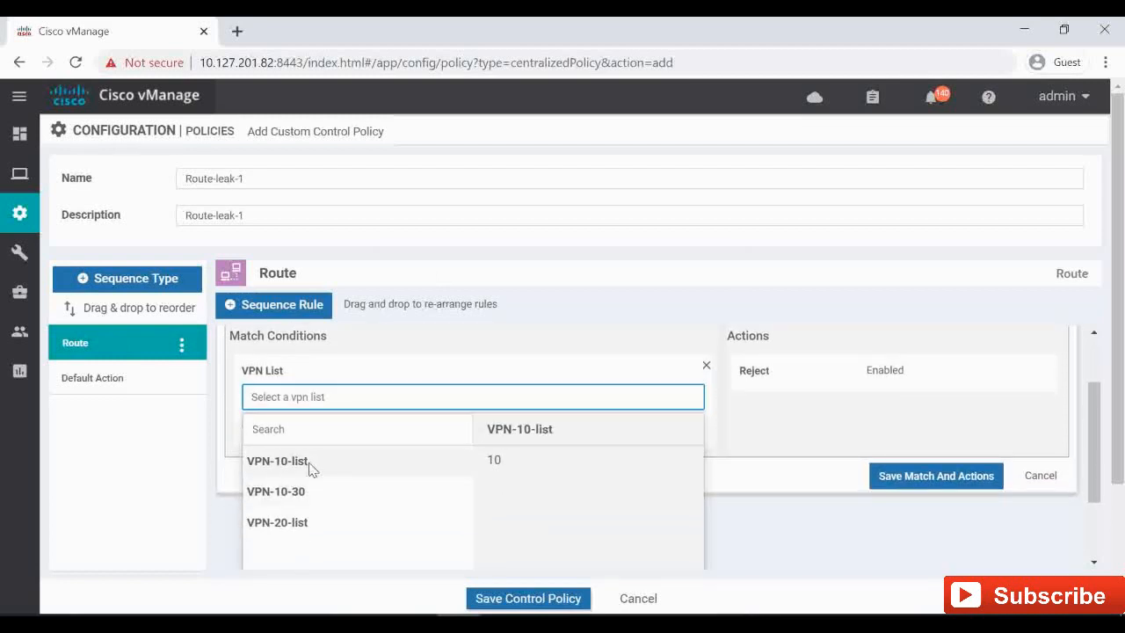
left_click(276, 461)
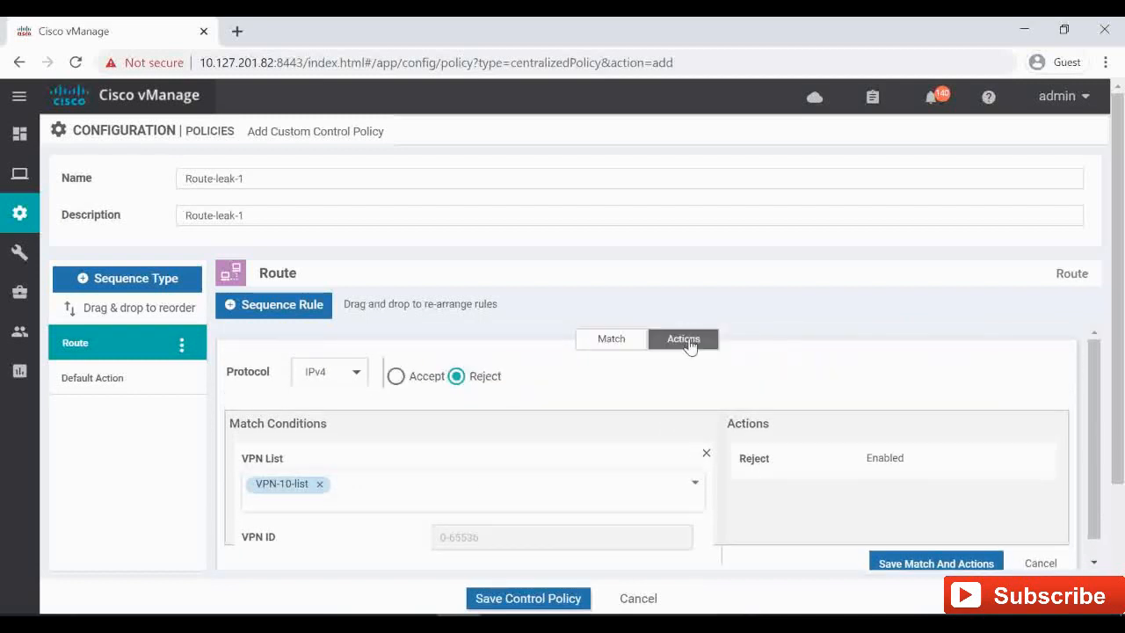
left_click(396, 375)
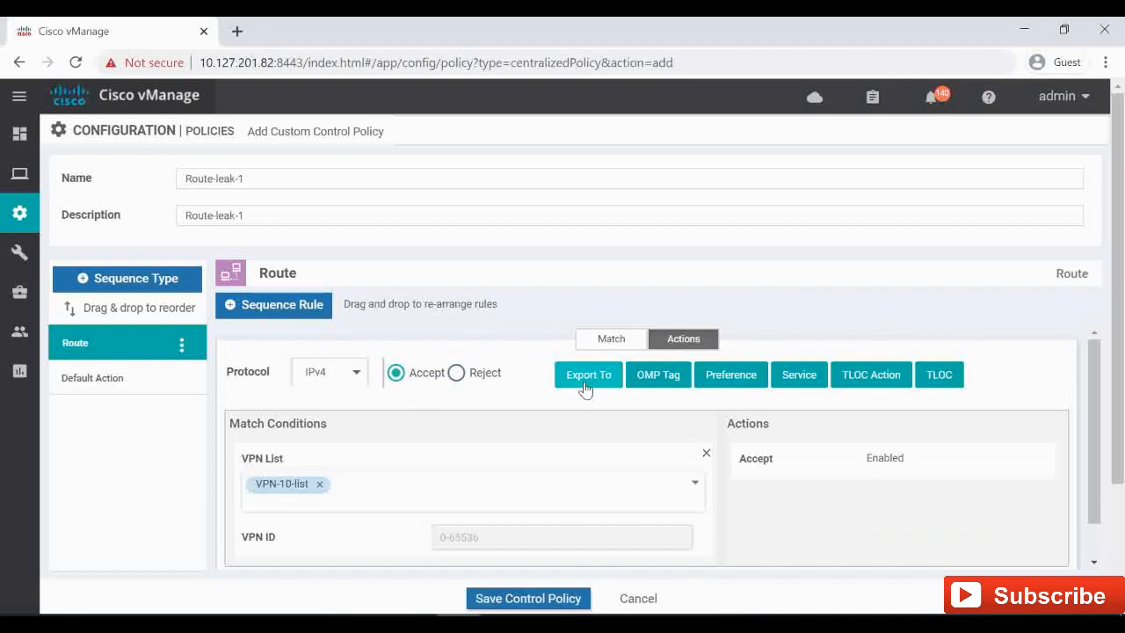
Step: Set rule 1 to accept and export to VPN-20-list, and save it
left_click(587, 375)
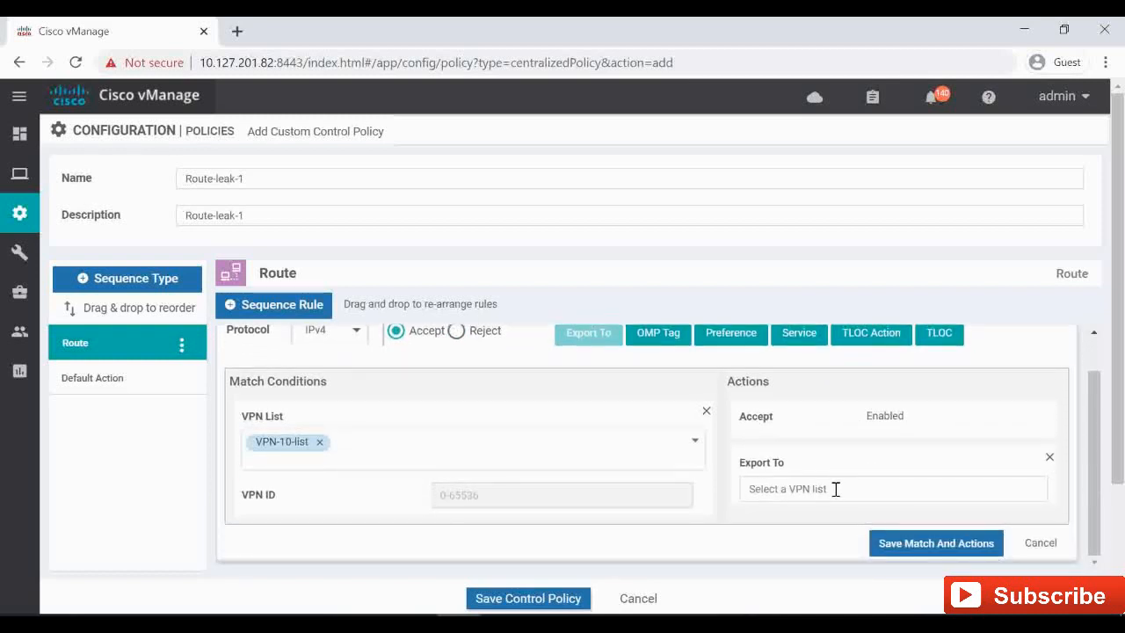
left_click(891, 488)
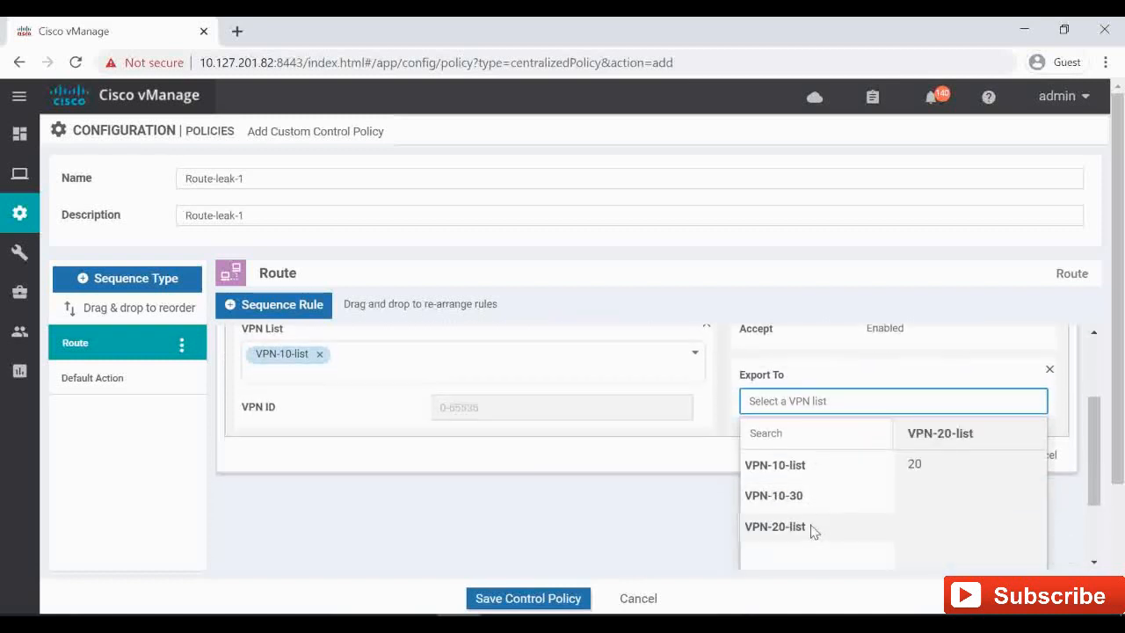
left_click(775, 526)
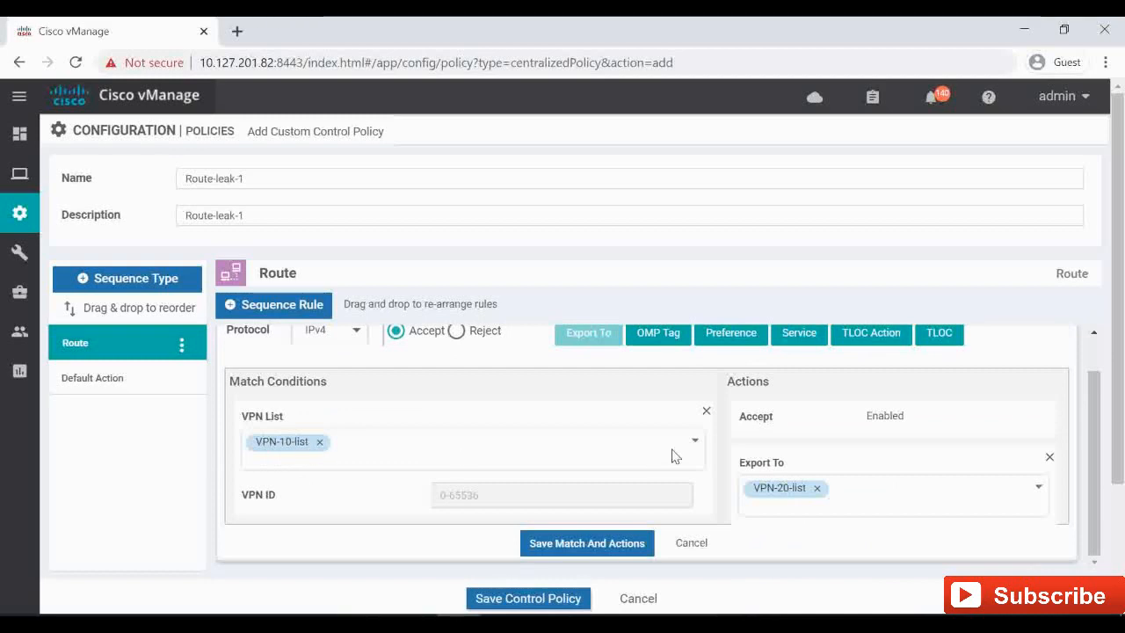
mouse_move(809, 490)
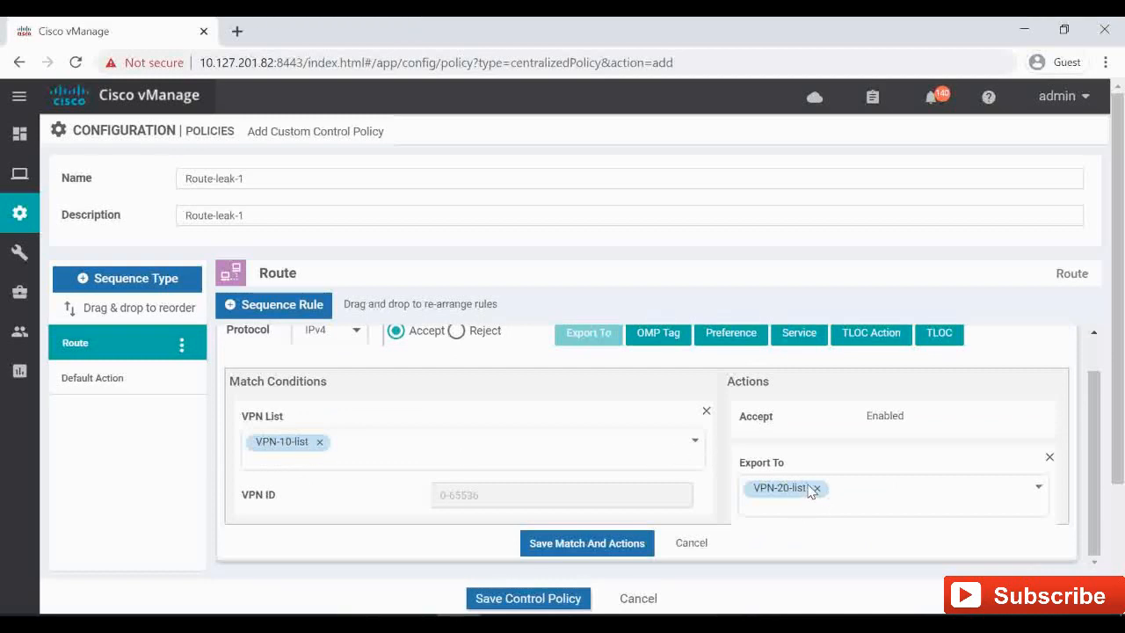
scroll("down", 3)
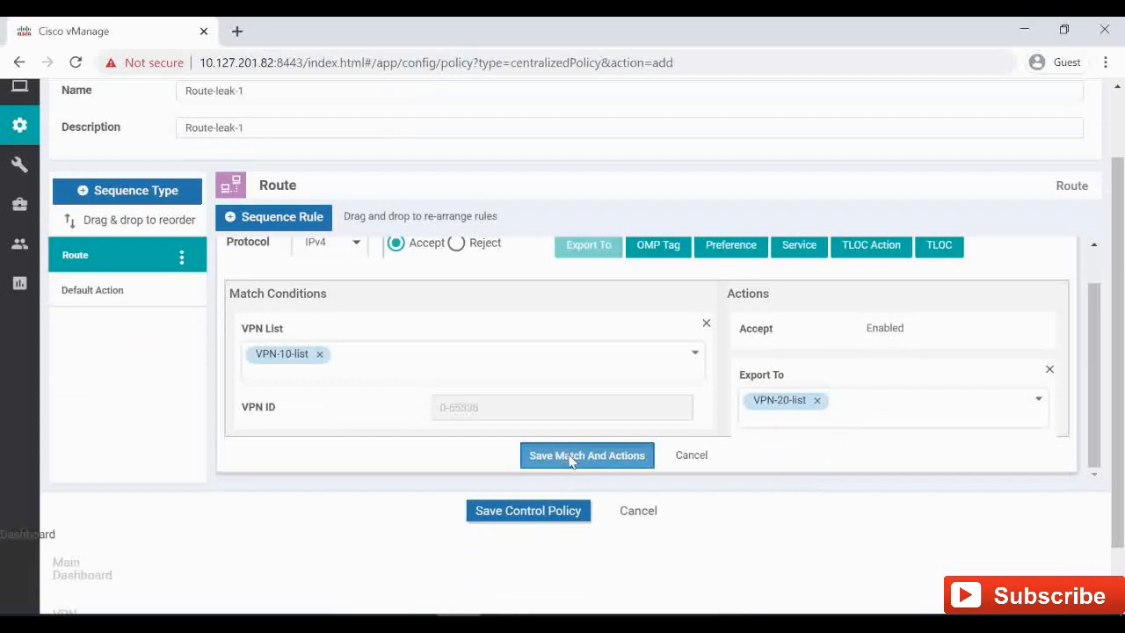
left_click(587, 454)
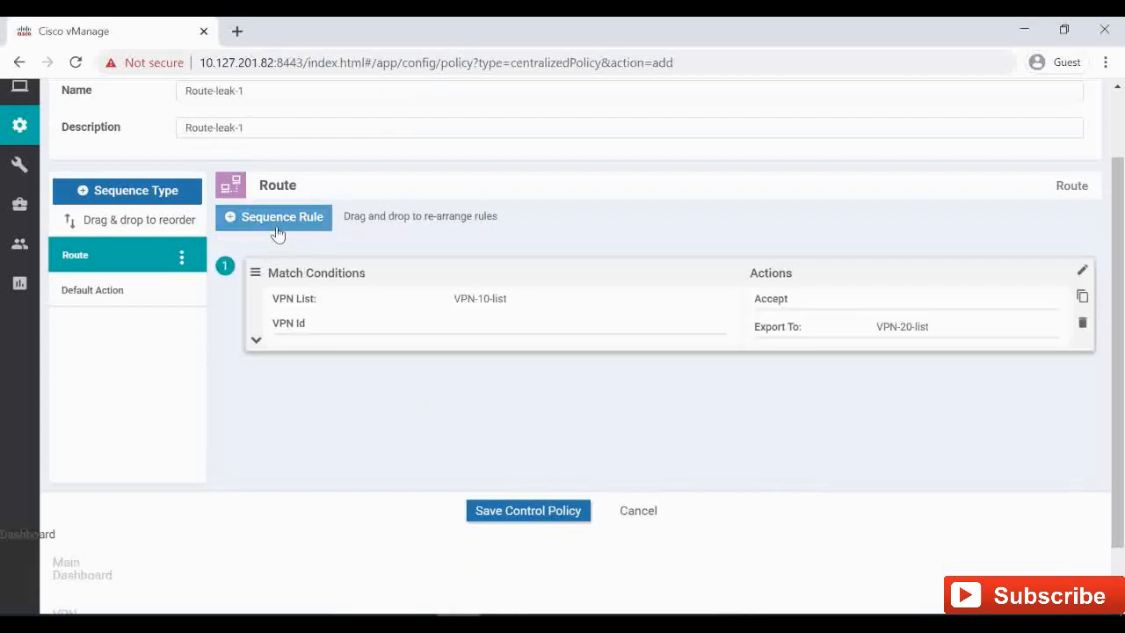
Step: Add rule 2: match VPN-20-list, accept, export to VPN-10-list, and save it
left_click(273, 217)
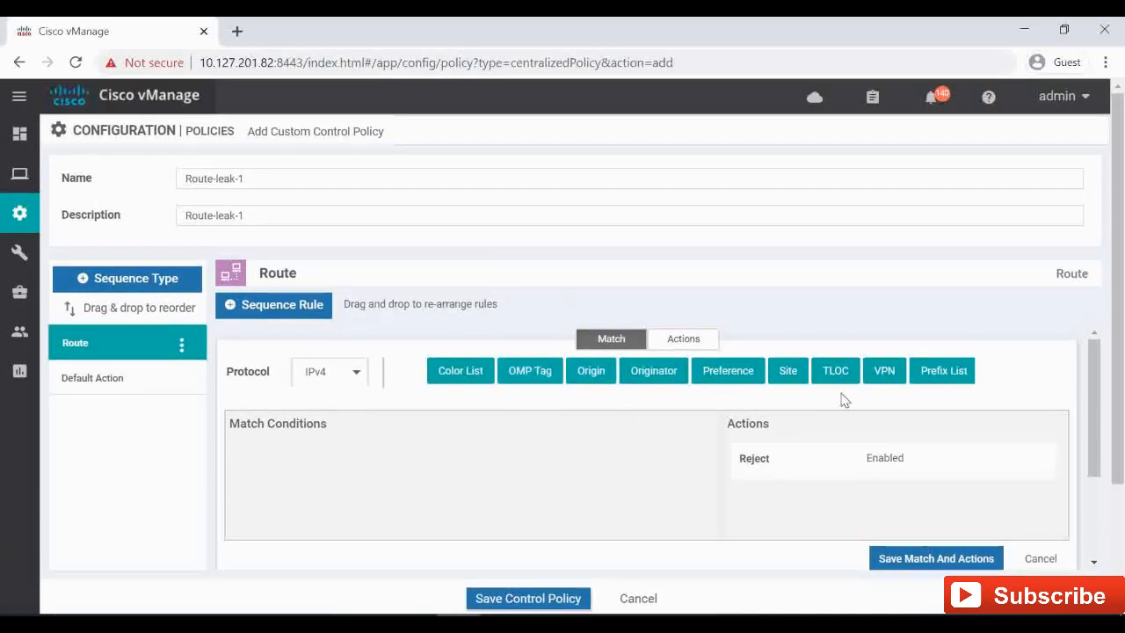
left_click(883, 370)
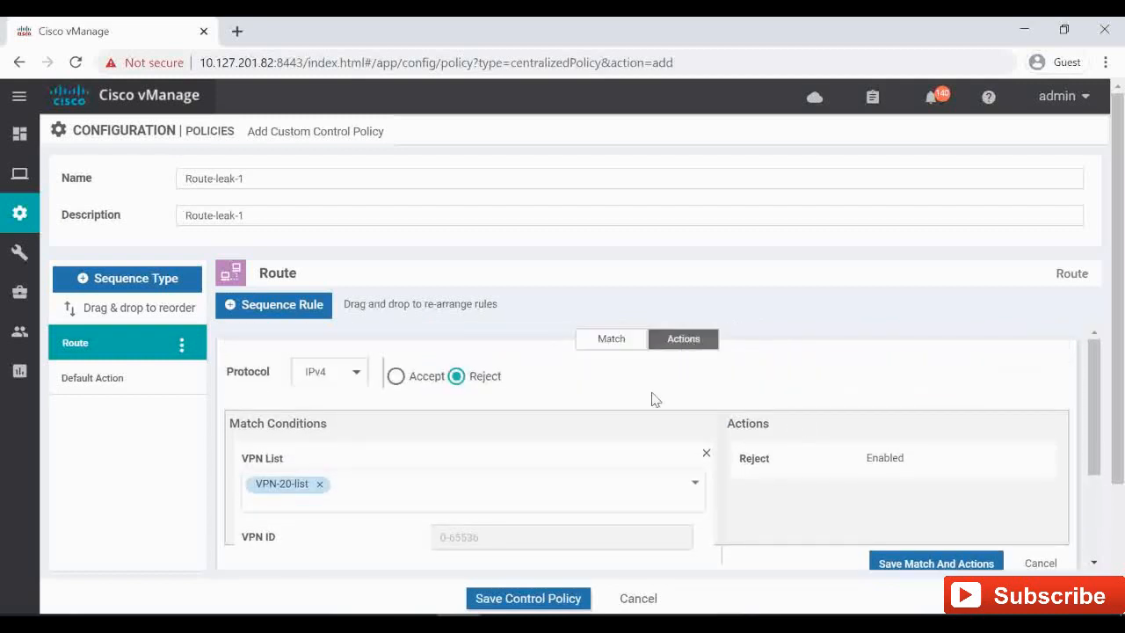
left_click(395, 375)
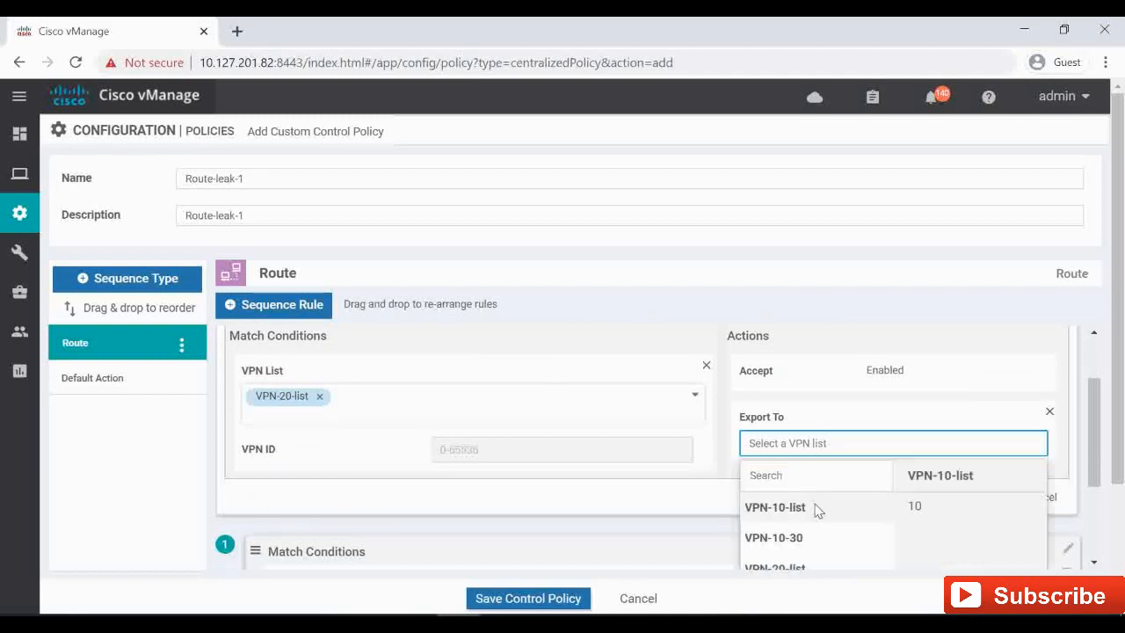
left_click(775, 507)
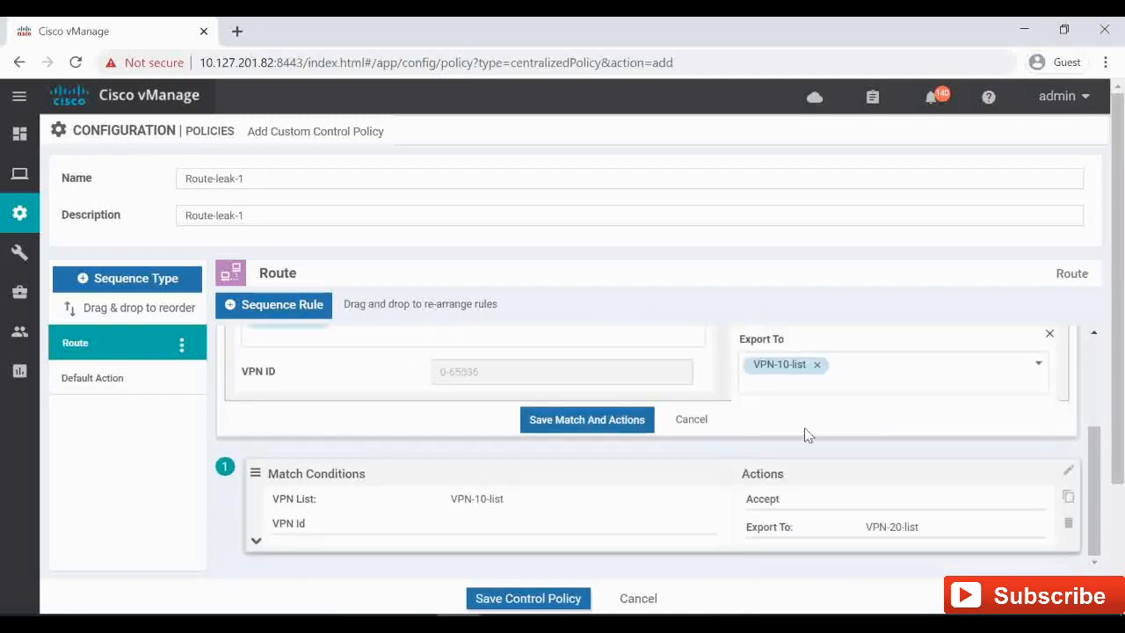
left_click(586, 420)
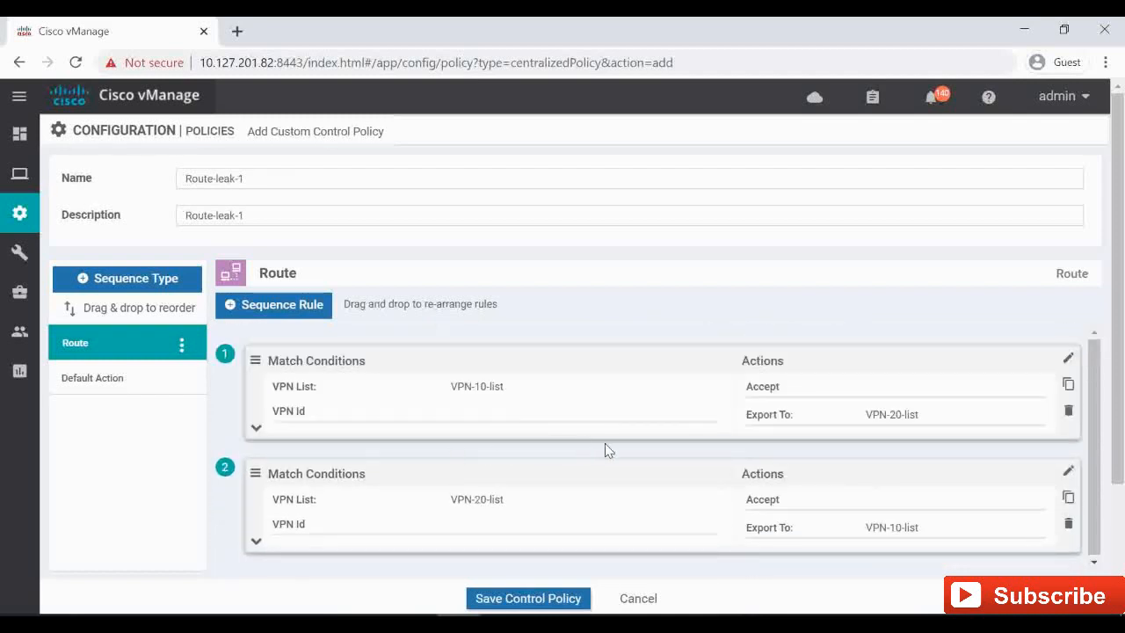
mouse_move(703, 484)
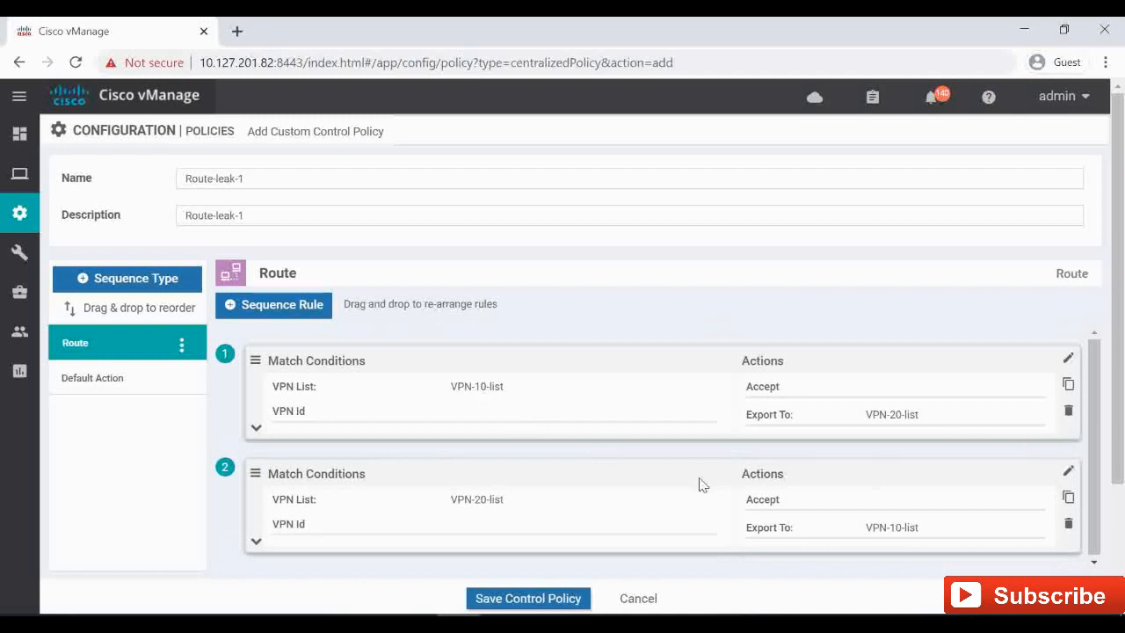
mouse_move(562, 470)
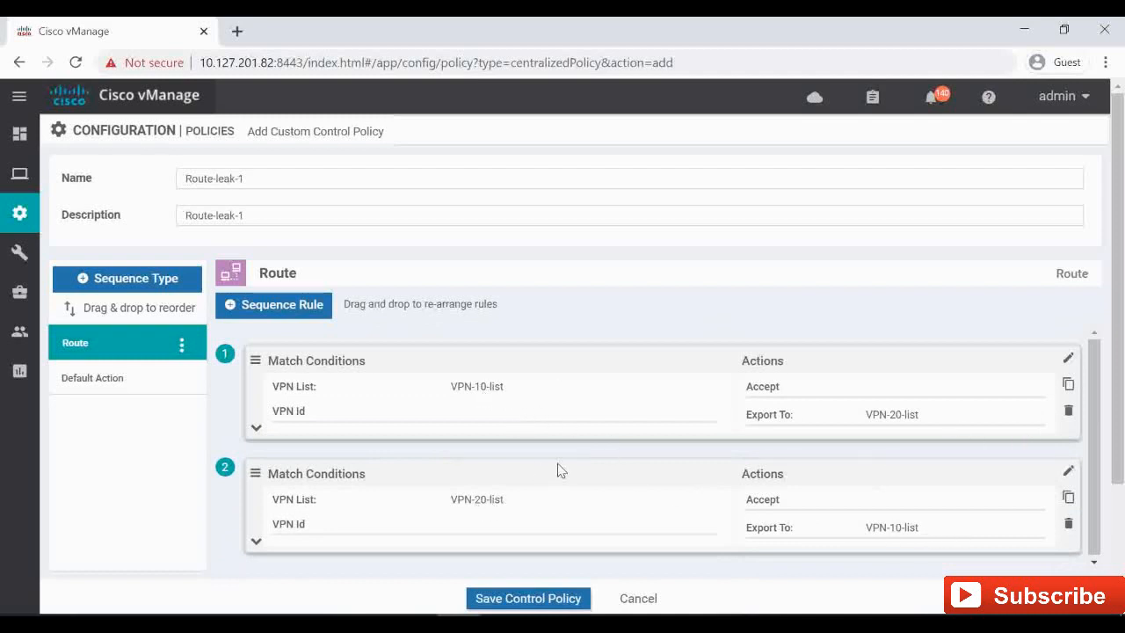
Step: Review the accept default action and save the Route-leak-1 control policy
left_click(93, 378)
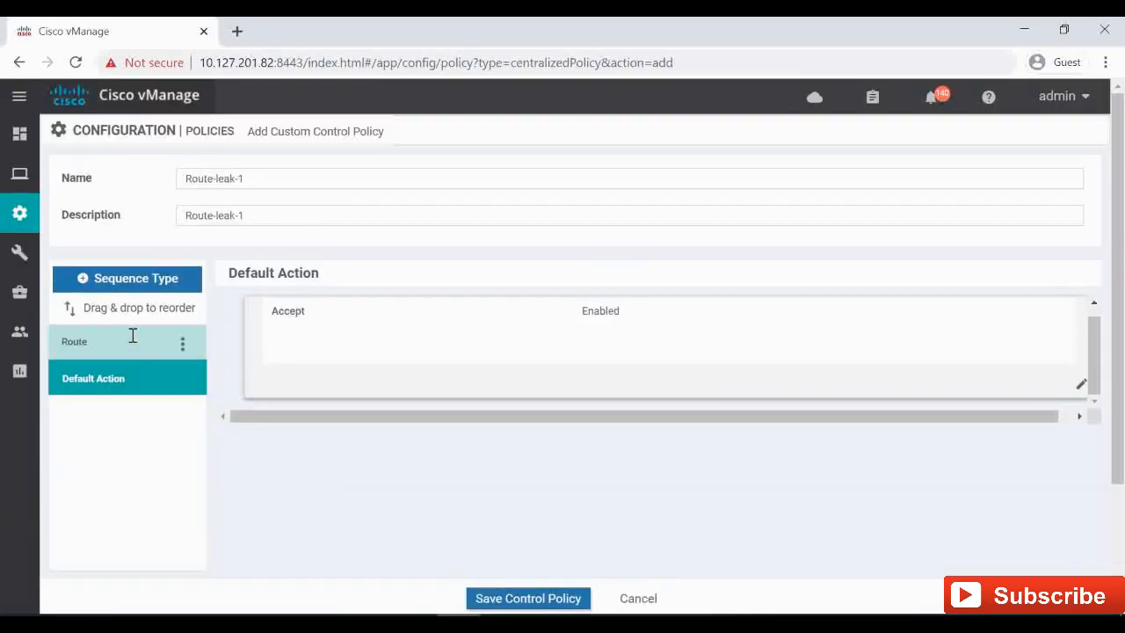
left_click(74, 342)
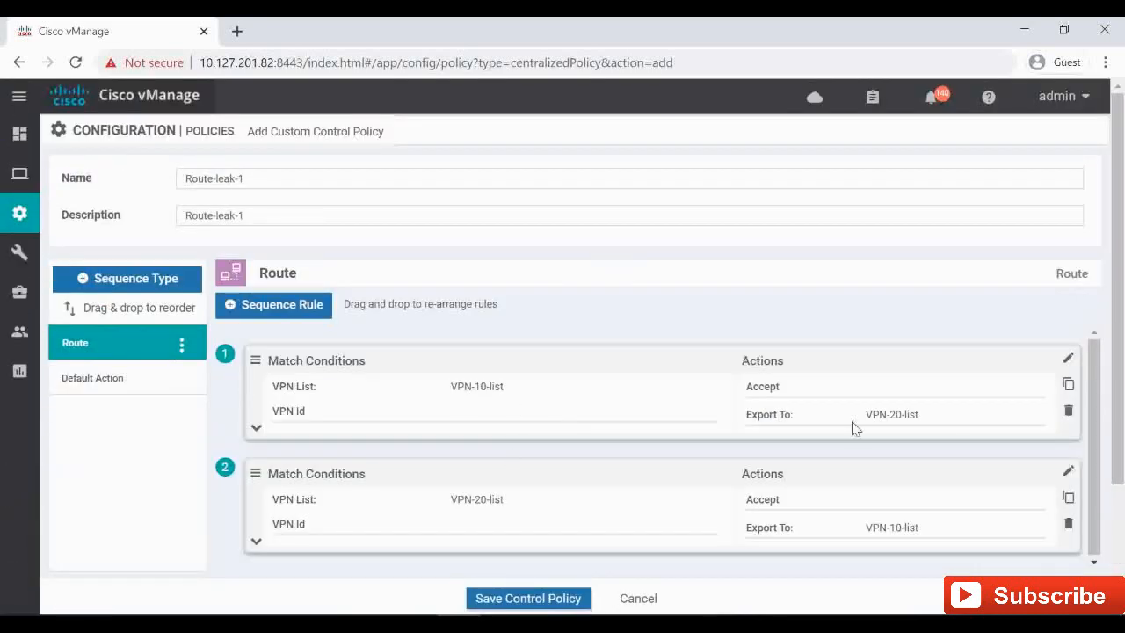
left_click(92, 378)
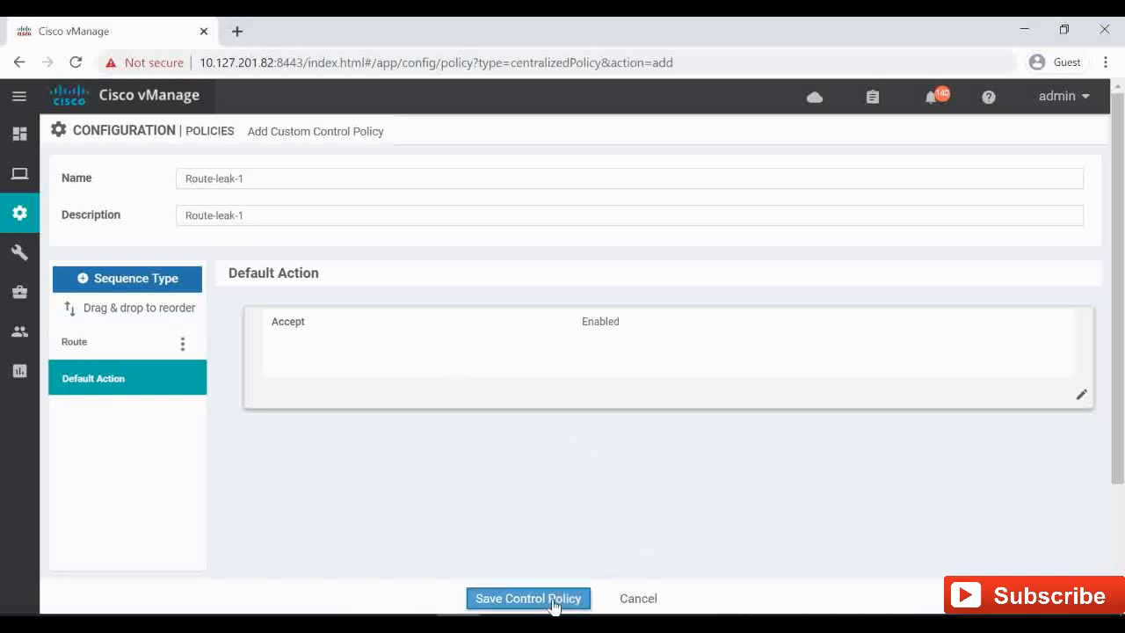
left_click(527, 597)
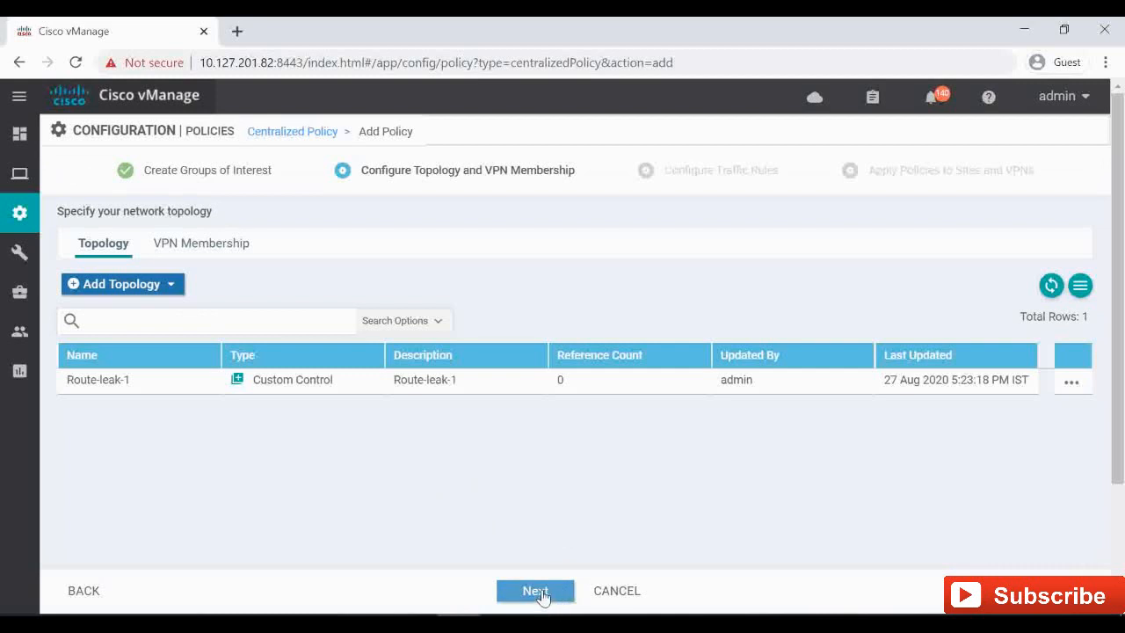
Step: Skip traffic rules and name and describe the policy Route-Leak-10-20
left_click(535, 590)
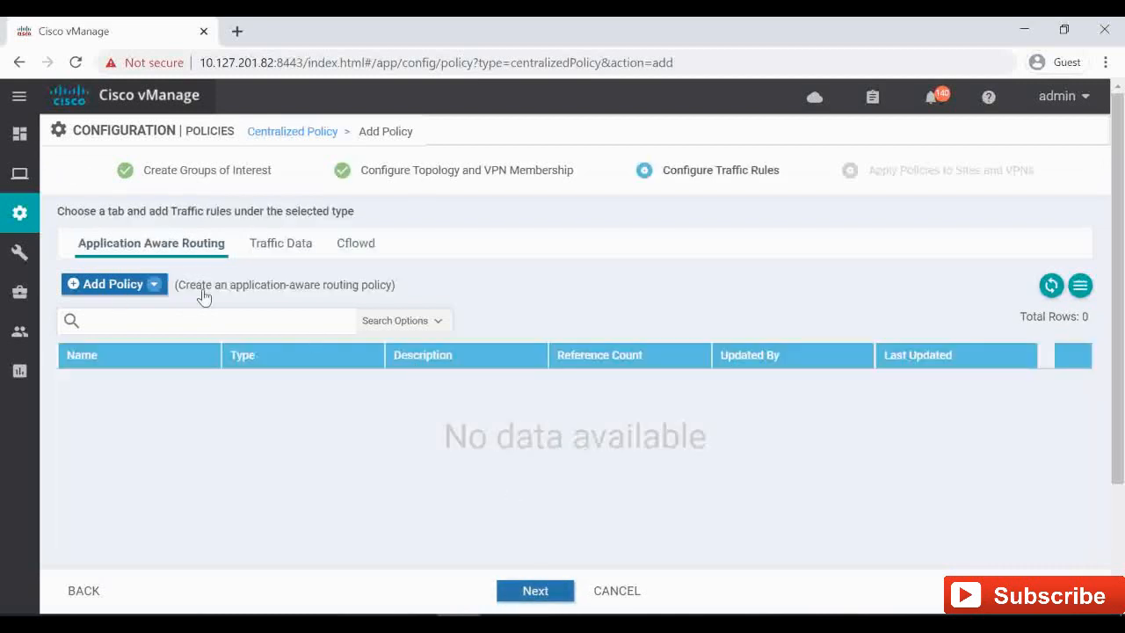
left_click(535, 590)
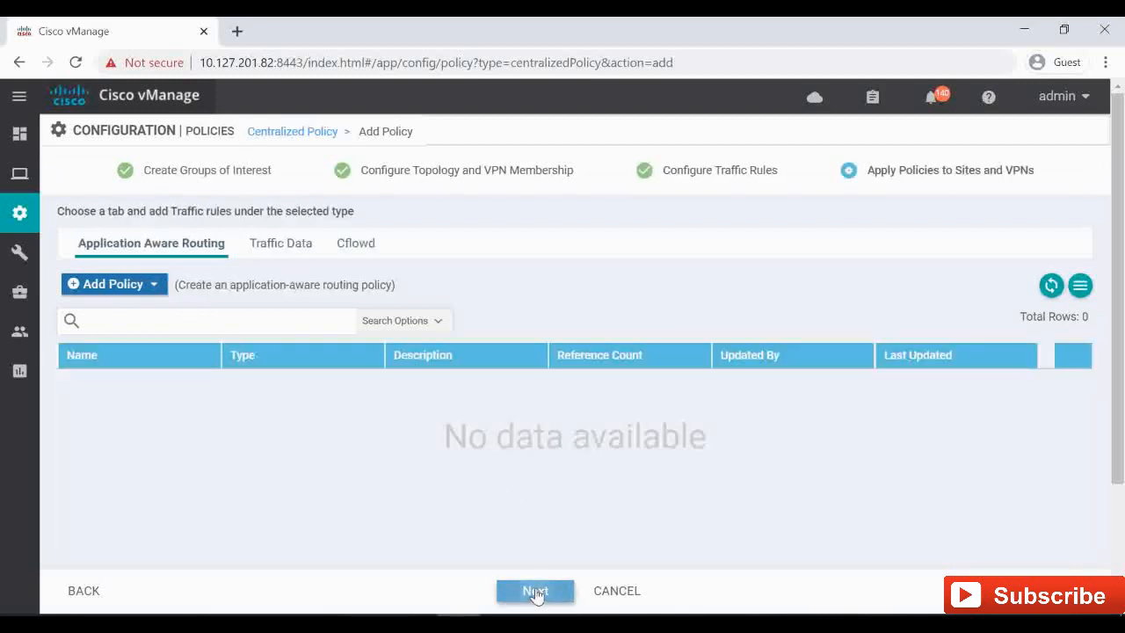
left_click(535, 589)
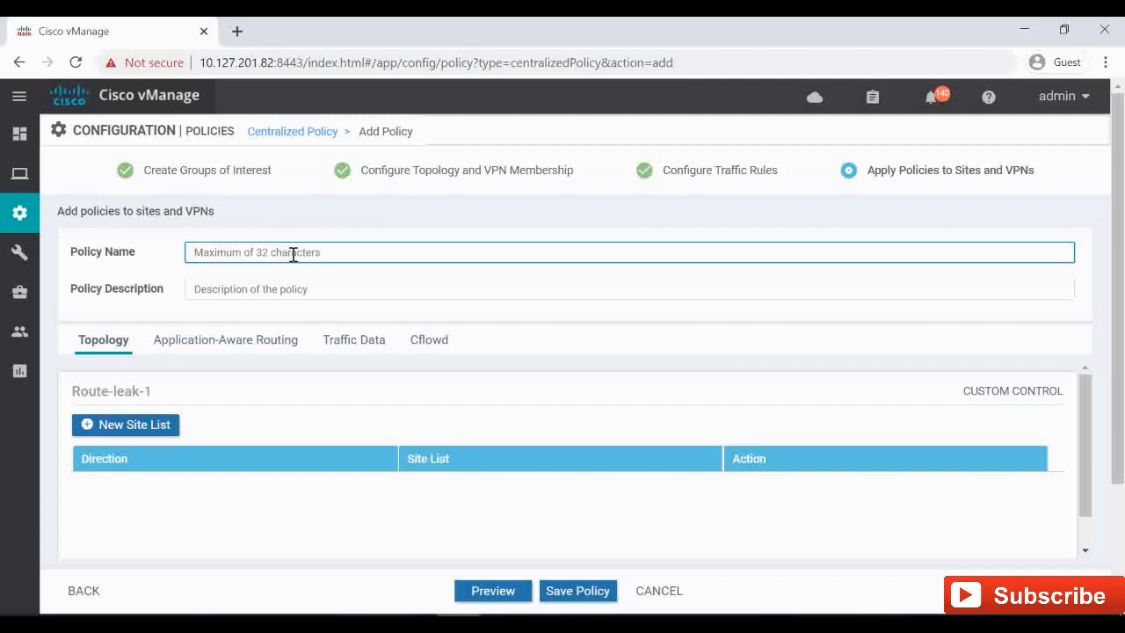
type("Route-Leak-10-20")
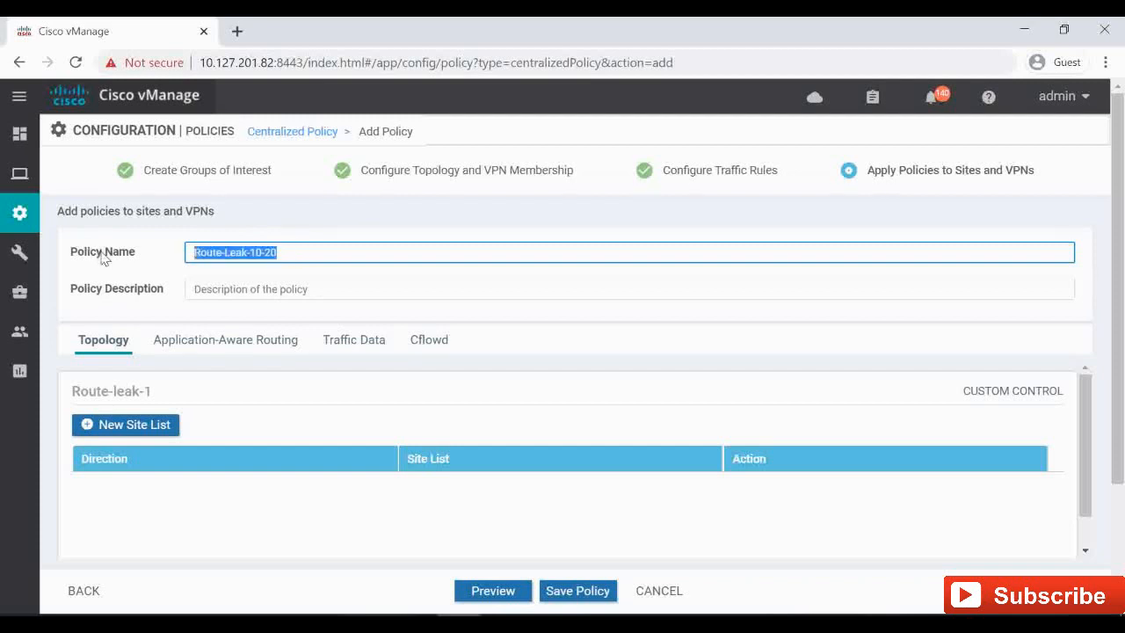
type("Route-Leak-10-20")
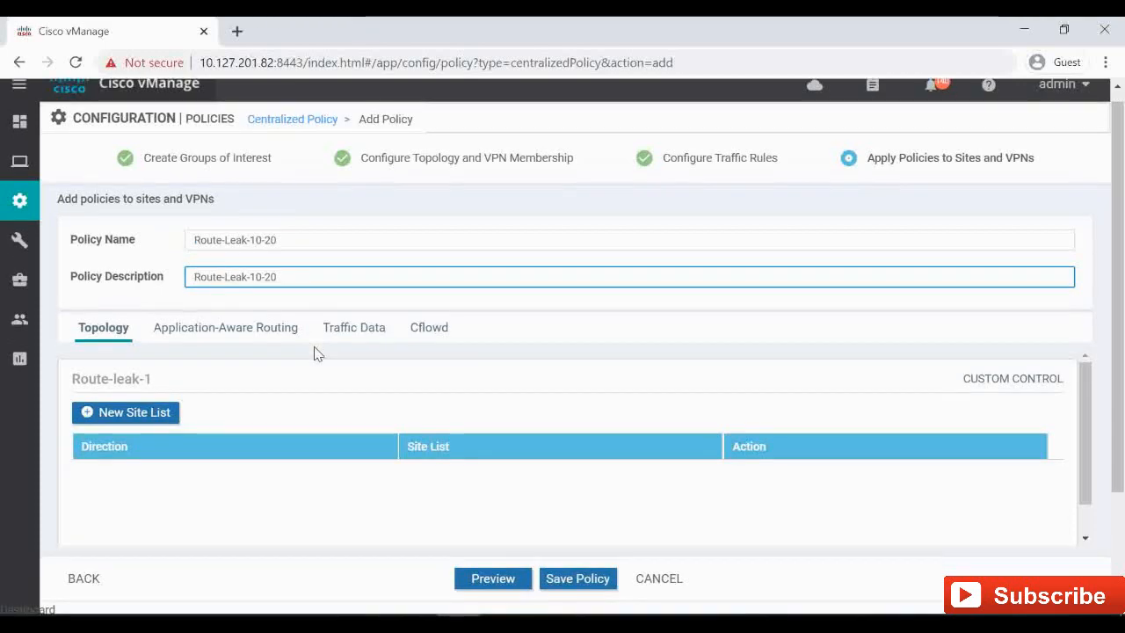
scroll("down", 3)
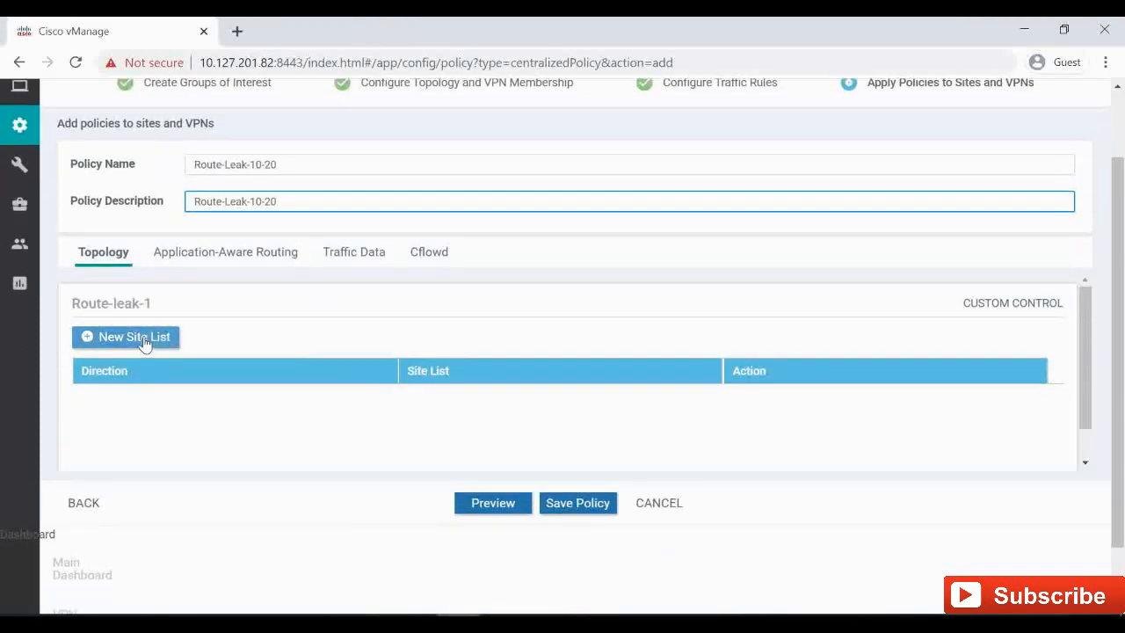
Step: Apply Route-leak-1 inbound to a site list with vEdge-1 and vEdge-2
left_click(124, 337)
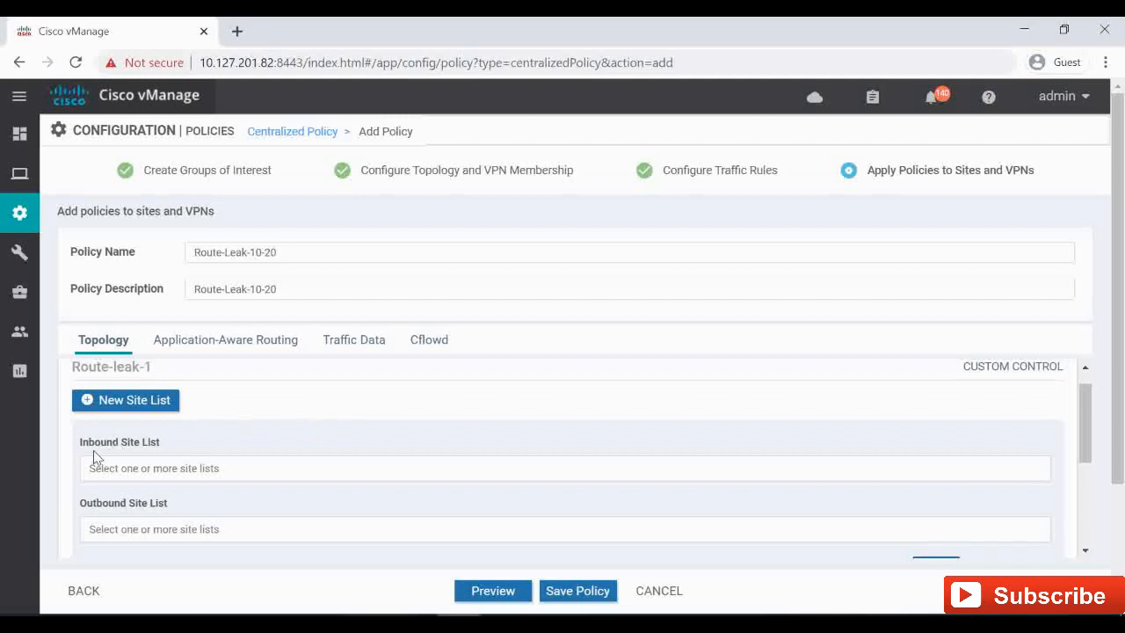
mouse_move(194, 471)
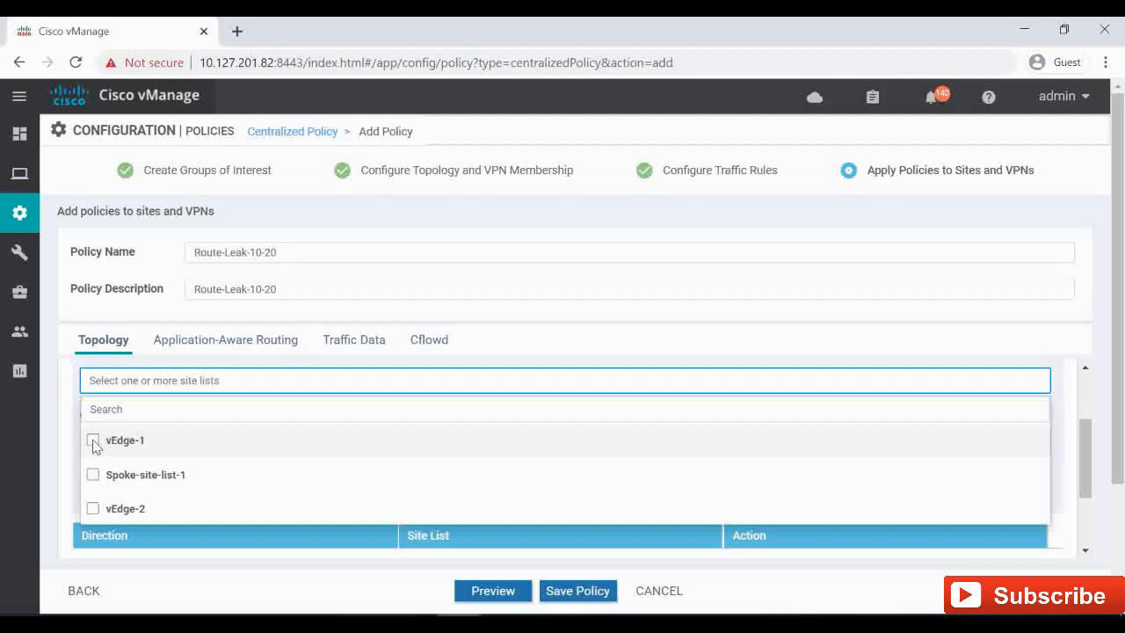
left_click(92, 509)
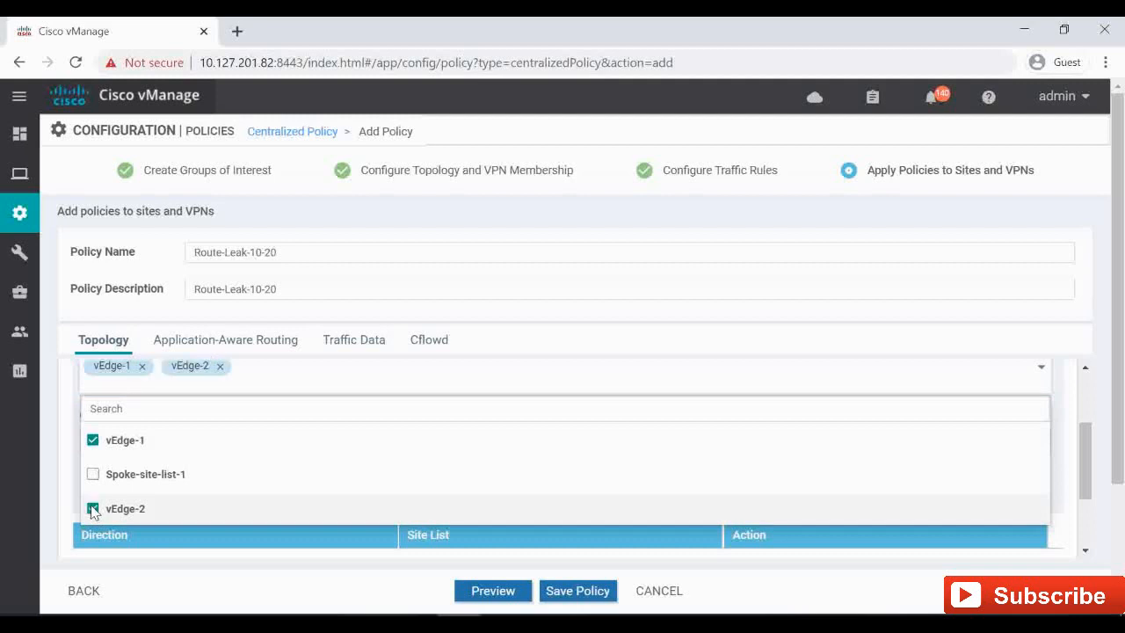
left_click(93, 508)
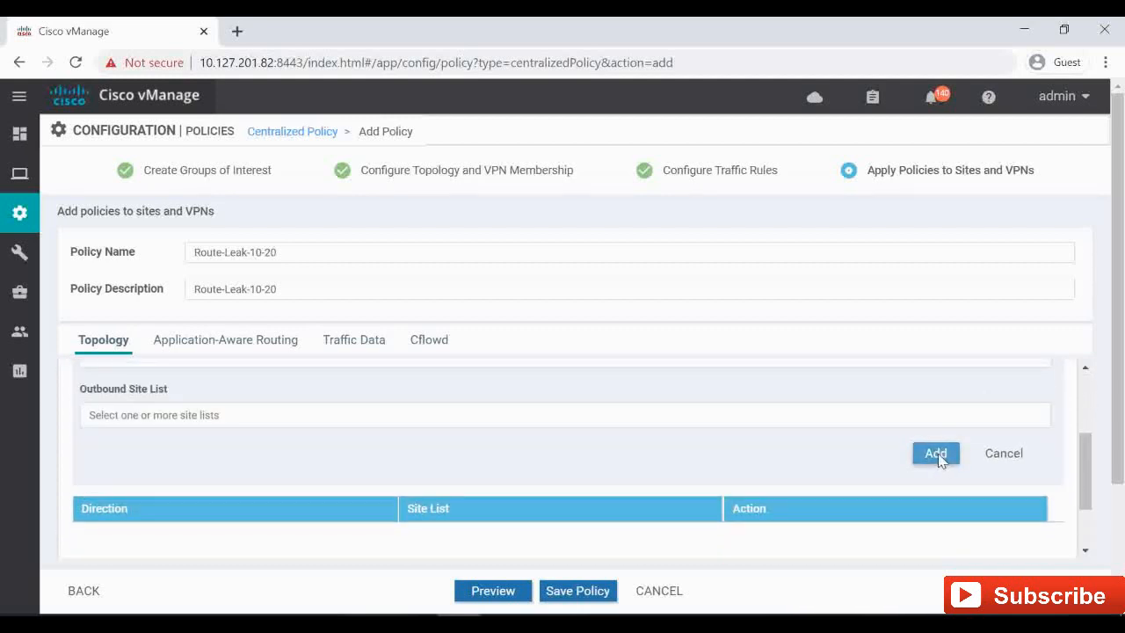
left_click(934, 453)
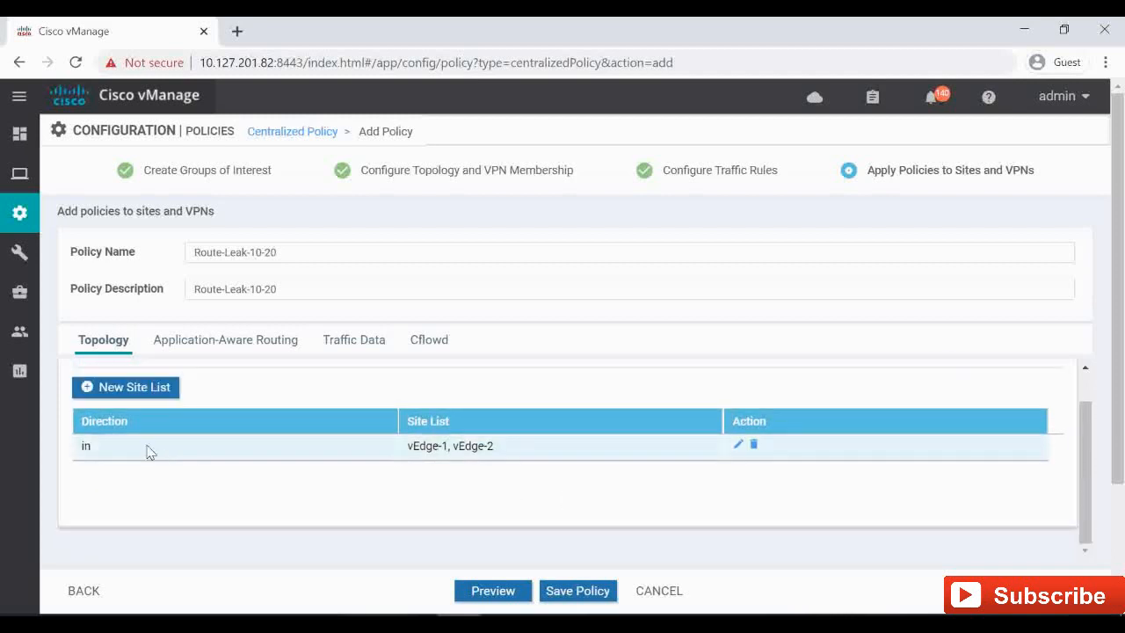
mouse_move(496, 464)
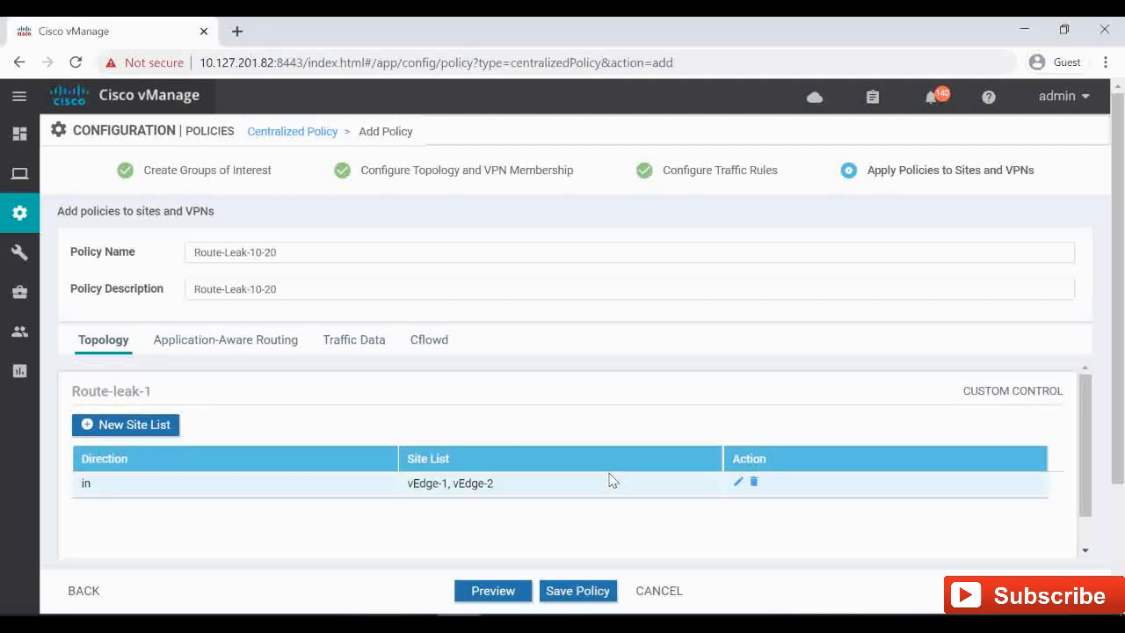
left_click(492, 589)
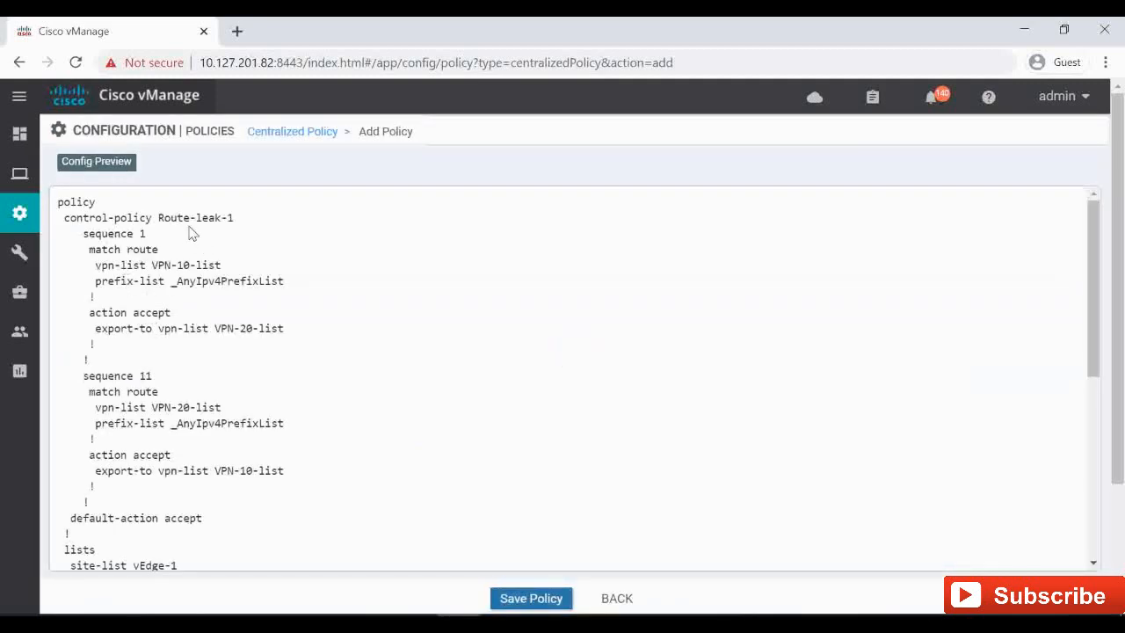
mouse_move(185, 281)
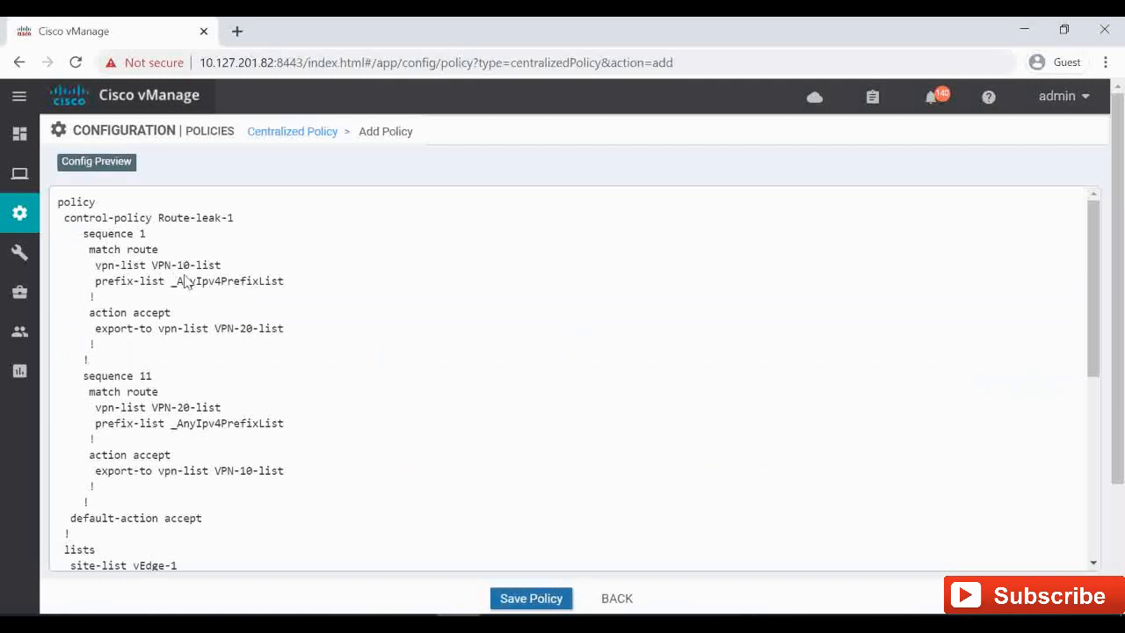
mouse_move(195, 280)
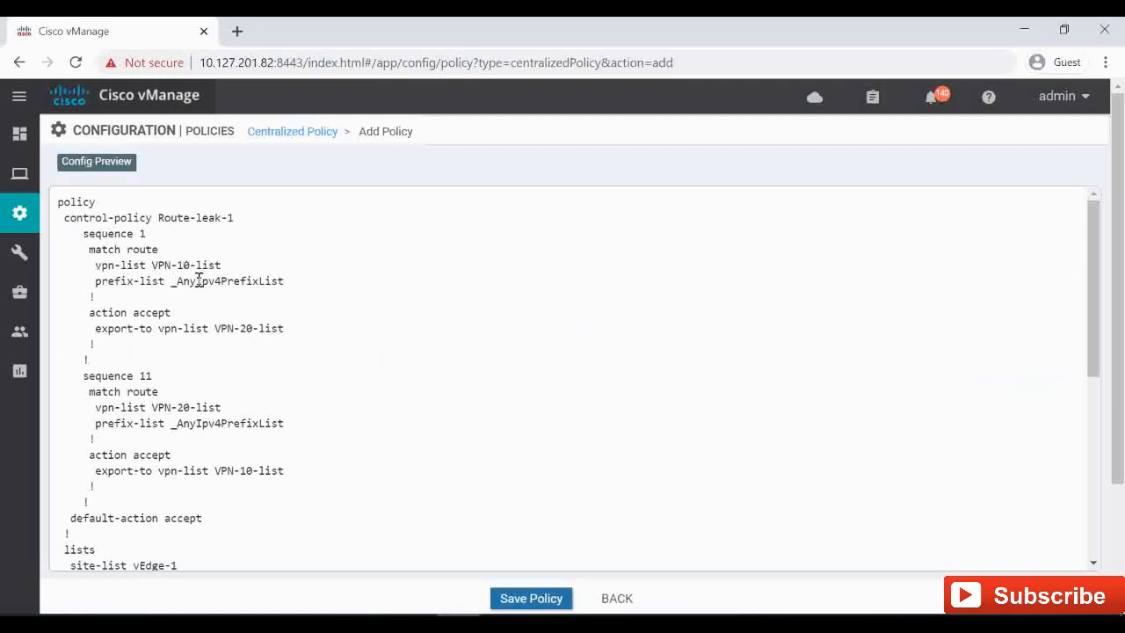
scroll("down", 3)
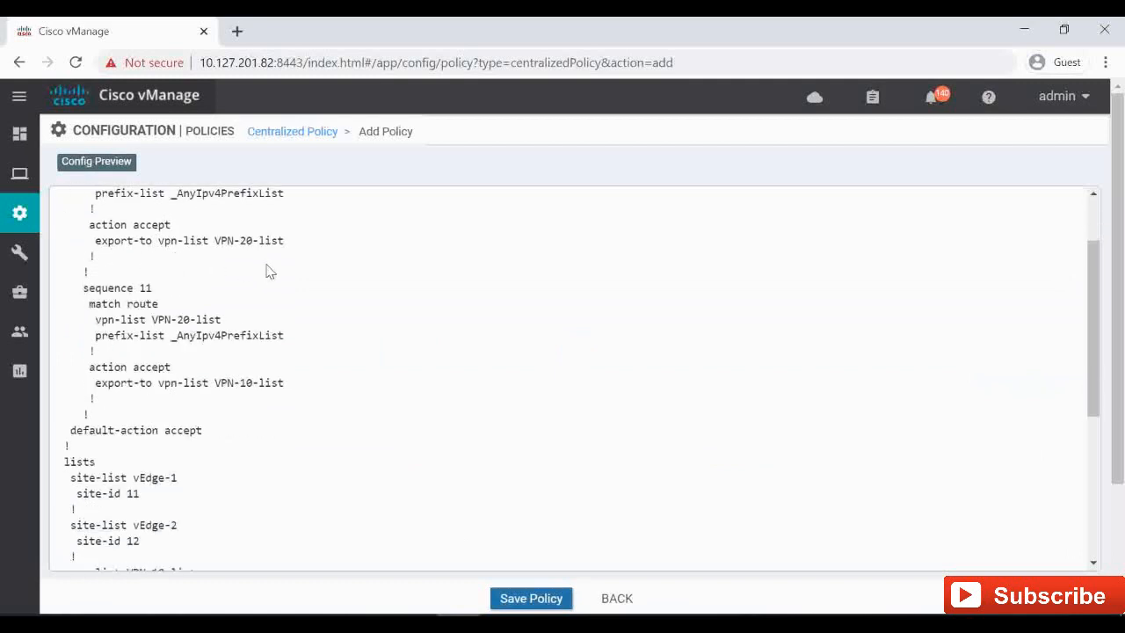
scroll("down", 3)
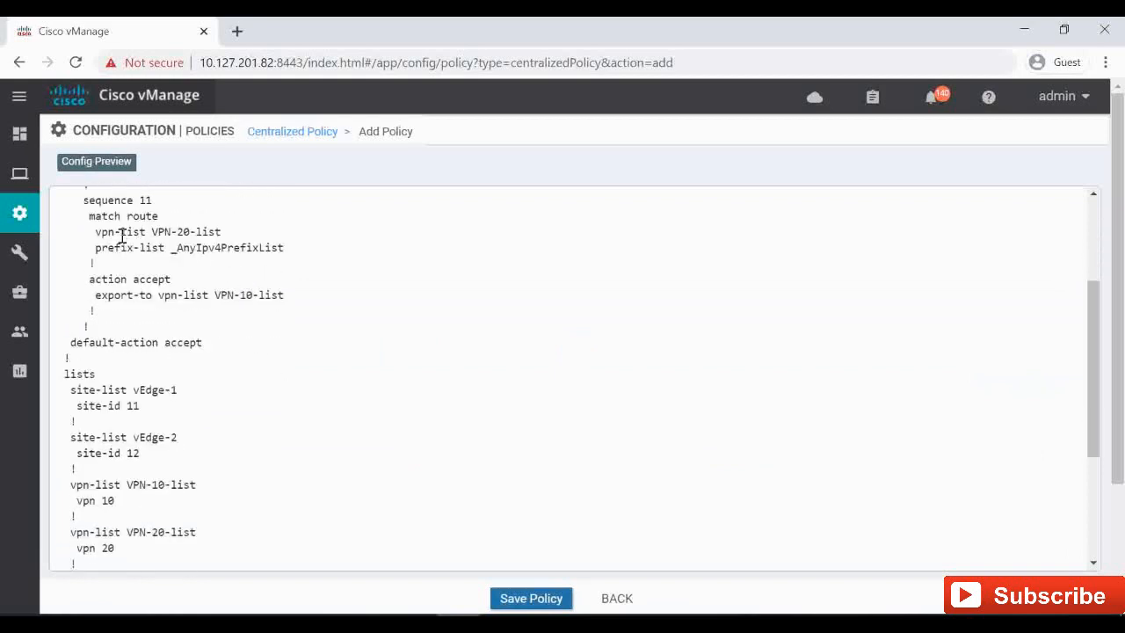
mouse_move(283, 323)
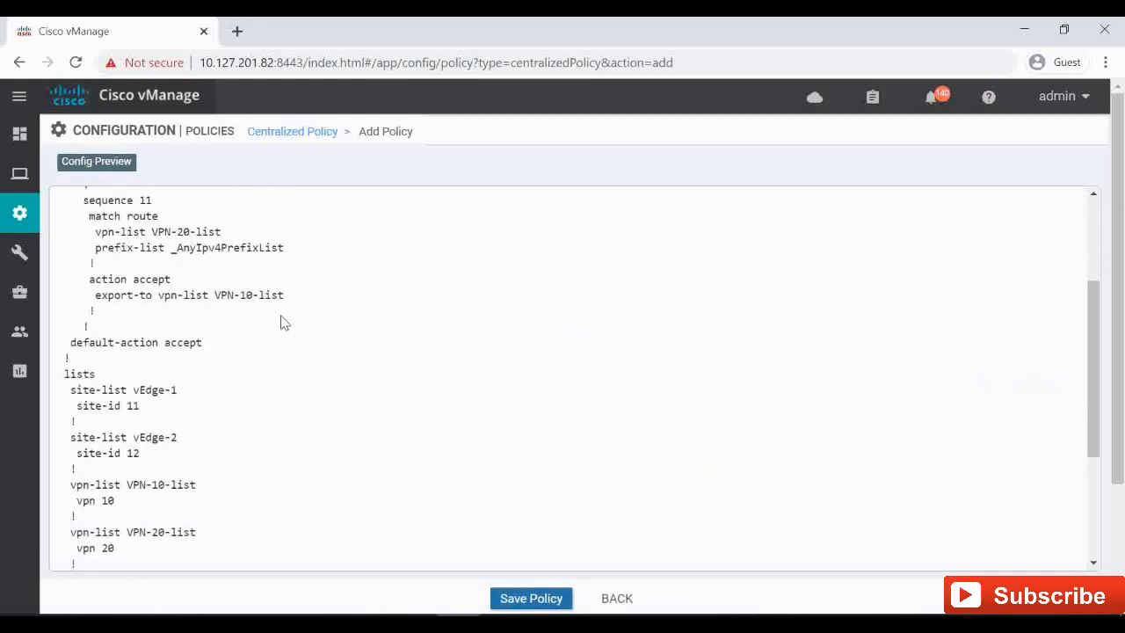
scroll("down", 3)
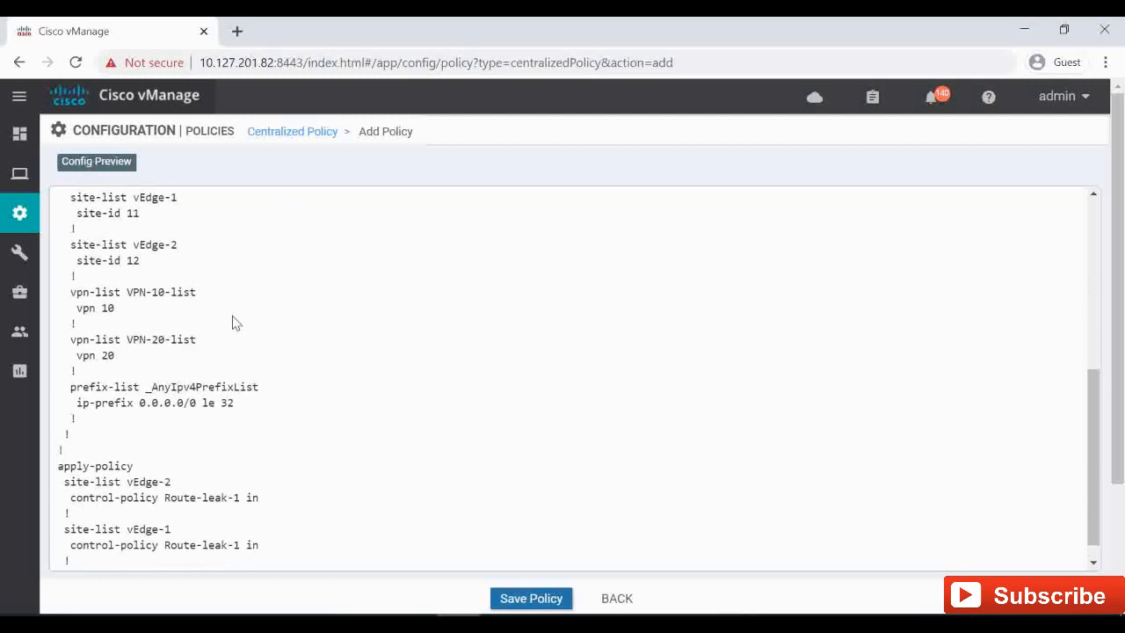
scroll("down", 3)
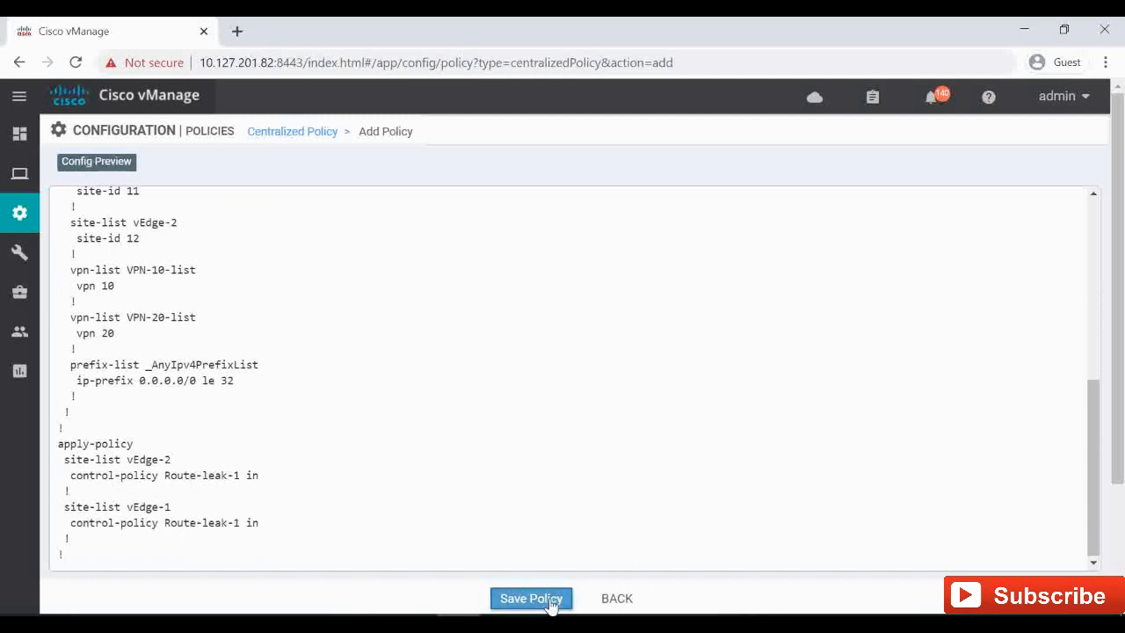
Step: Save the Route-Leak-10-20 policy, then ping 22.20.20.1 in VPN 10 from vEdge-1 to confirm it is still unreachable
left_click(531, 598)
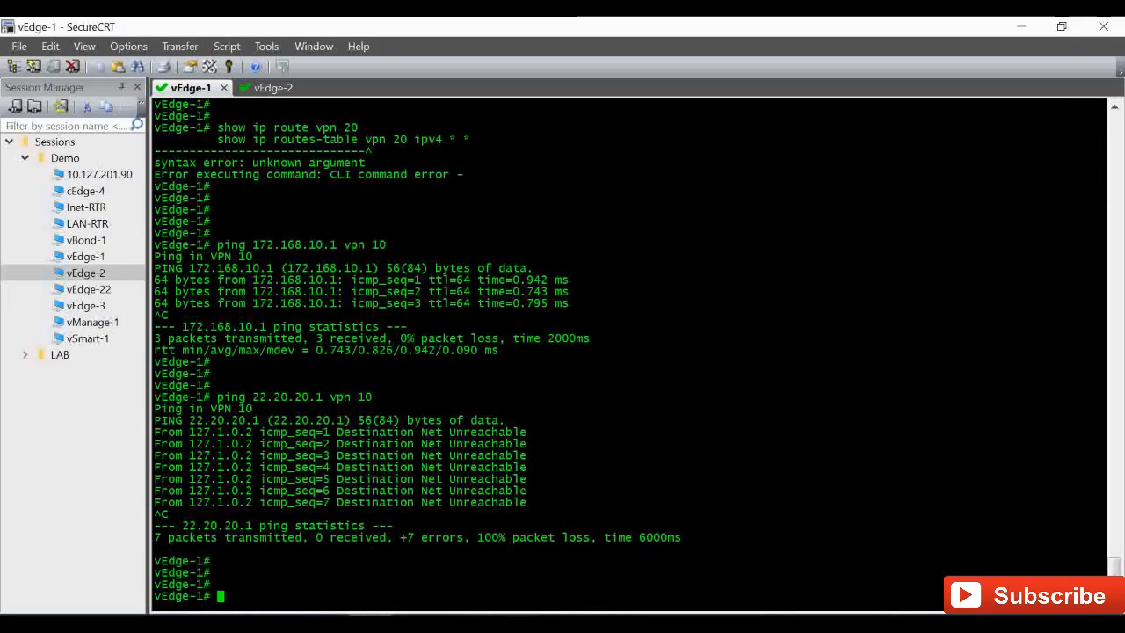
type("ping 22.20.20.1 vpn 10")
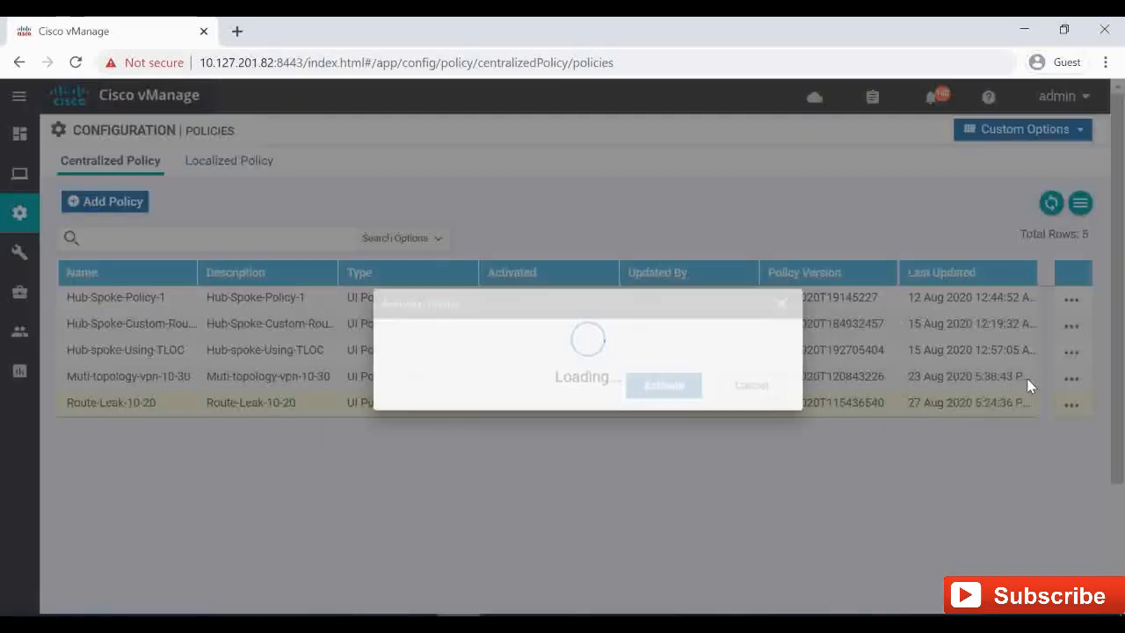
Step: Confirm activation of Route-Leak-10-20 and expand the vSmart-1 push task to review its log
left_click(664, 385)
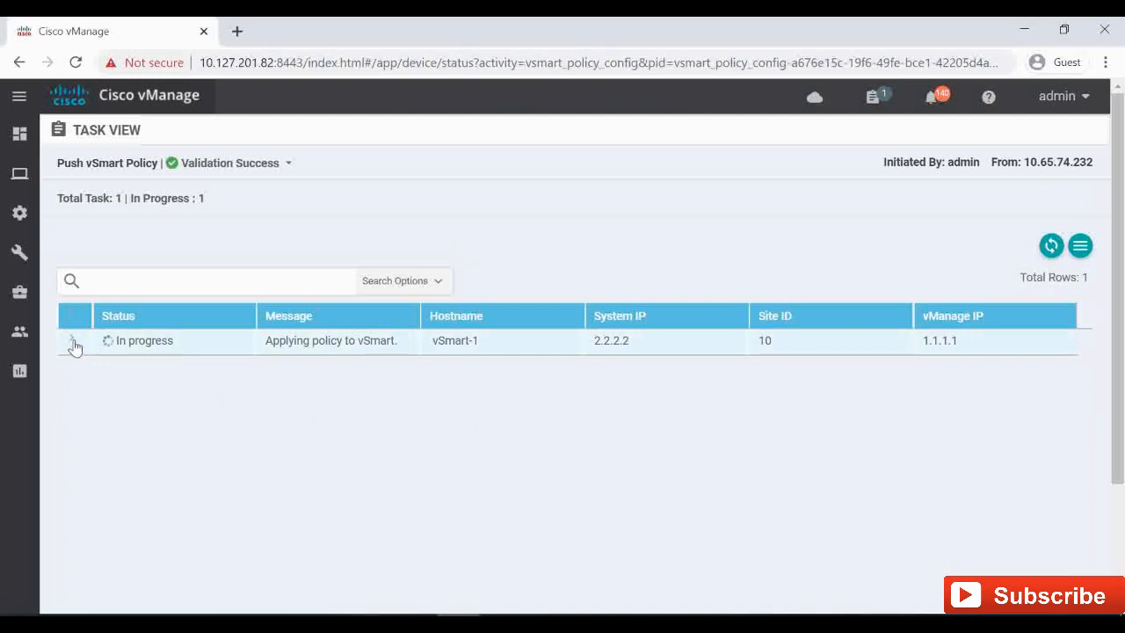
left_click(74, 341)
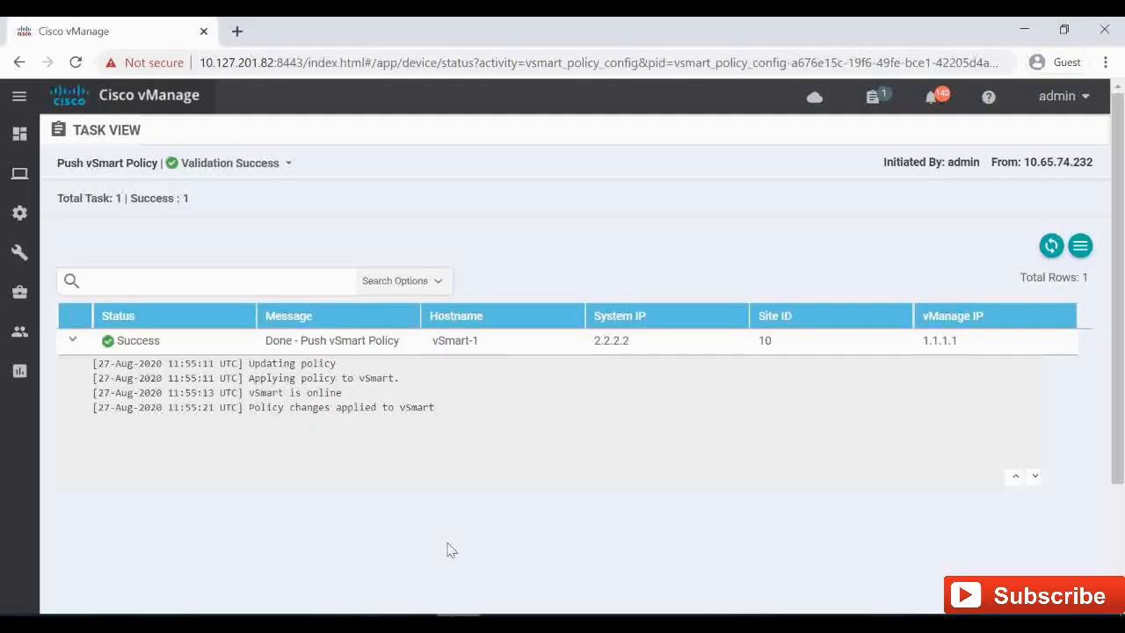
left_click(73, 341)
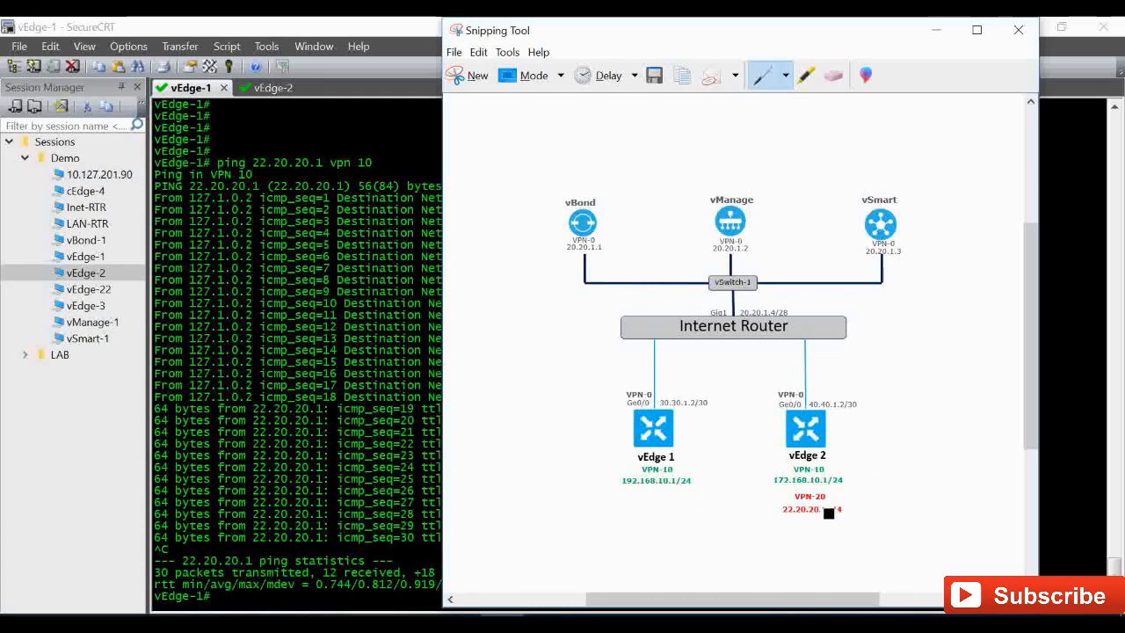
Step: Review vEdge-1's VPN 10 ping replies from 22.20.20.1, then ping 192.168.10.1 in VPN 20 from vEdge-2
left_click(1018, 29)
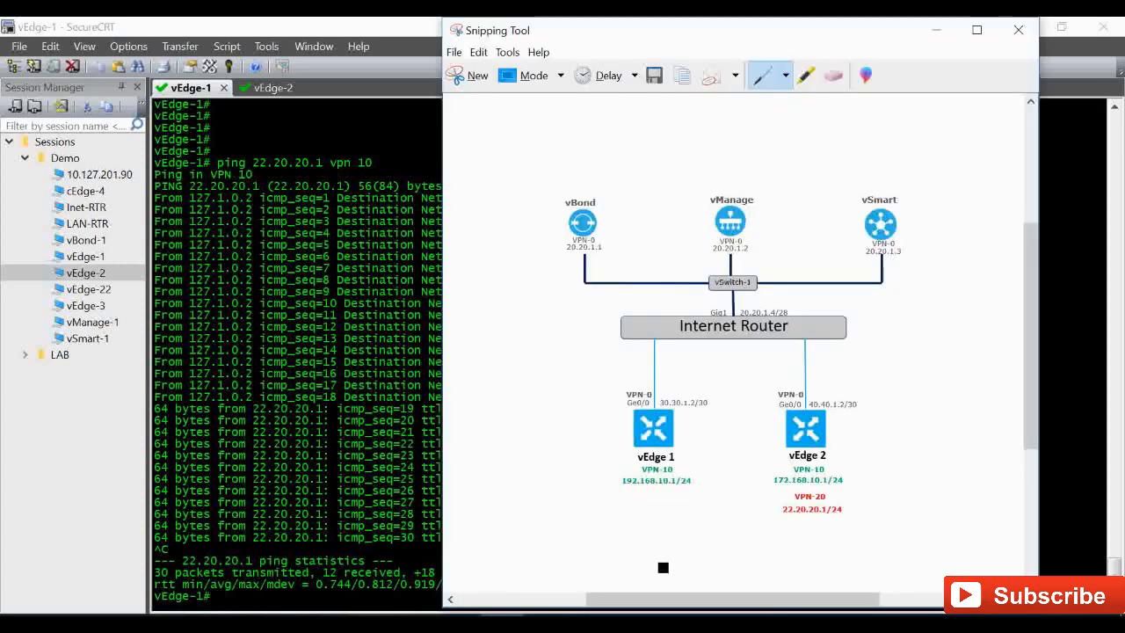
left_click(1018, 29)
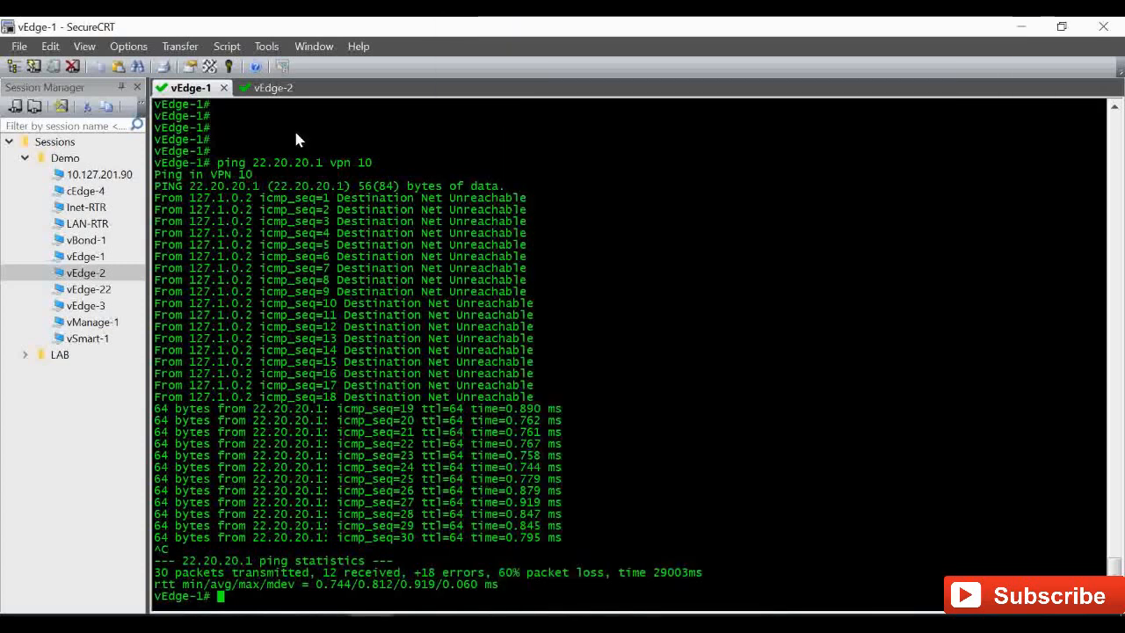
left_click(254, 88)
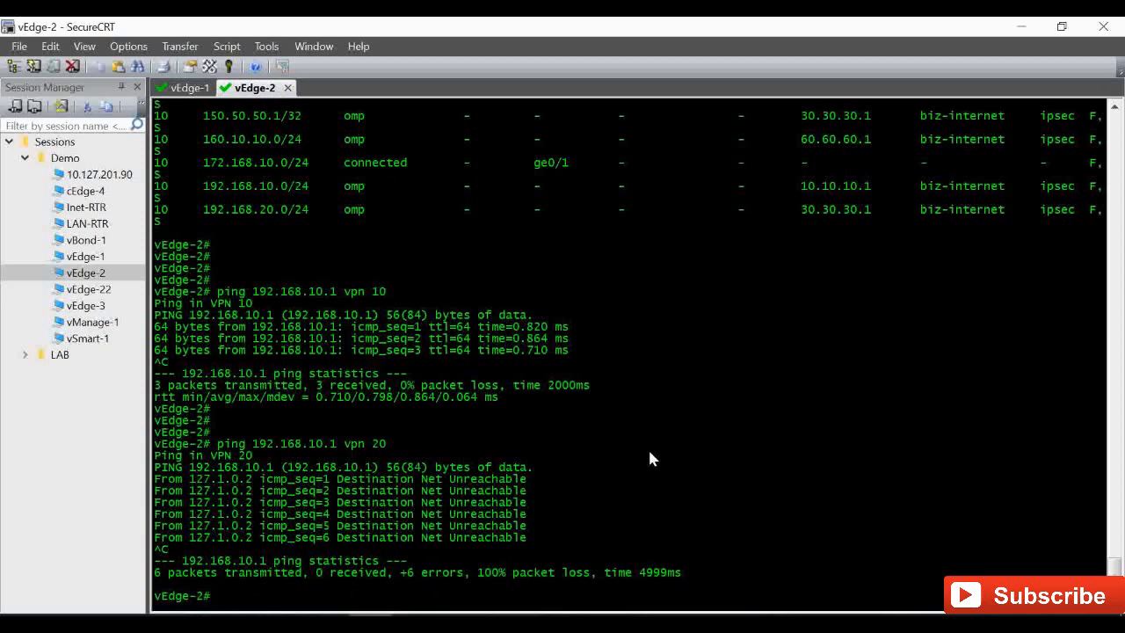
type("ping 192.168.10.1 vpn 20")
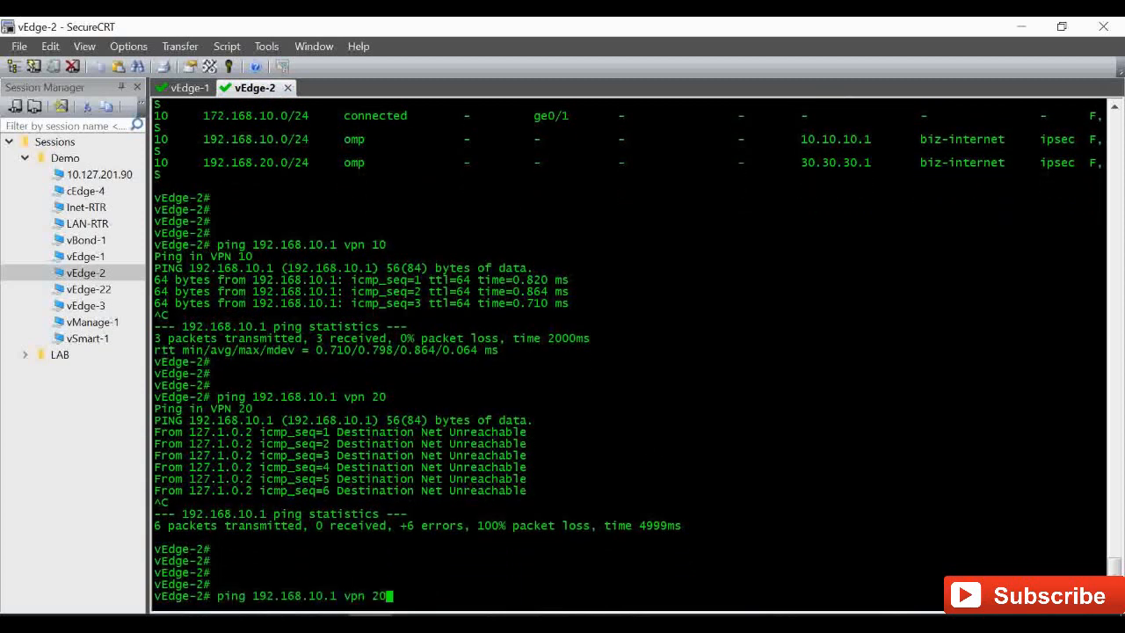
mouse_move(301, 600)
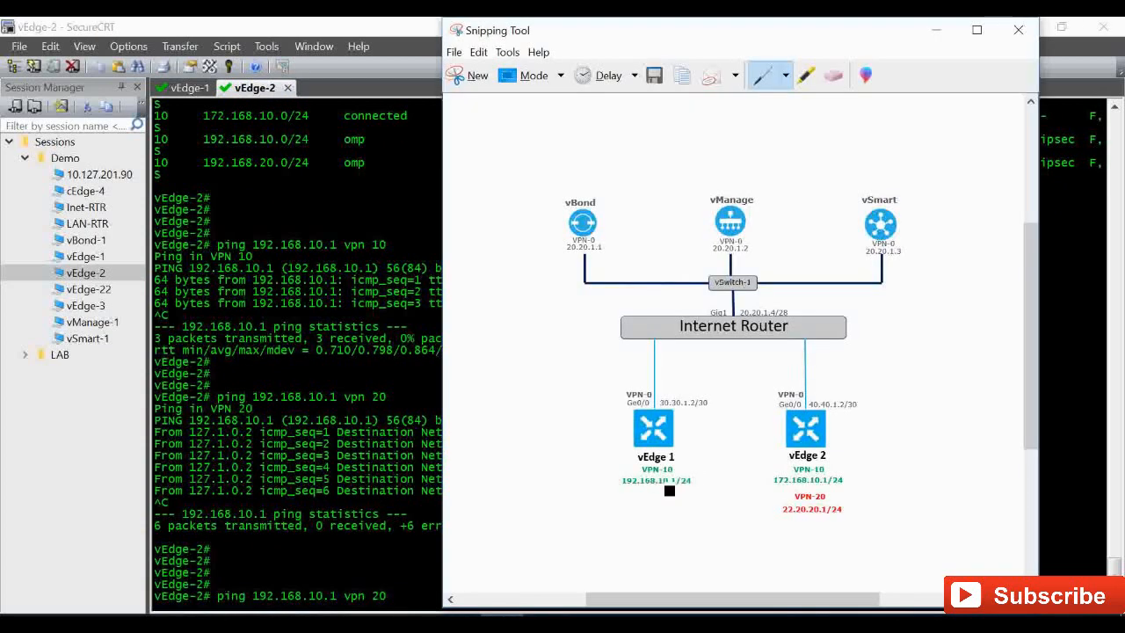
left_click(1018, 29)
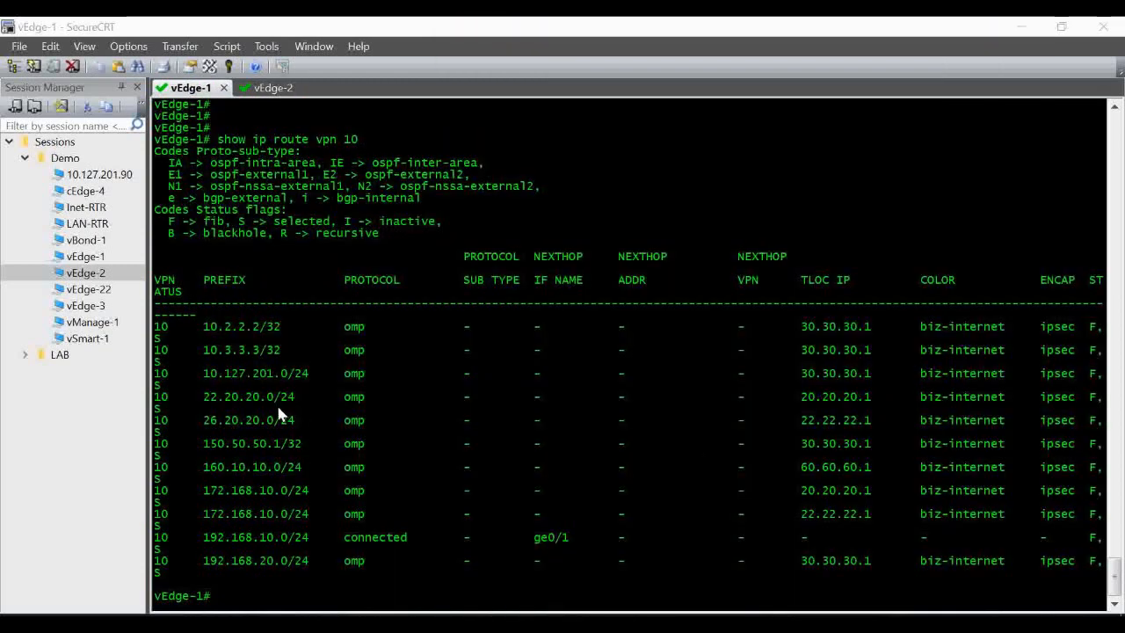
mouse_move(246, 149)
type("ping 172.168.10.1 vpn 10")
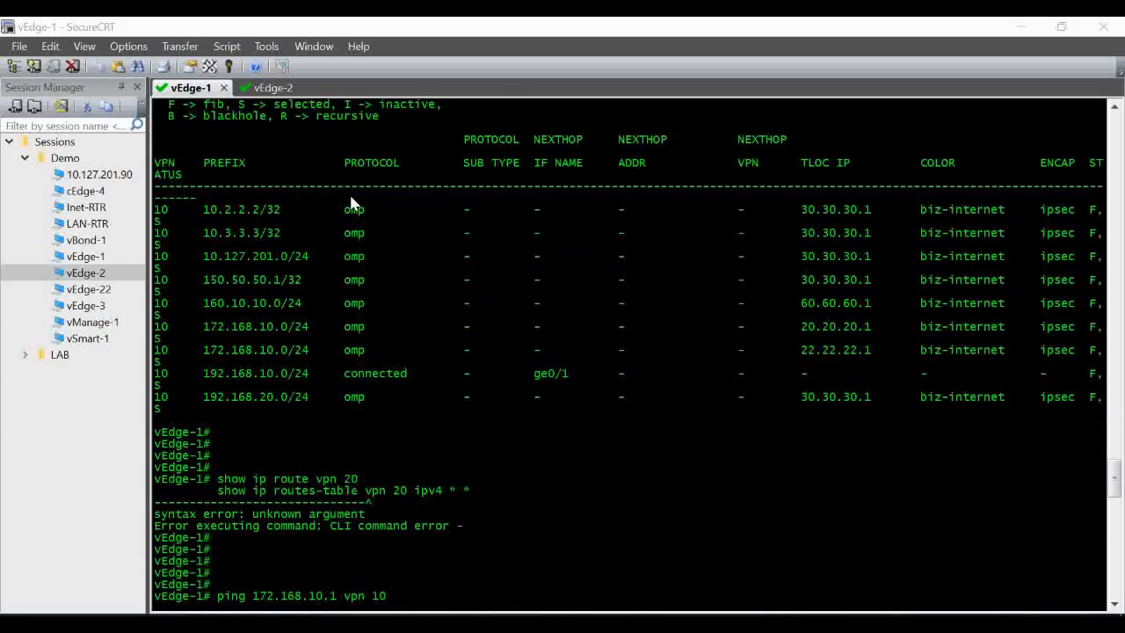
mouse_move(275, 308)
type("show ip route vpn 10")
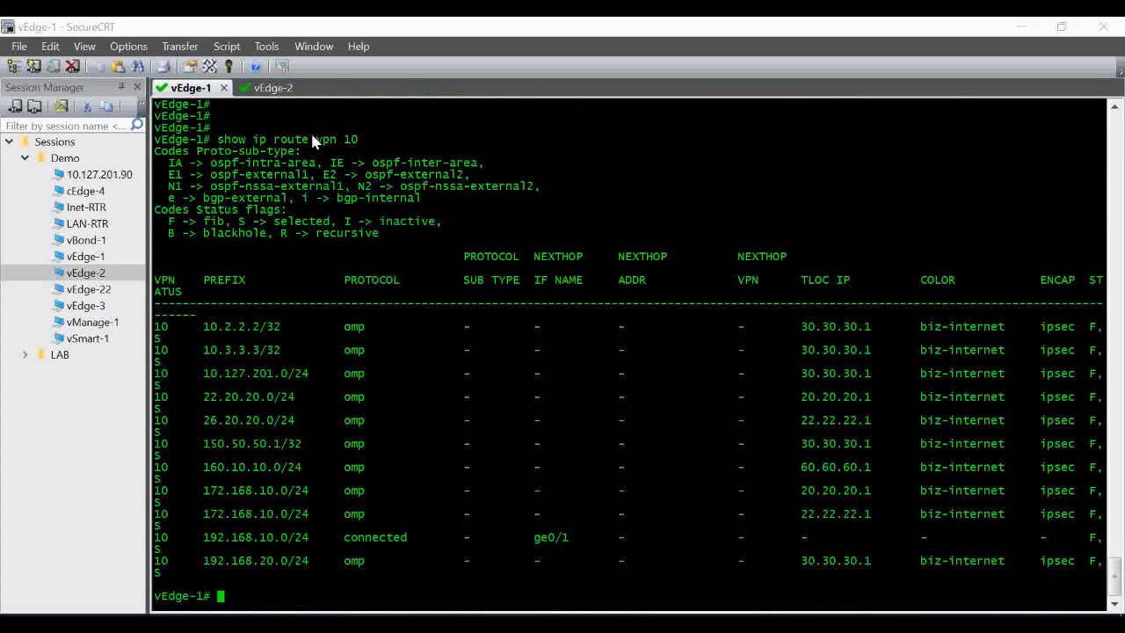
mouse_move(205, 406)
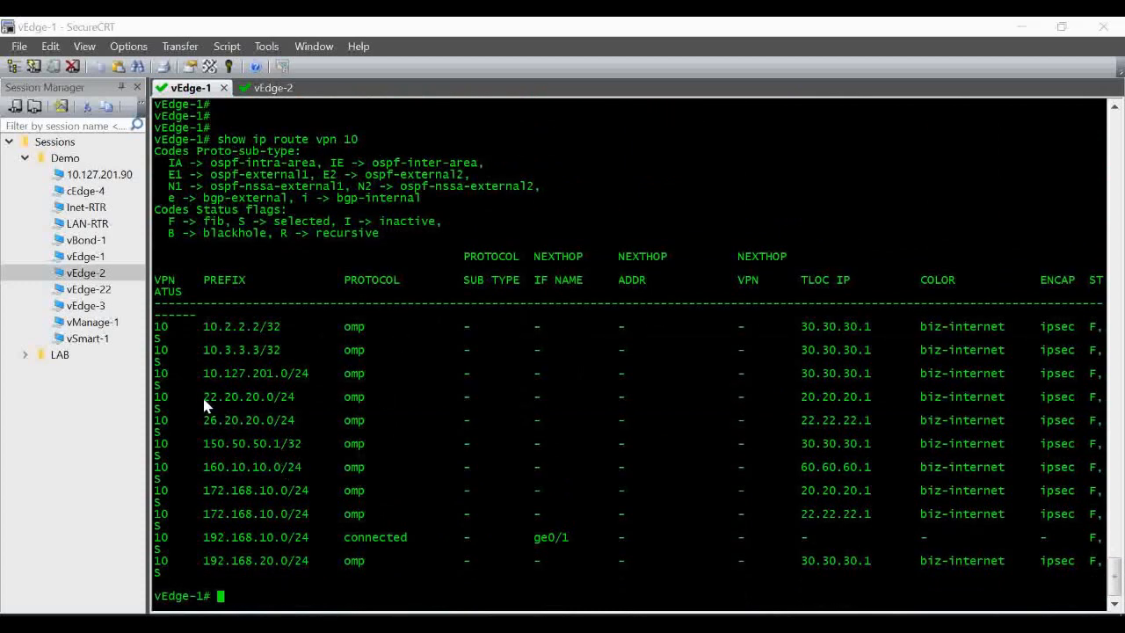
Step: Highlight the leaked 22.20.20.0/24 OMP route in vEdge-1's VPN 10 routing table
double_click(249, 397)
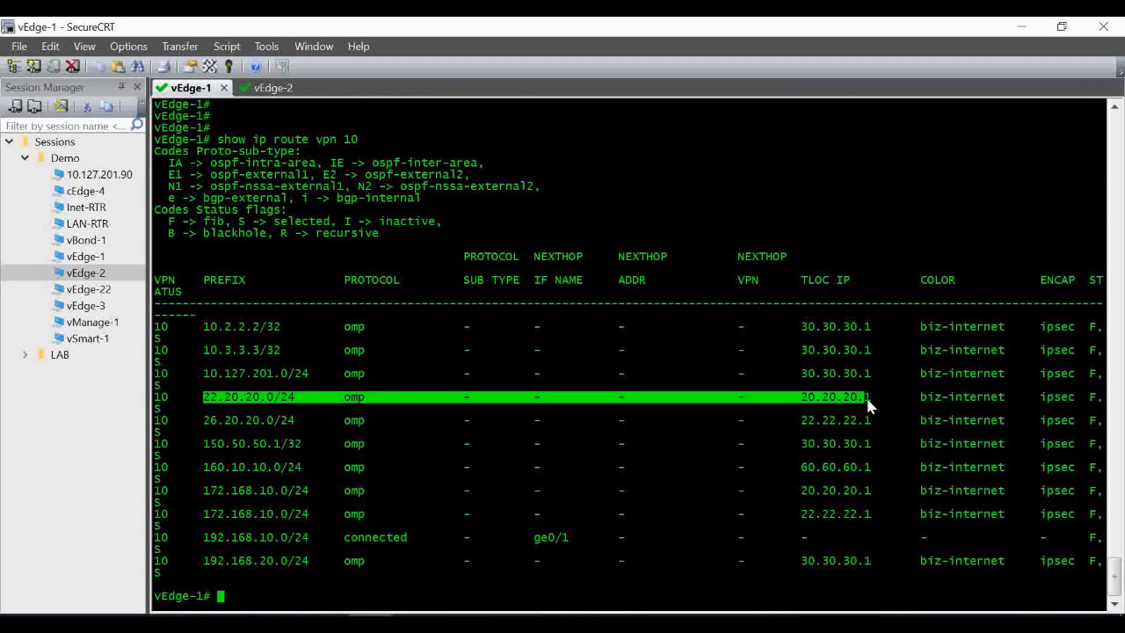
mouse_move(169, 412)
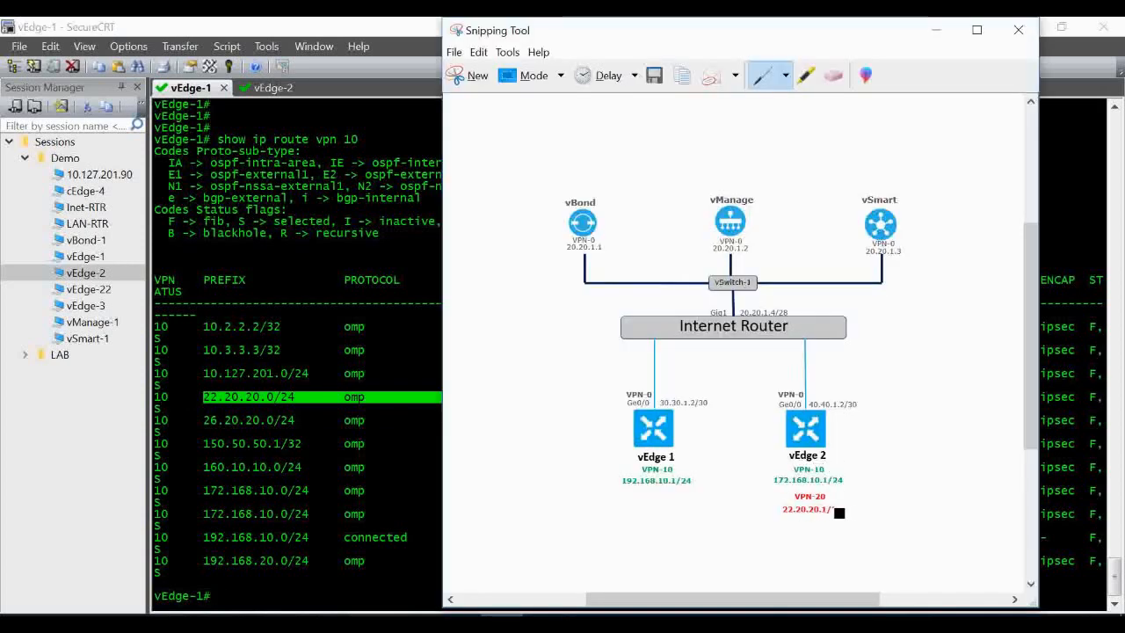
left_click(1019, 29)
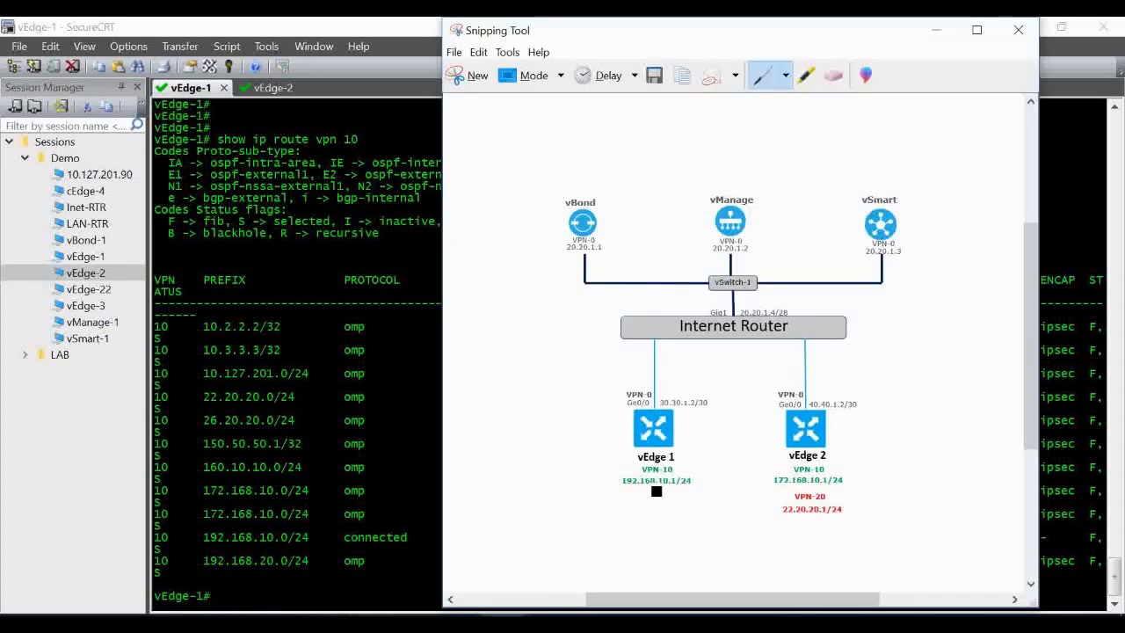
left_click(1018, 29)
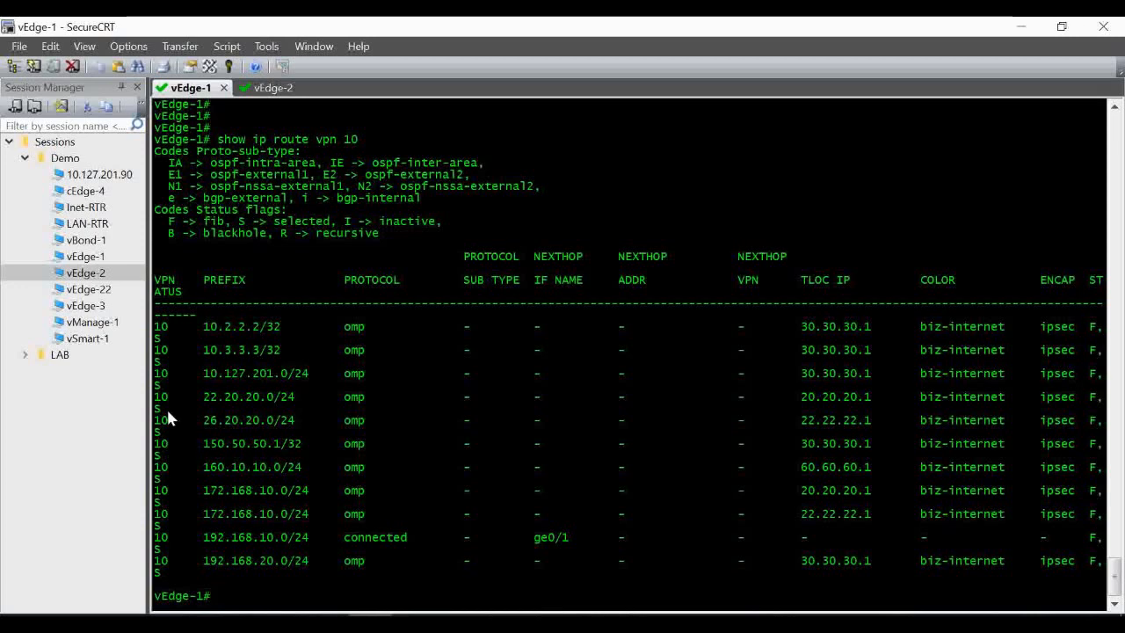